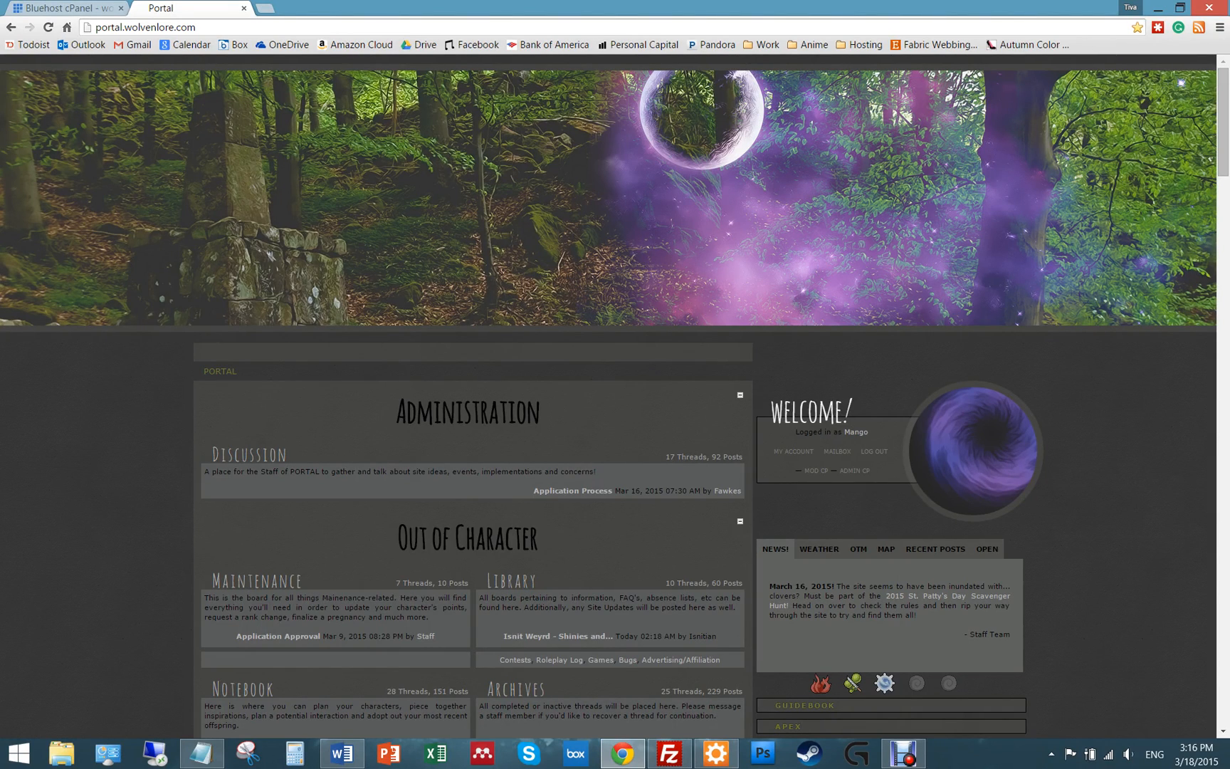
pyautogui.moveTo(905, 303)
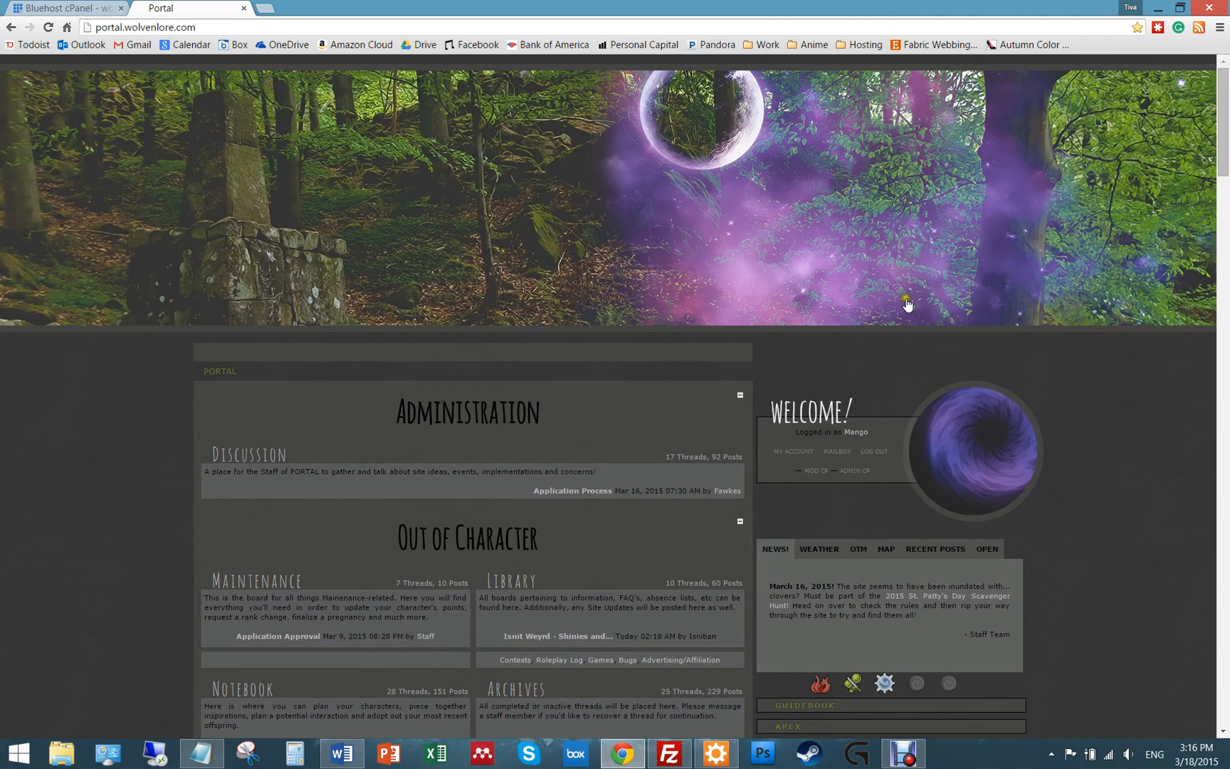
pyautogui.moveTo(842, 361)
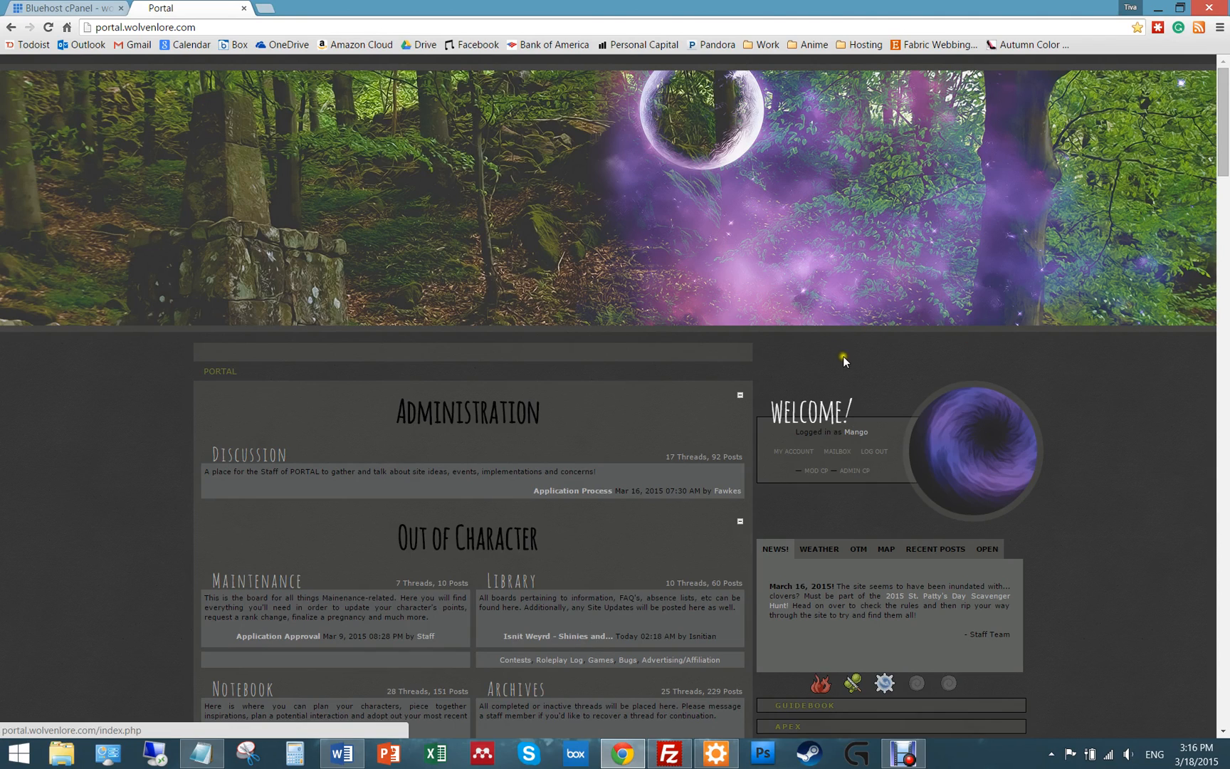
pyautogui.moveTo(753, 349)
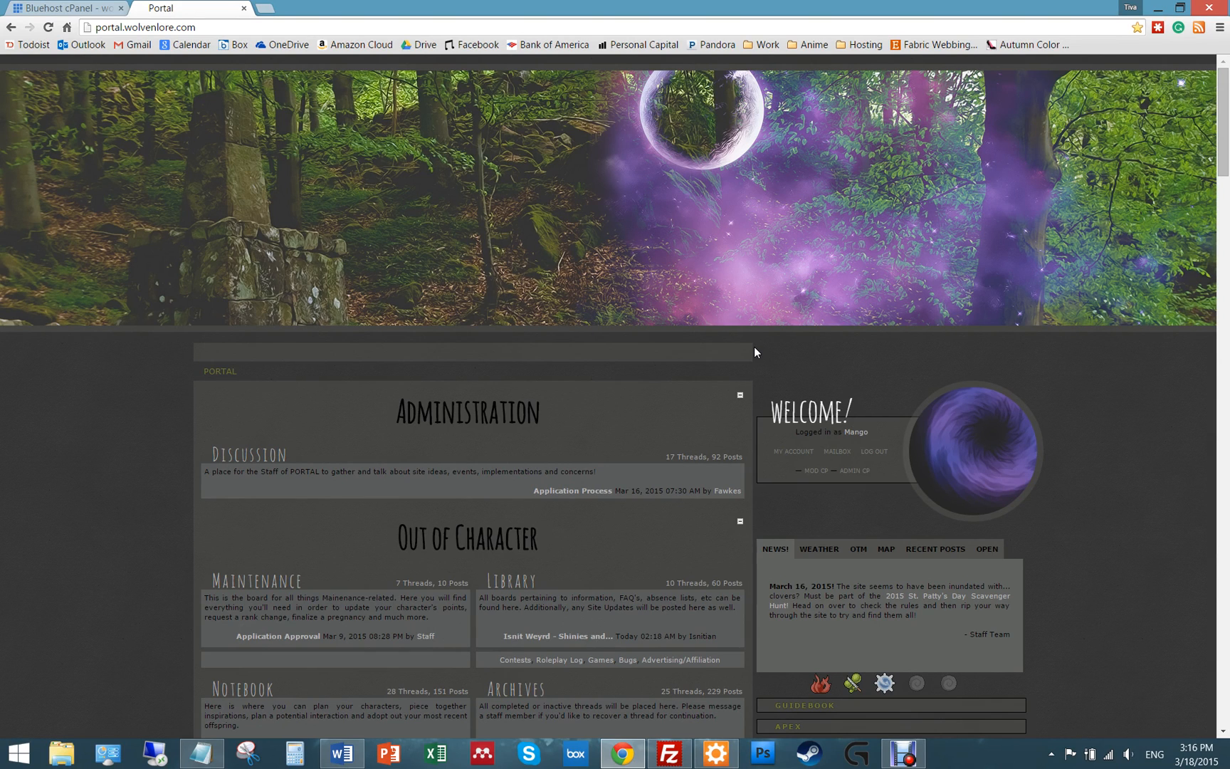
pyautogui.moveTo(781, 284)
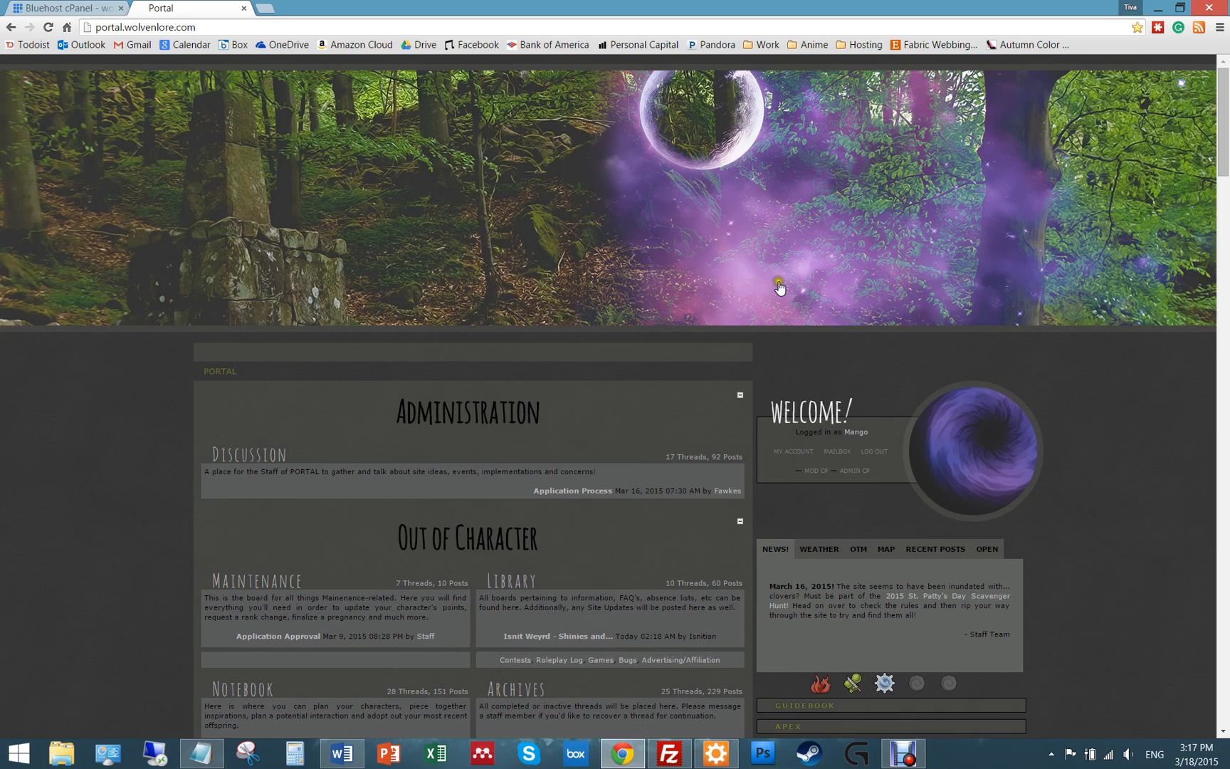
pyautogui.moveTo(934, 282)
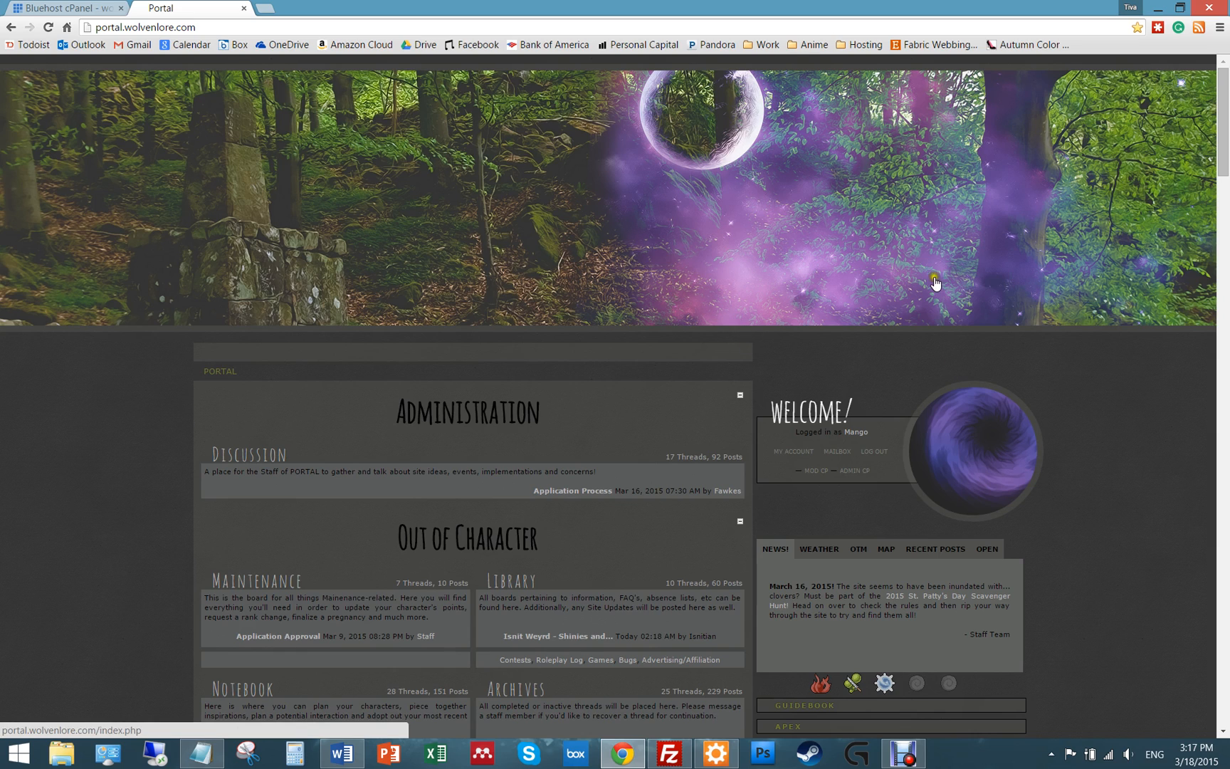
pyautogui.moveTo(800, 503)
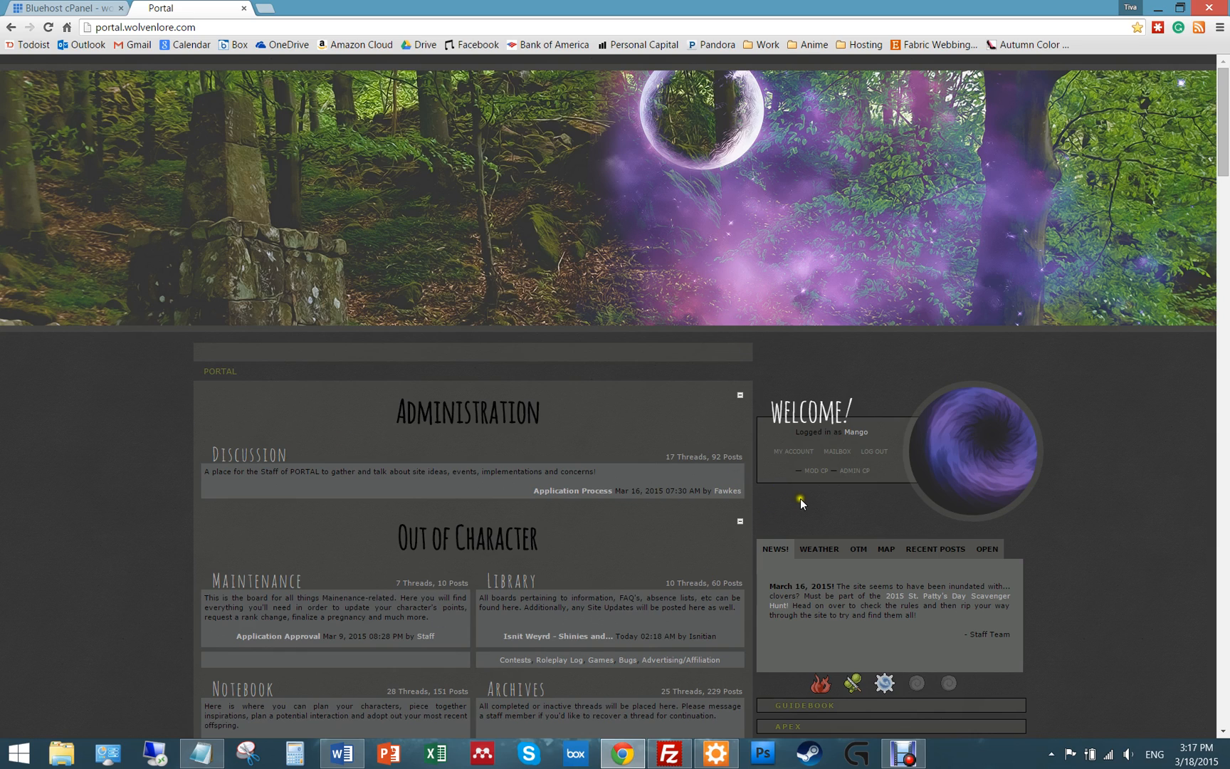
pyautogui.moveTo(817, 516)
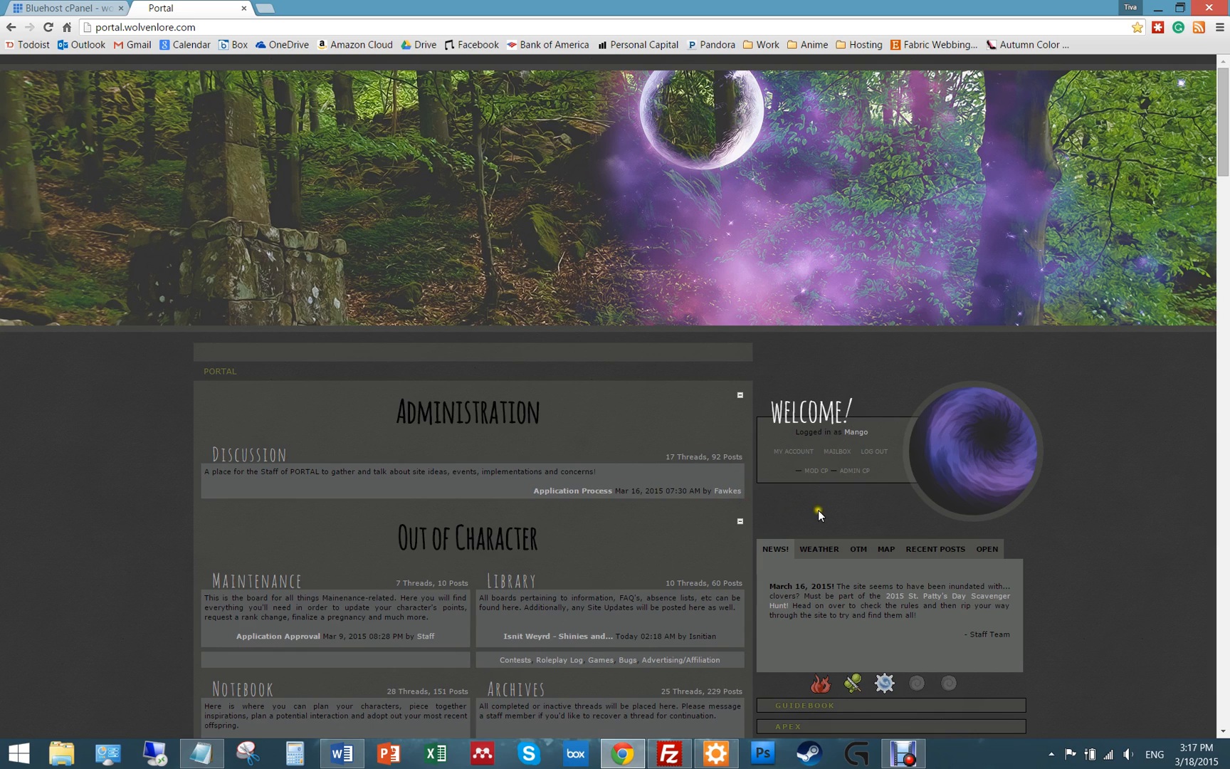
# - Log back into the Admin CP as user 'mango' to reach the dashboard
pyautogui.click(856, 471)
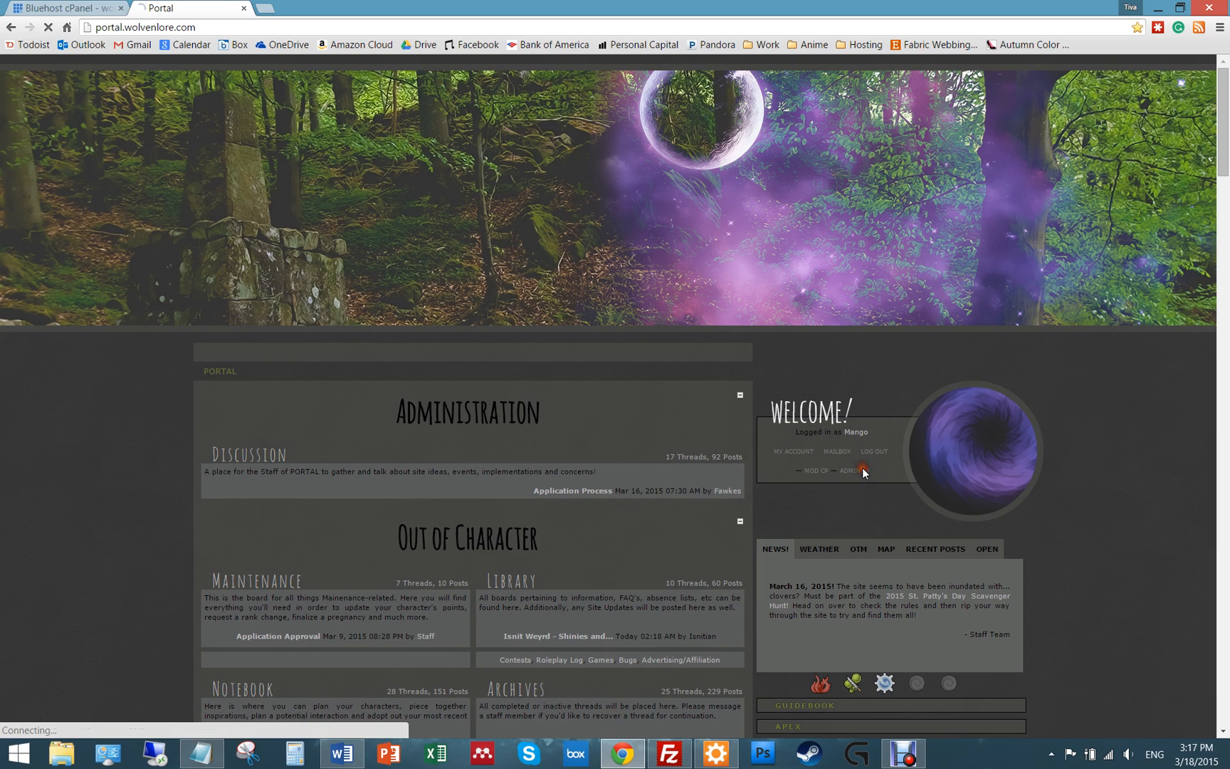
pyautogui.click(863, 471)
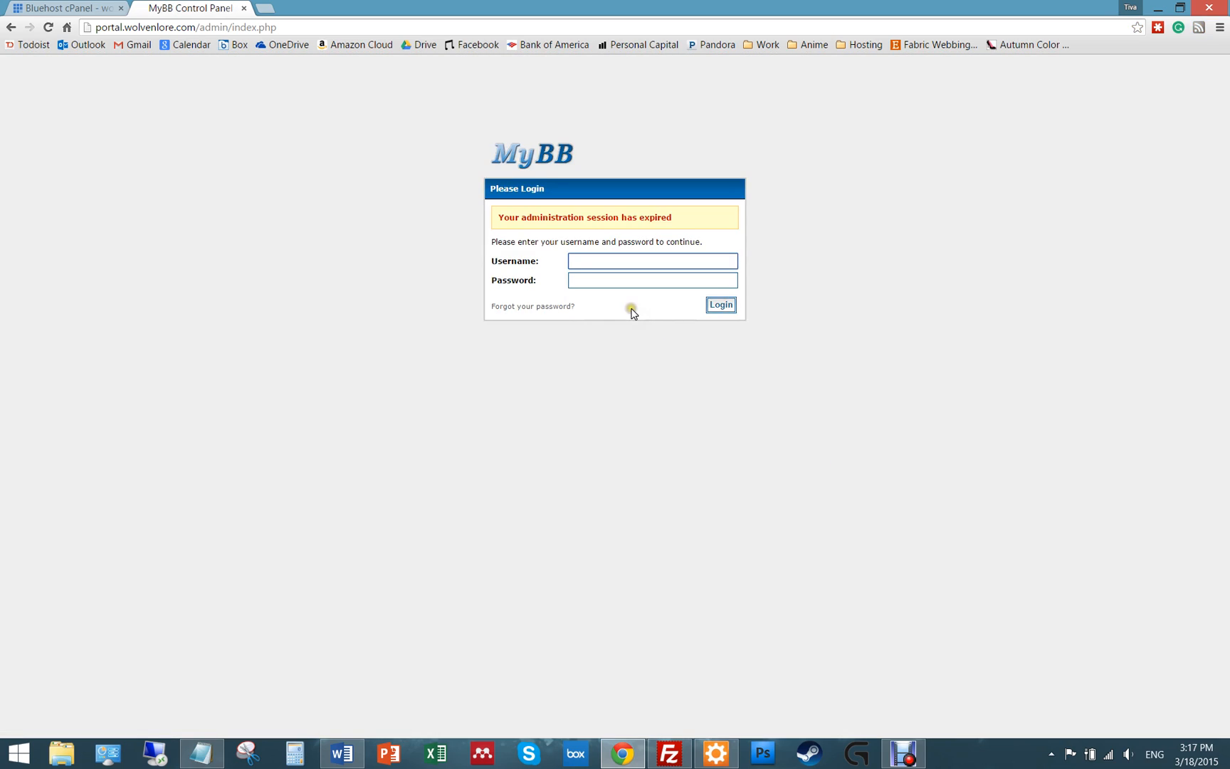
pyautogui.write('mango')
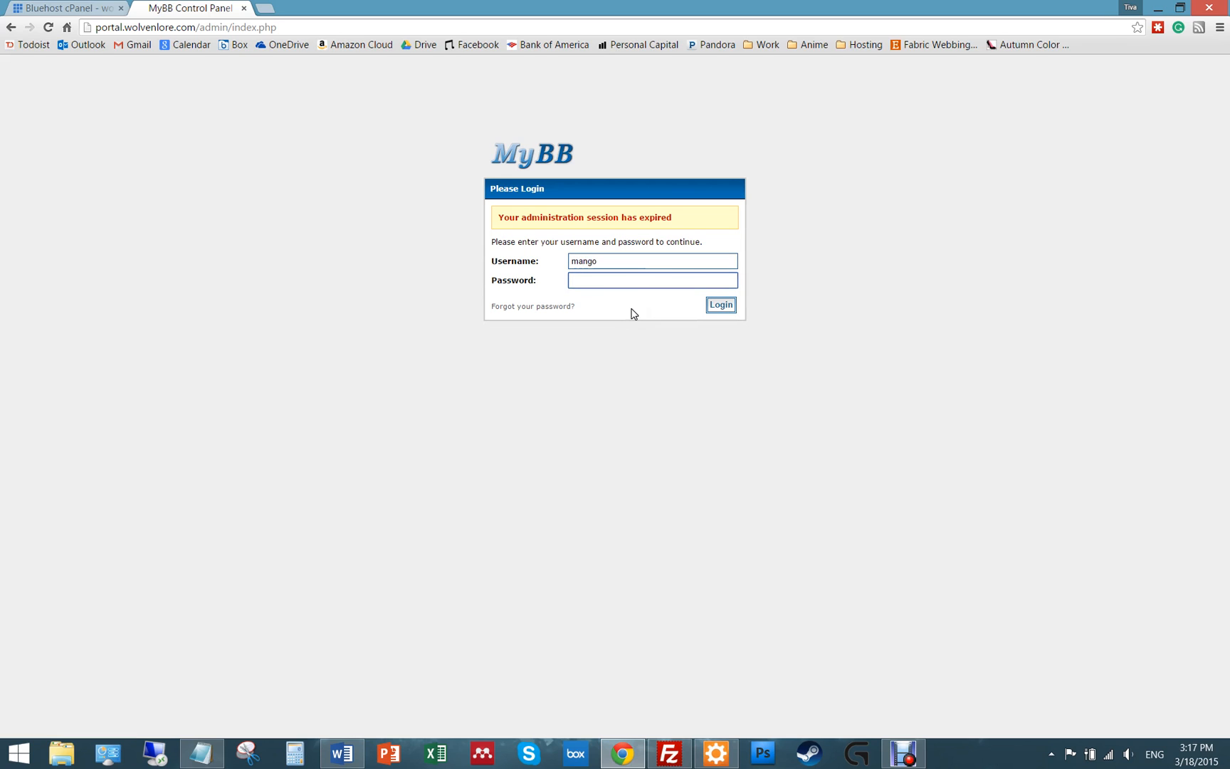
pyautogui.click(719, 305)
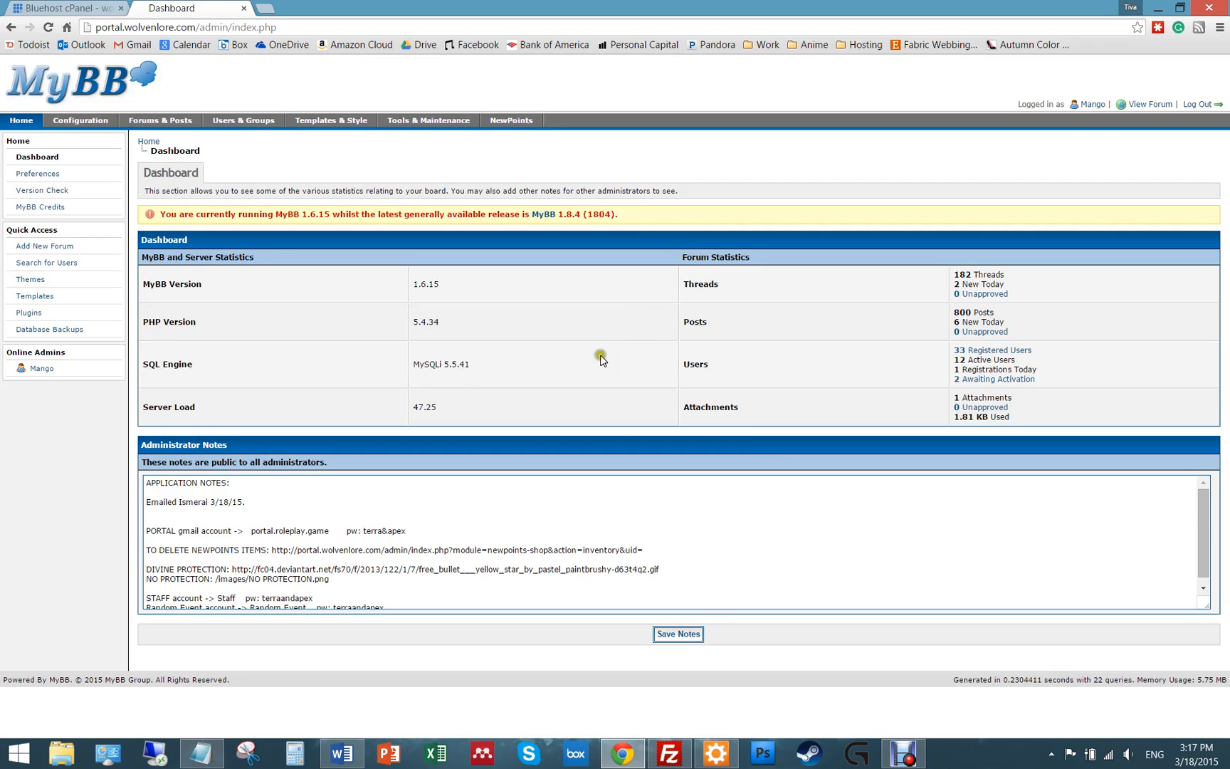
pyautogui.moveTo(304, 218)
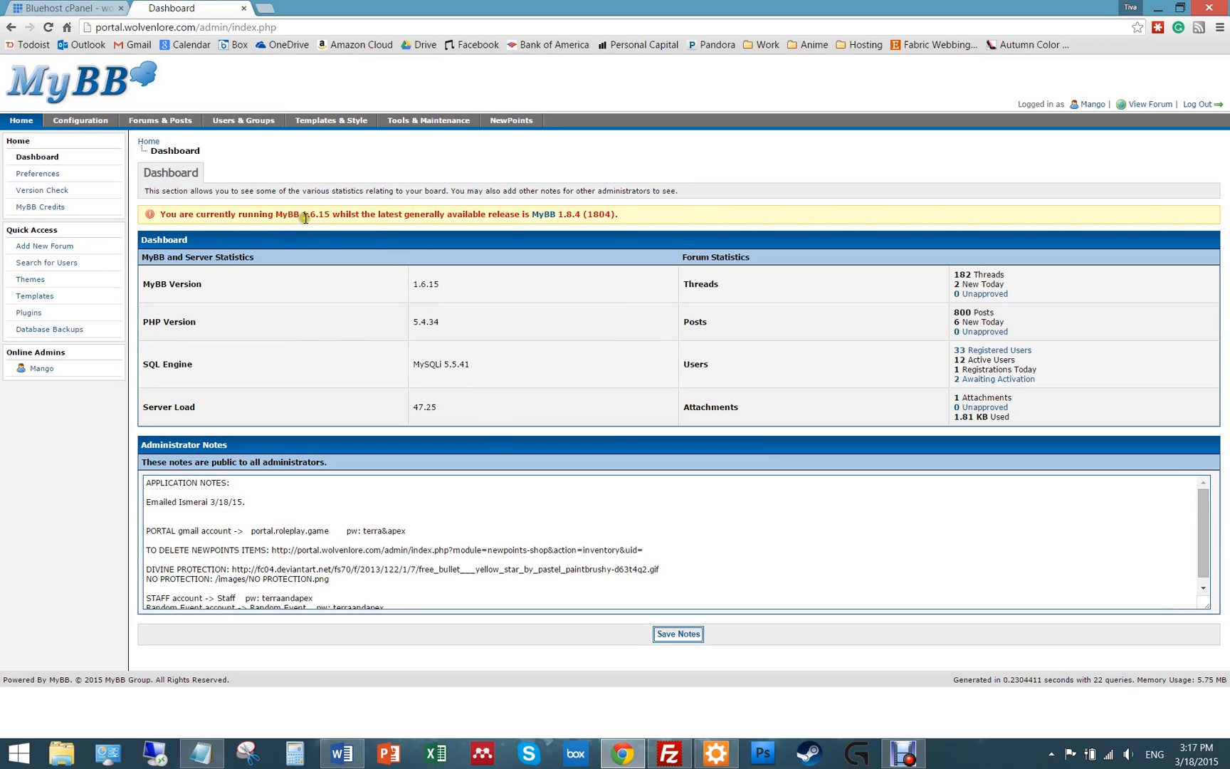
pyautogui.moveTo(574, 214)
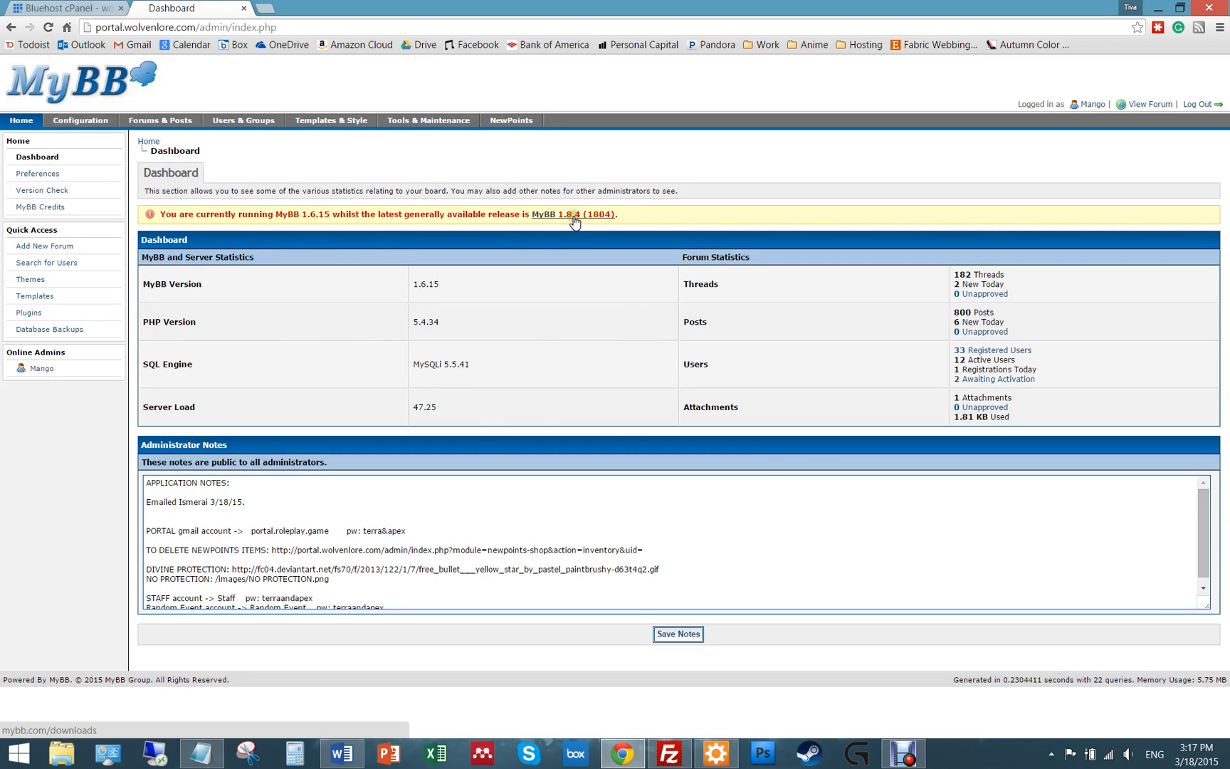
pyautogui.moveTo(261, 259)
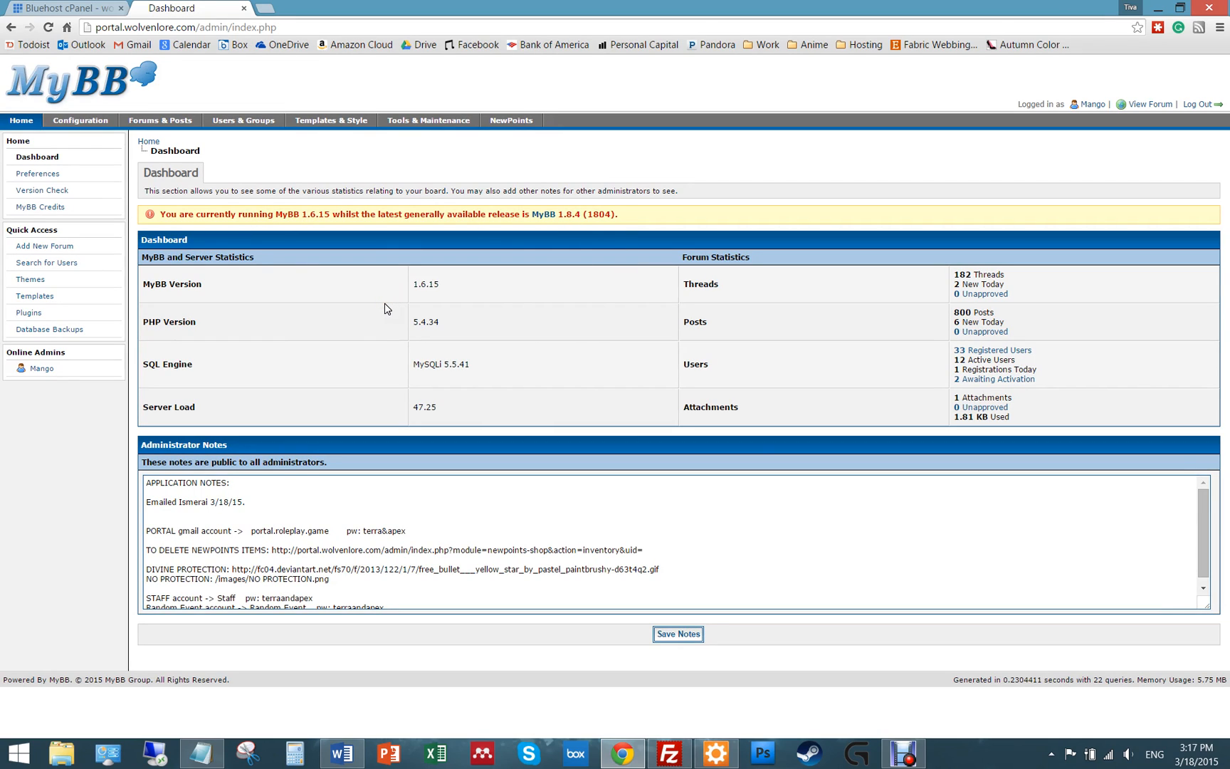
pyautogui.moveTo(390, 302)
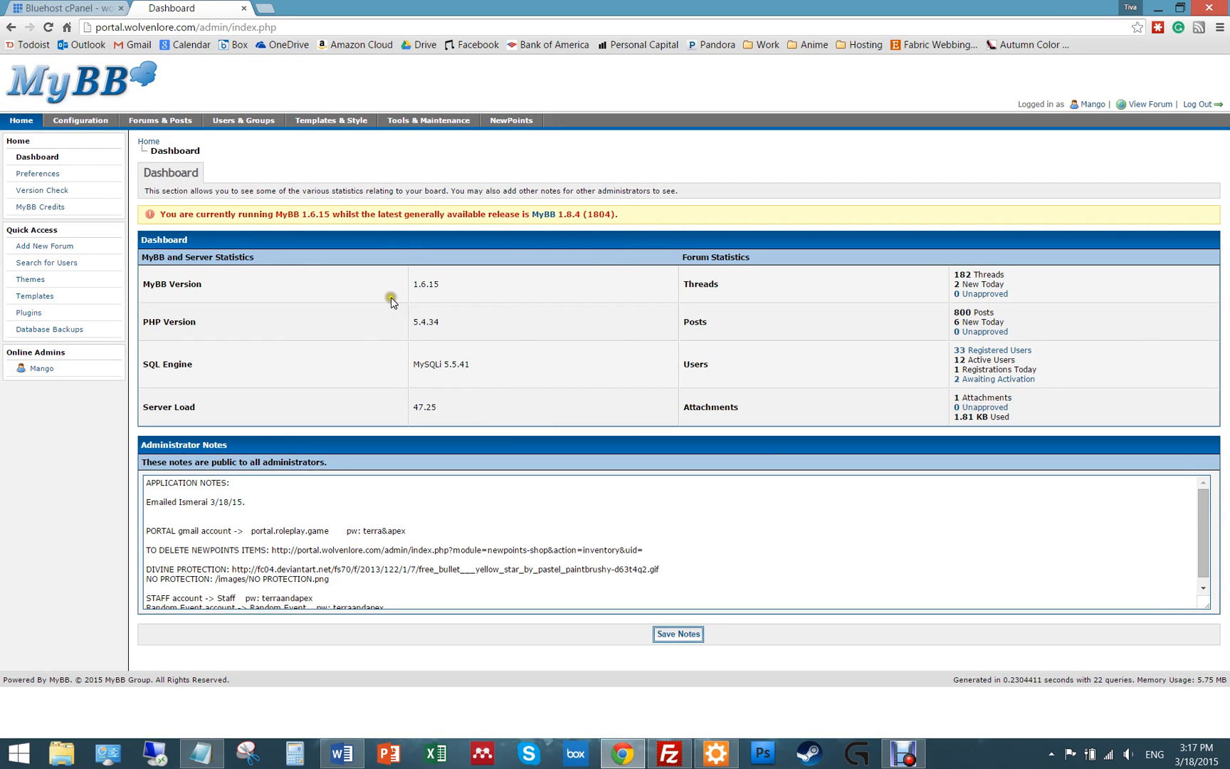
pyautogui.moveTo(488, 372)
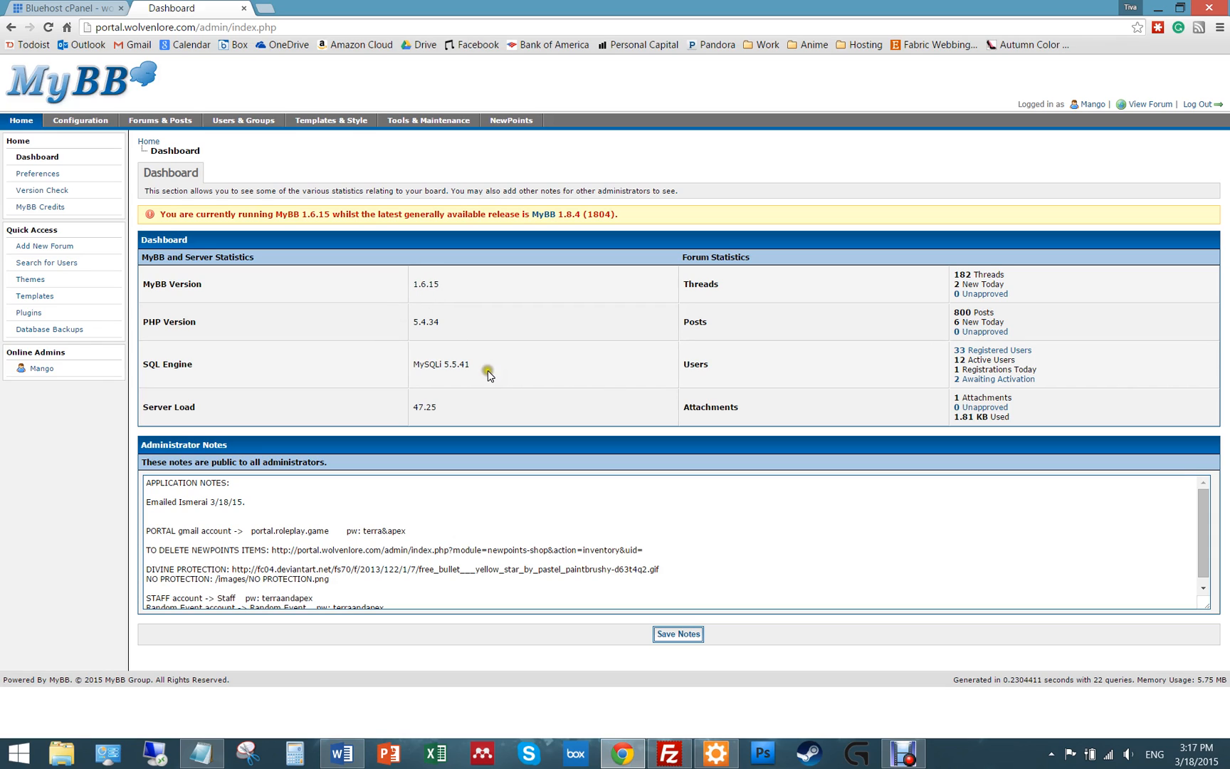
pyautogui.moveTo(401, 368)
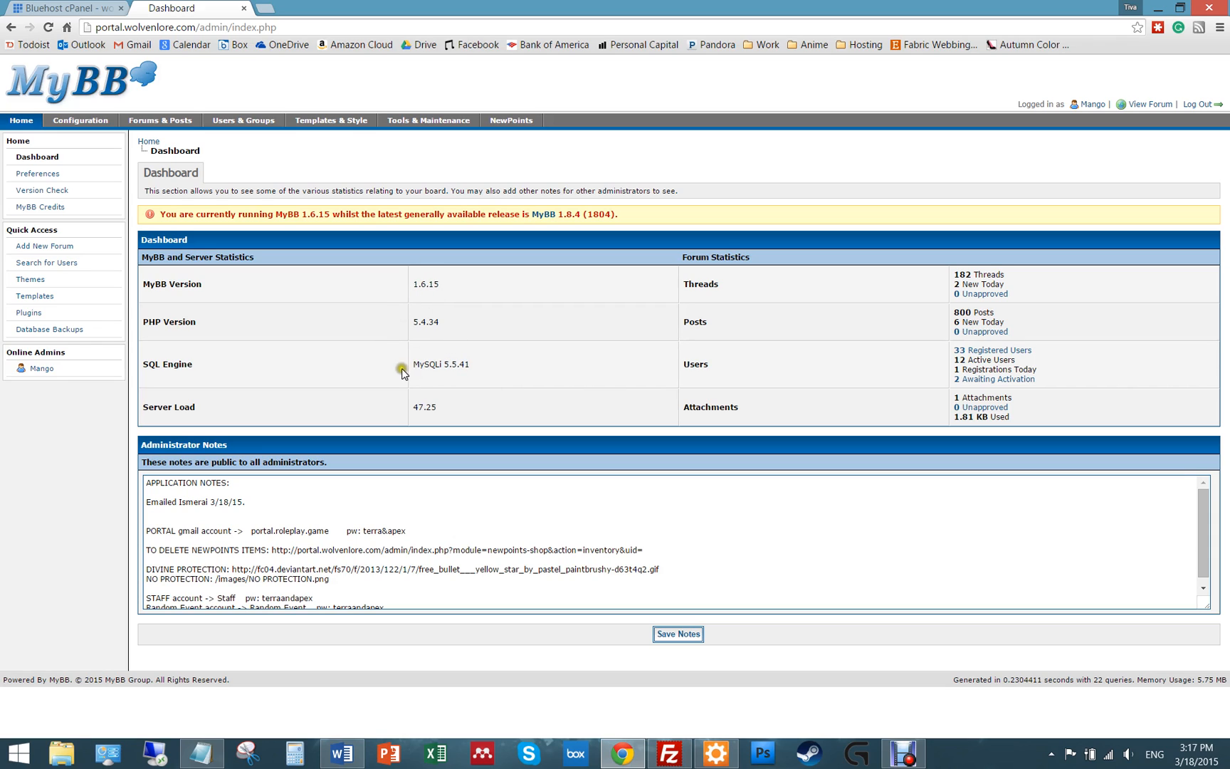
pyautogui.moveTo(379, 342)
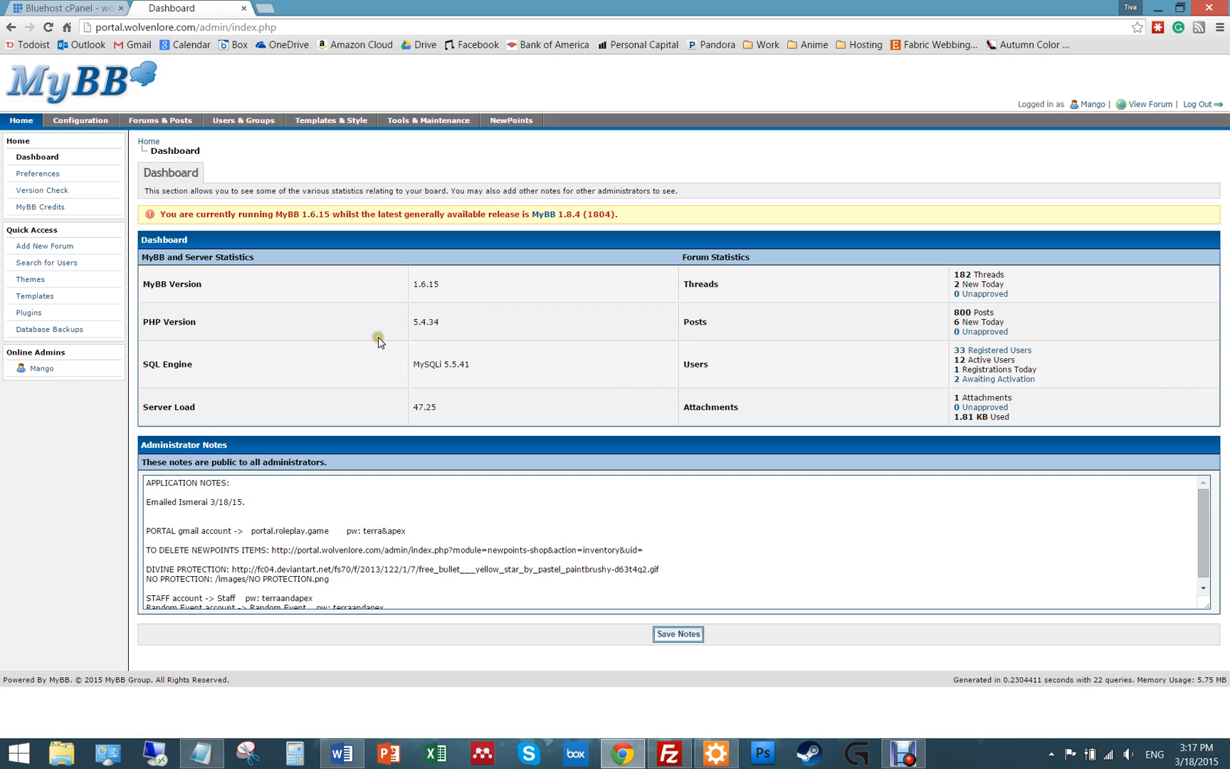
pyautogui.moveTo(668, 751)
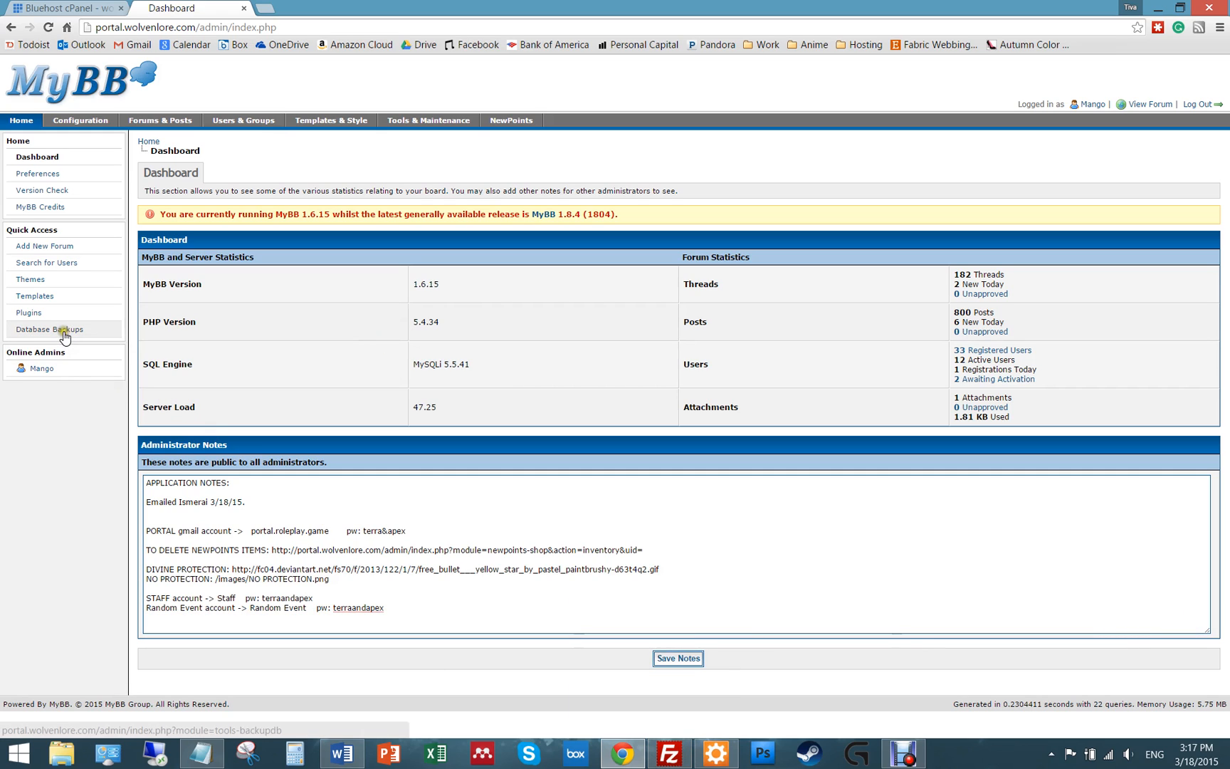
pyautogui.moveTo(60, 342)
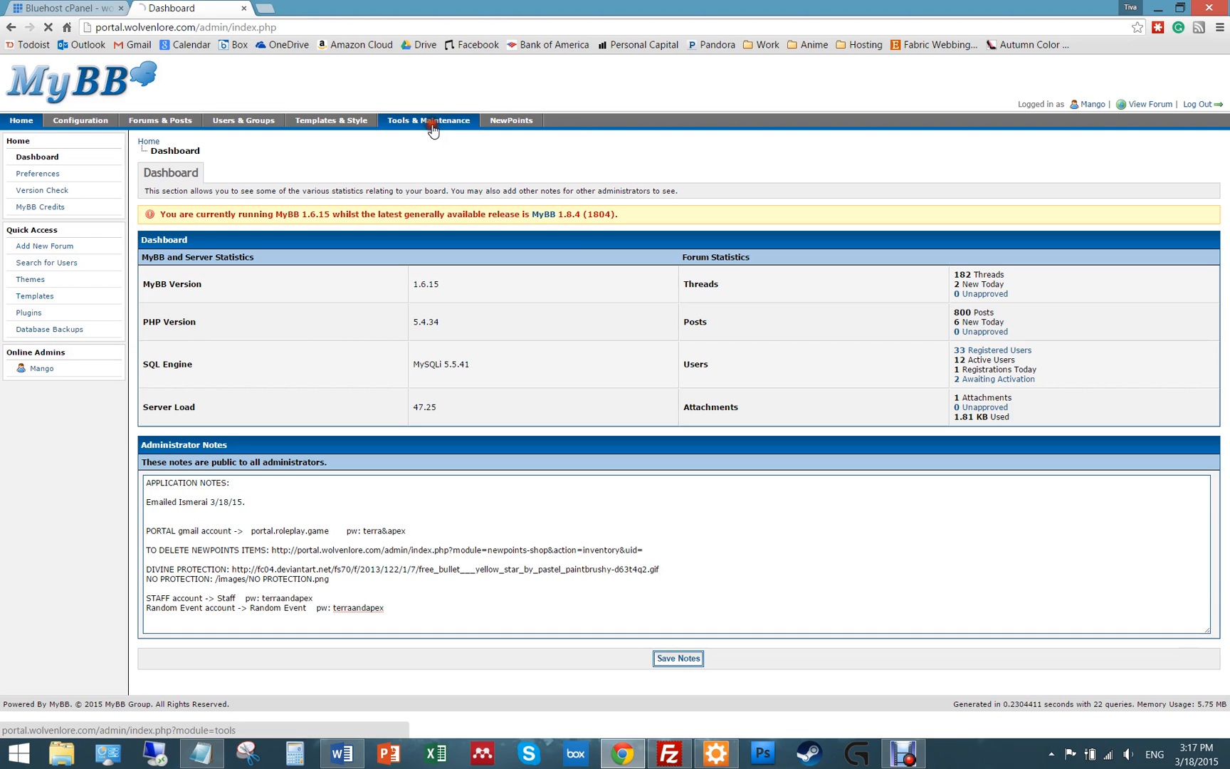
# - Reach the New Database Backup form under Tools & Maintenance > Database Backups
pyautogui.click(429, 120)
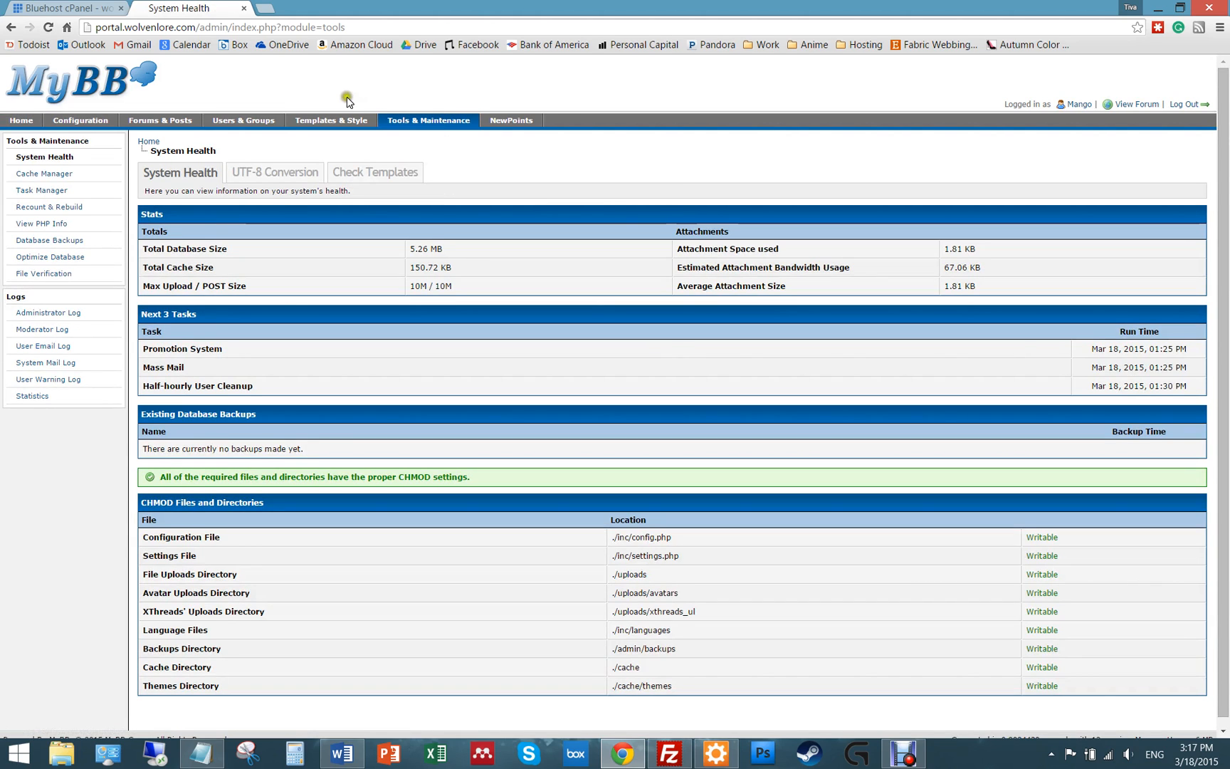
pyautogui.click(48, 241)
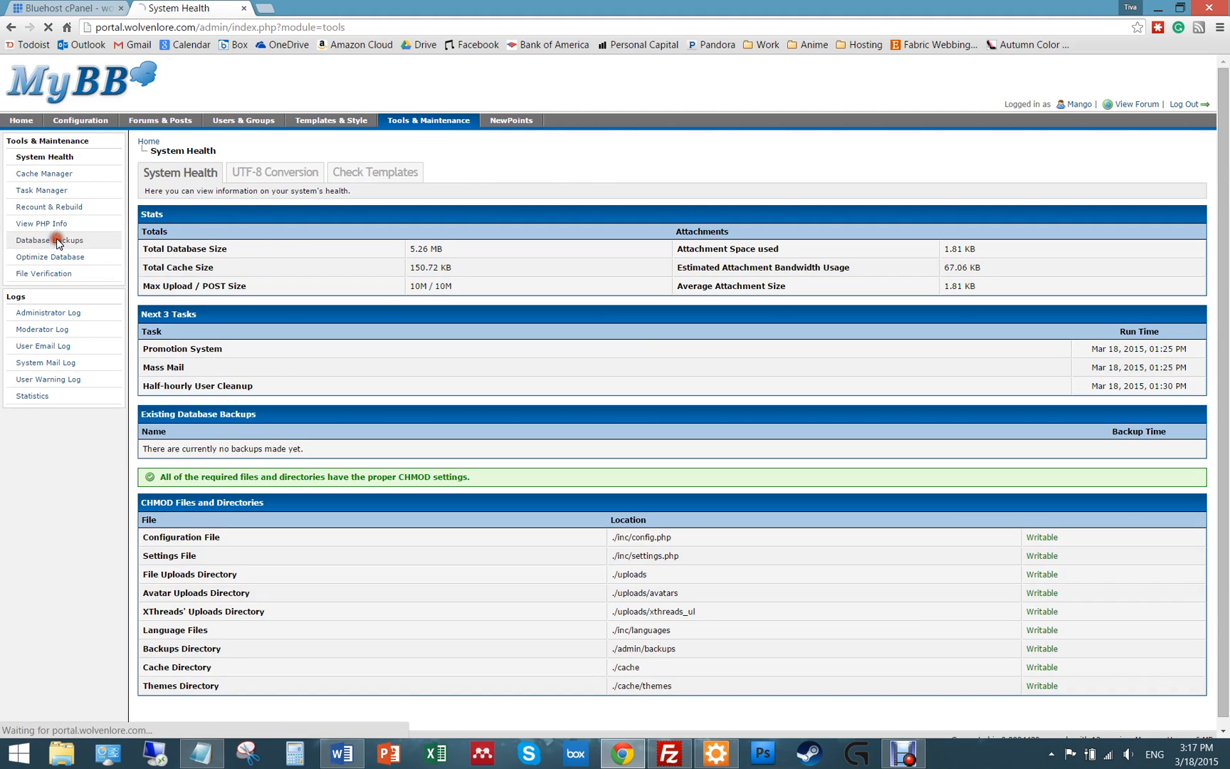
pyautogui.click(50, 241)
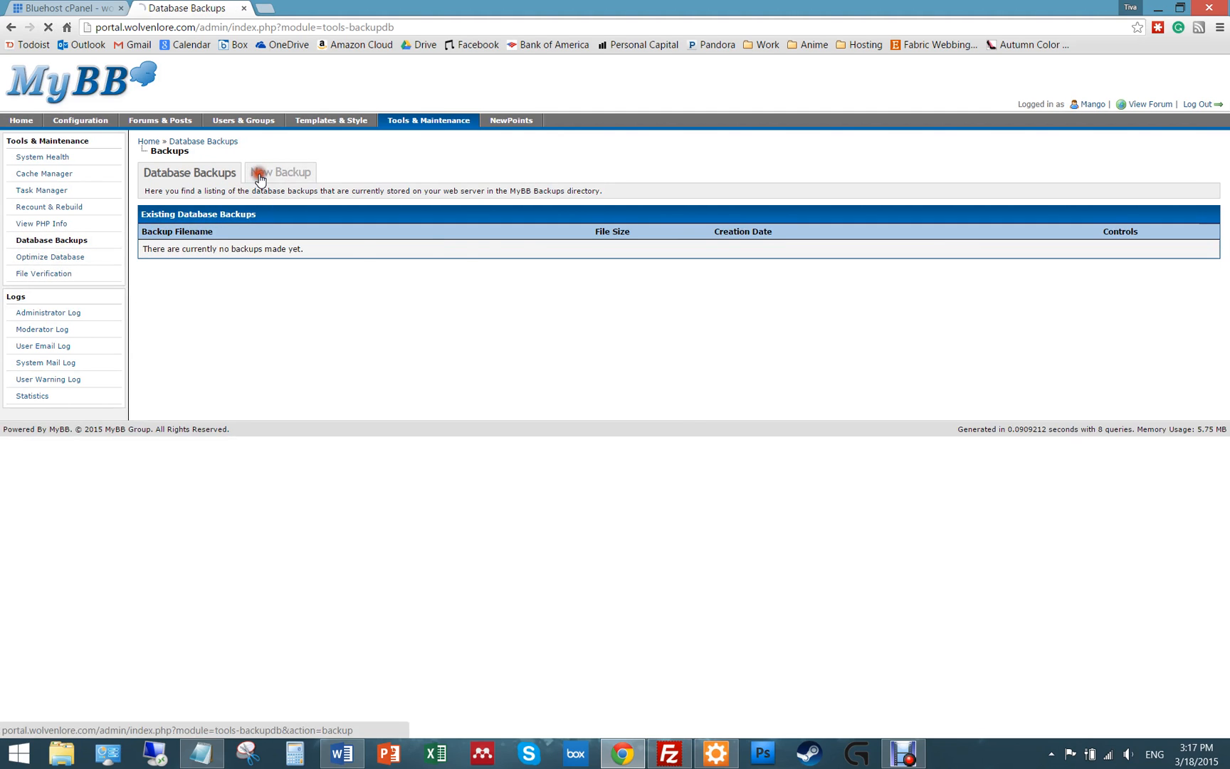
pyautogui.click(286, 172)
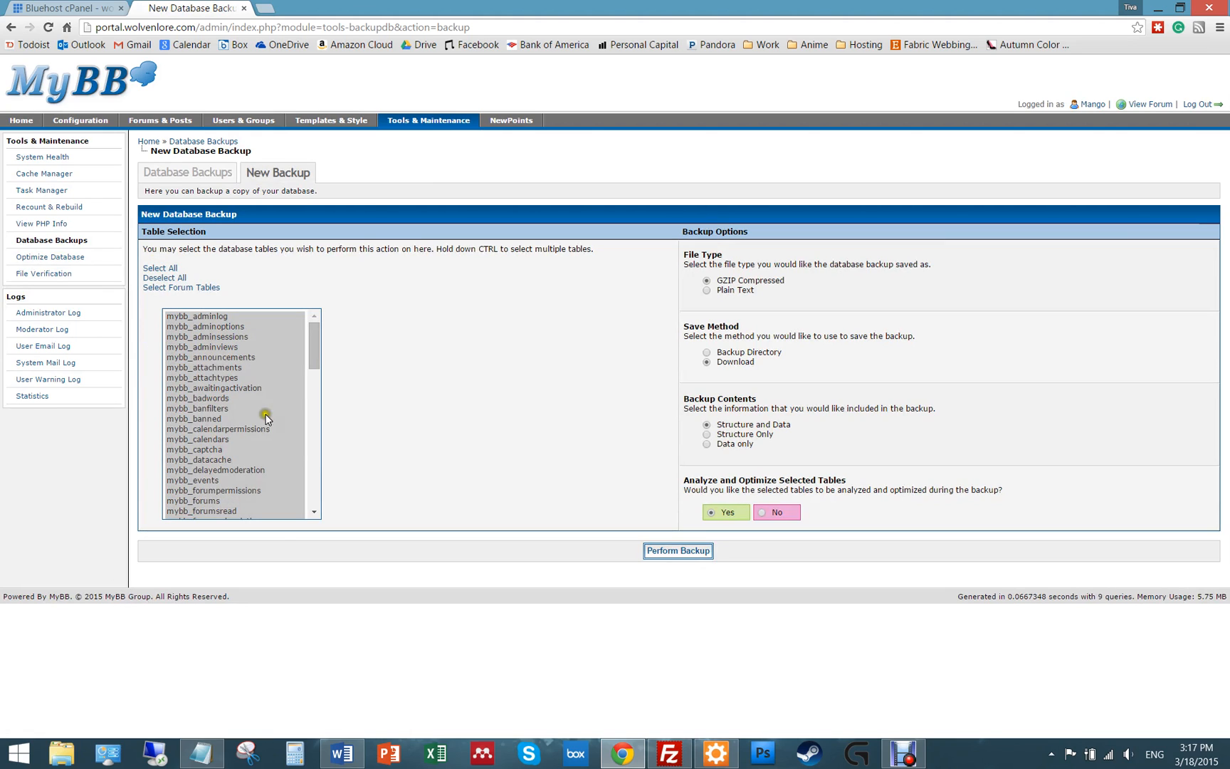
pyautogui.moveTo(744, 279)
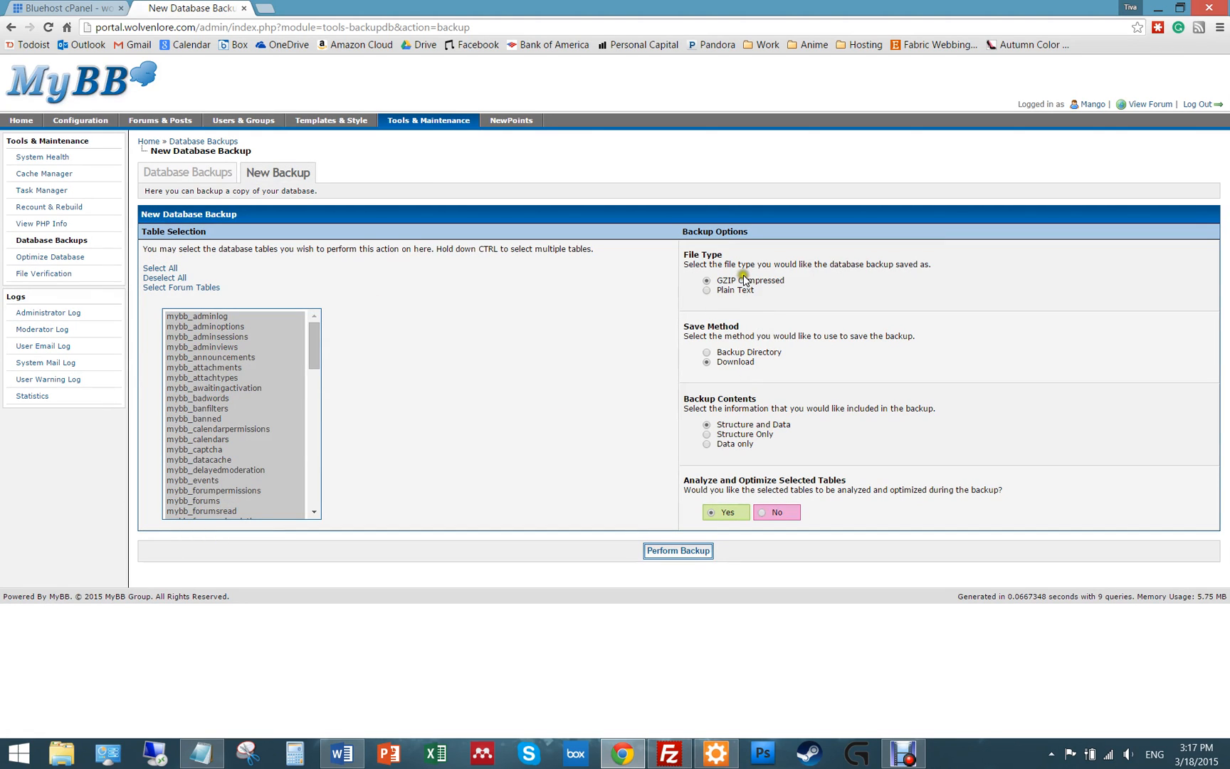
pyautogui.moveTo(734, 352)
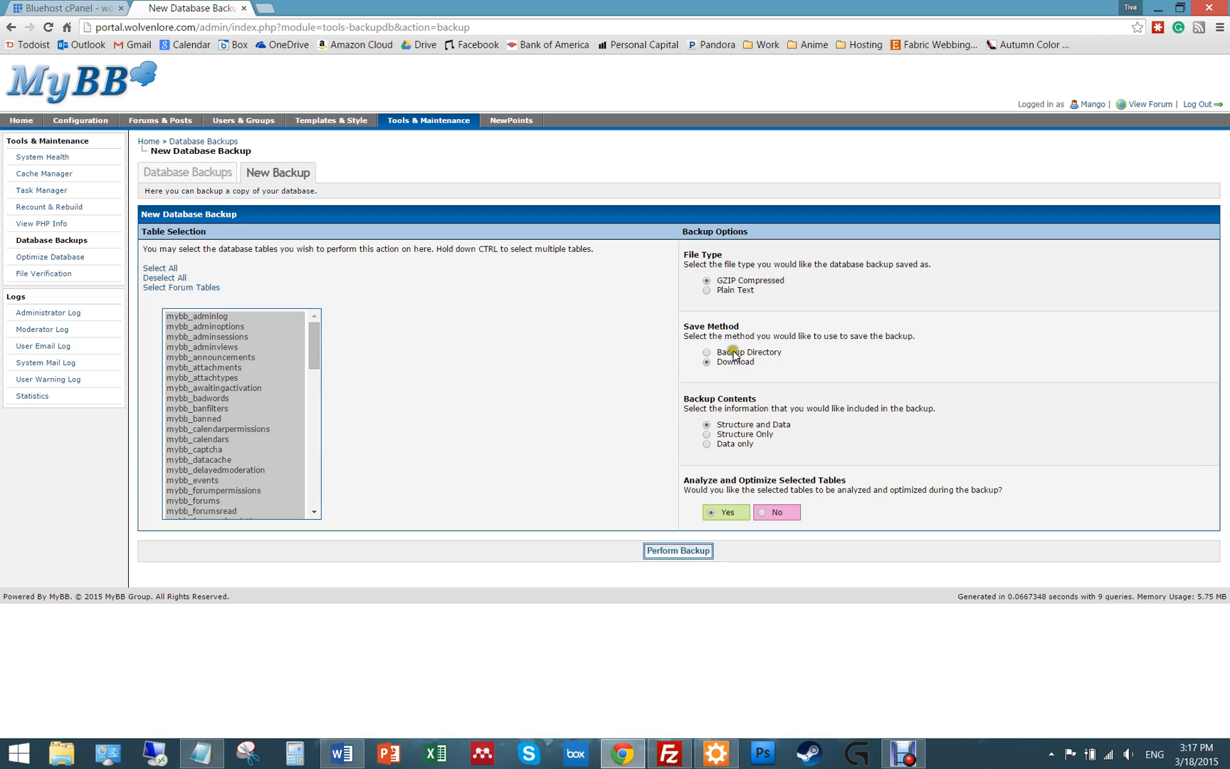
pyautogui.moveTo(742, 425)
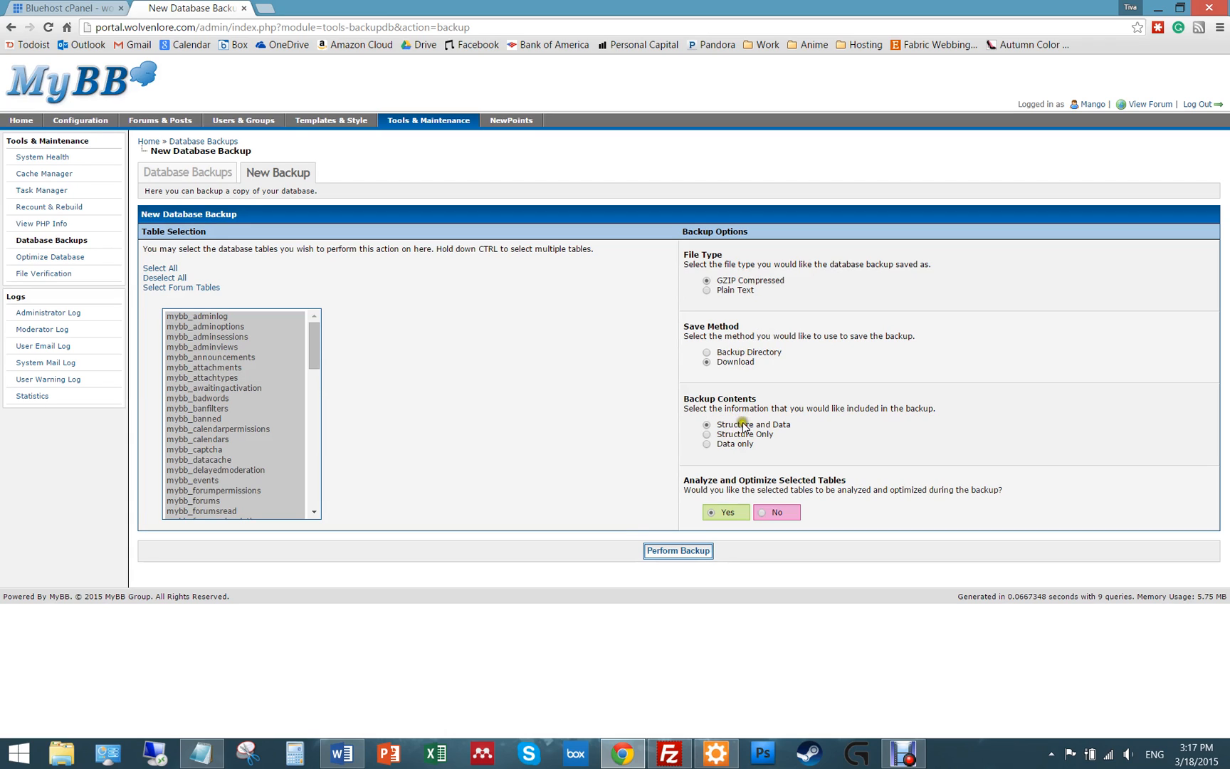
# - Perform the backup as a GZIP download with structure and data, saving the .sql.gz file
pyautogui.click(678, 550)
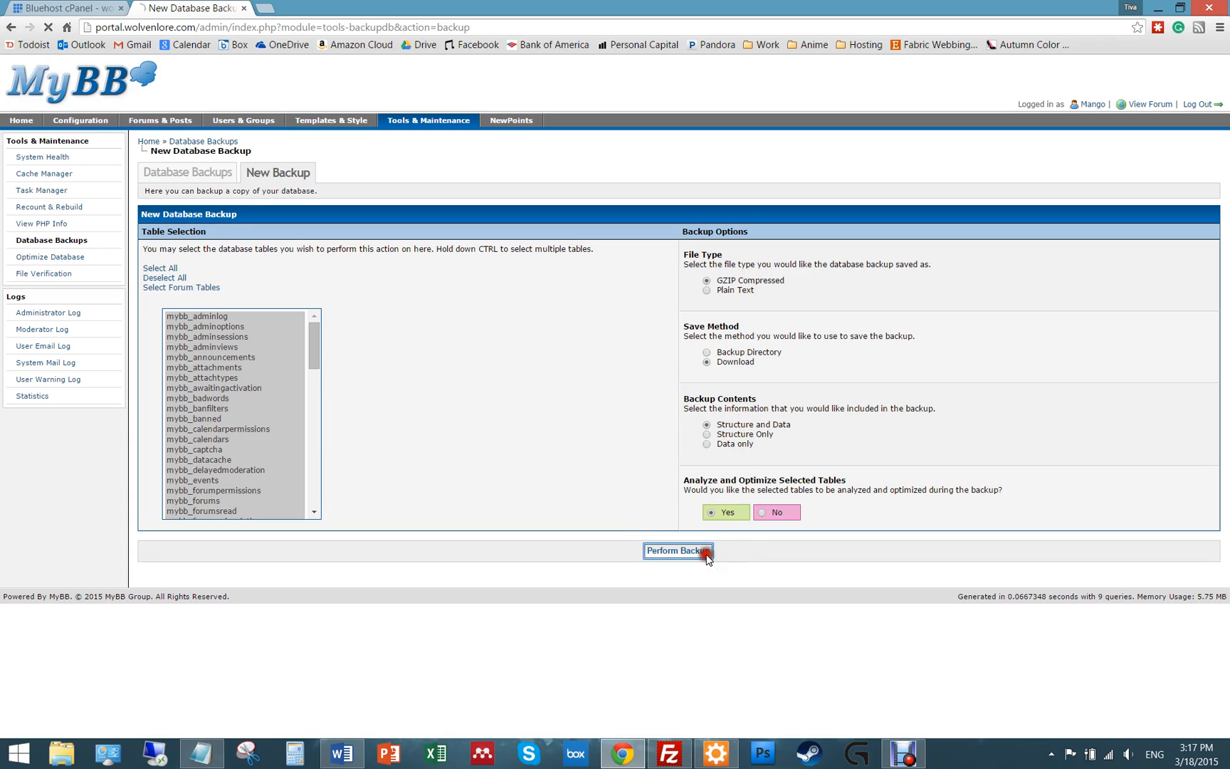
pyautogui.click(678, 550)
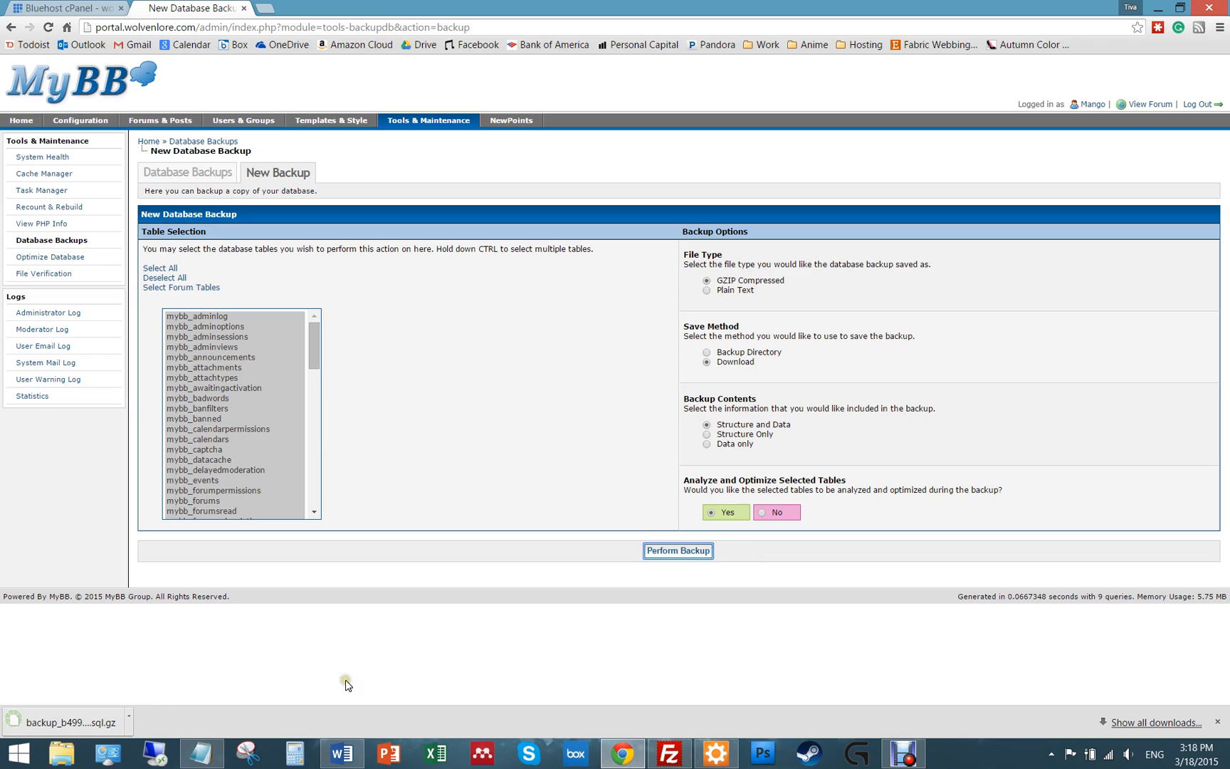
pyautogui.moveTo(309, 659)
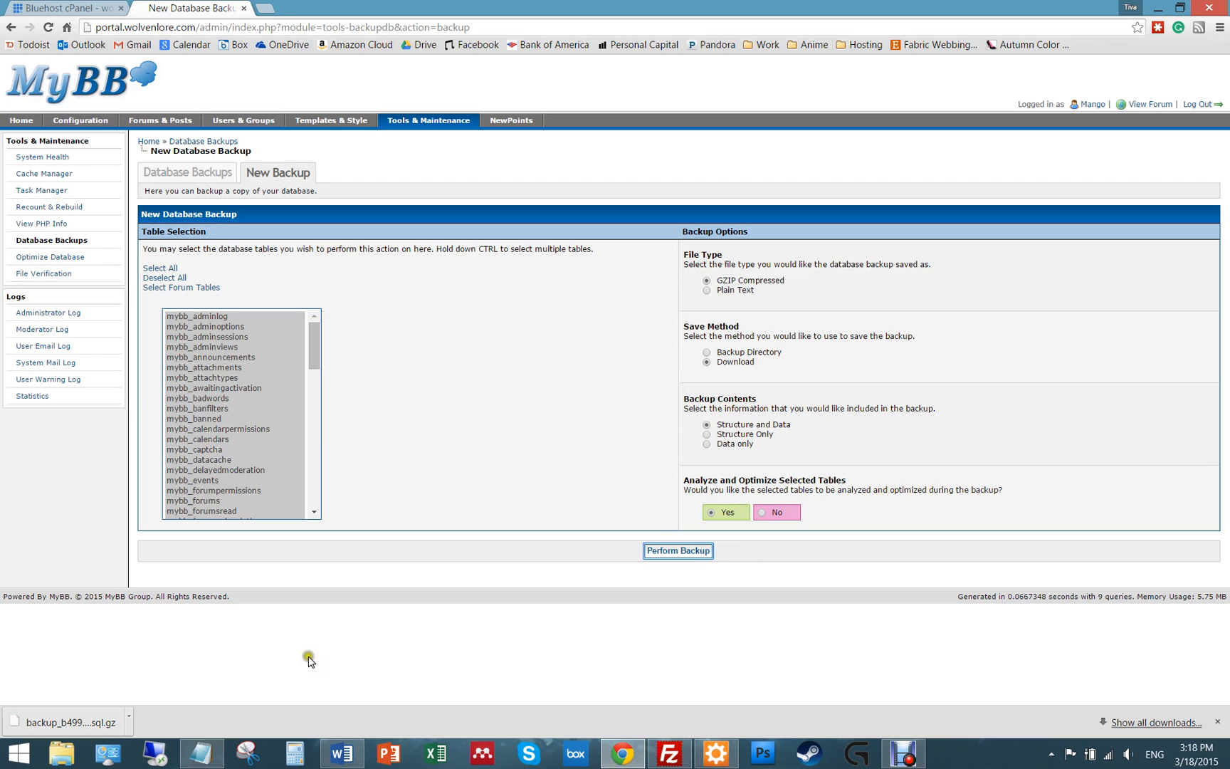
pyautogui.moveTo(334, 667)
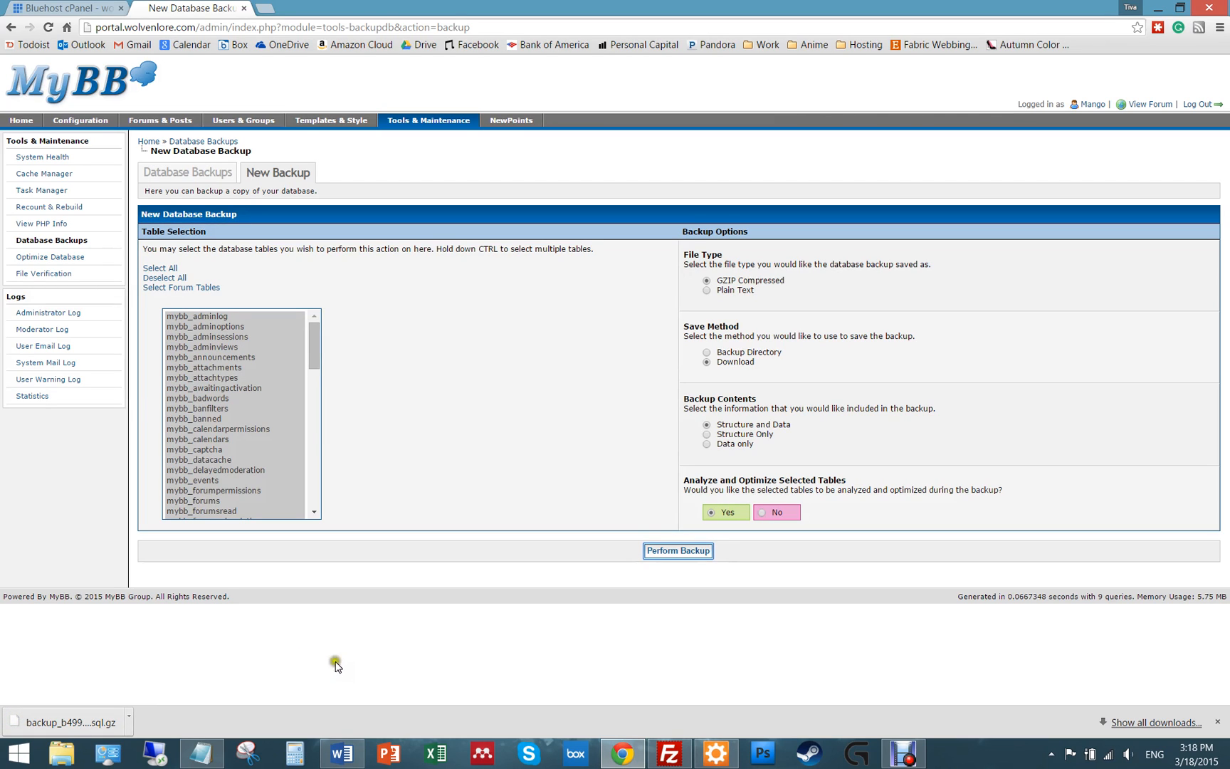
pyautogui.moveTo(67, 721)
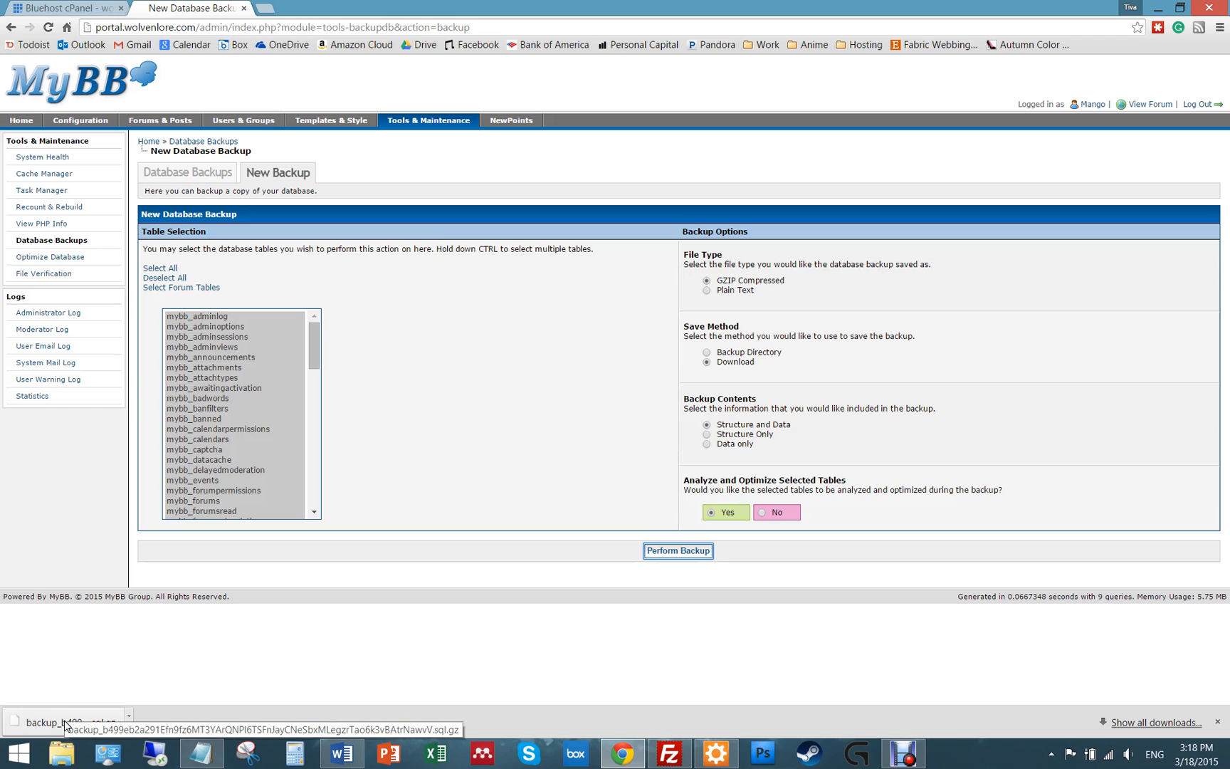
# - Confirm the 2,997 KB GZ backup file in the Downloads folder, then return to Chrome
pyautogui.click(62, 754)
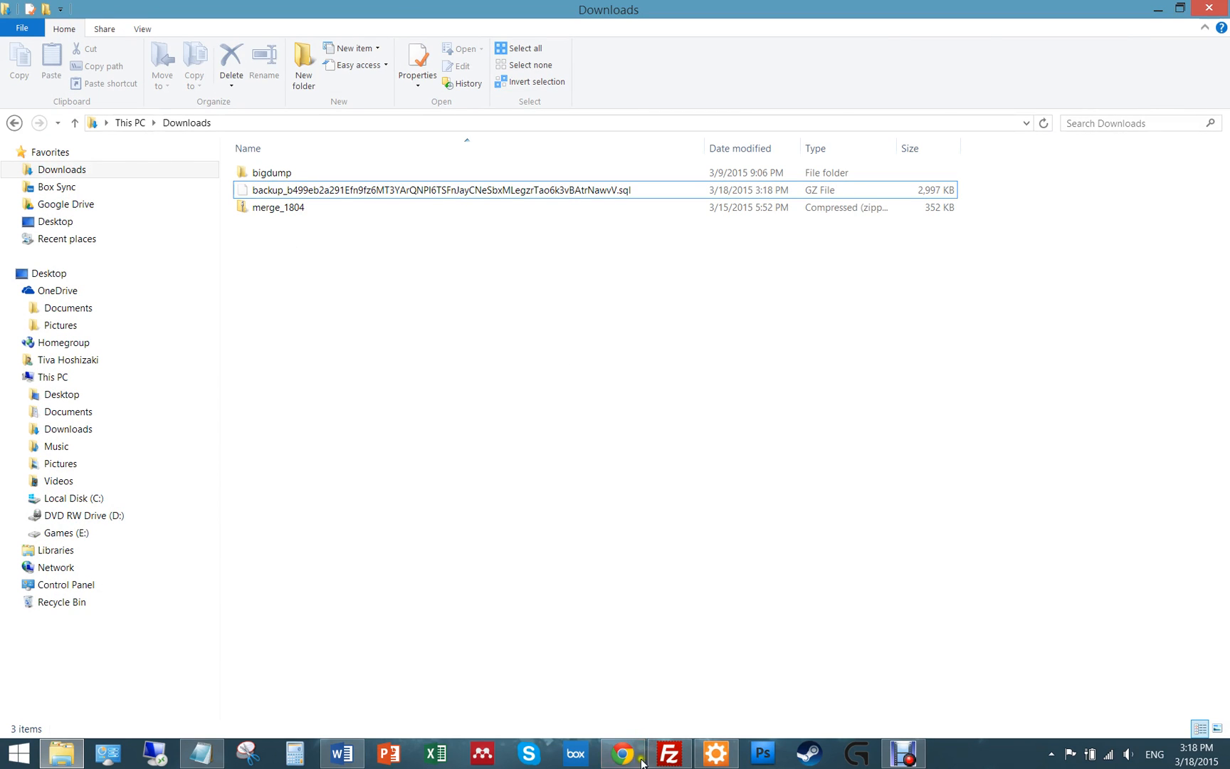
pyautogui.click(621, 753)
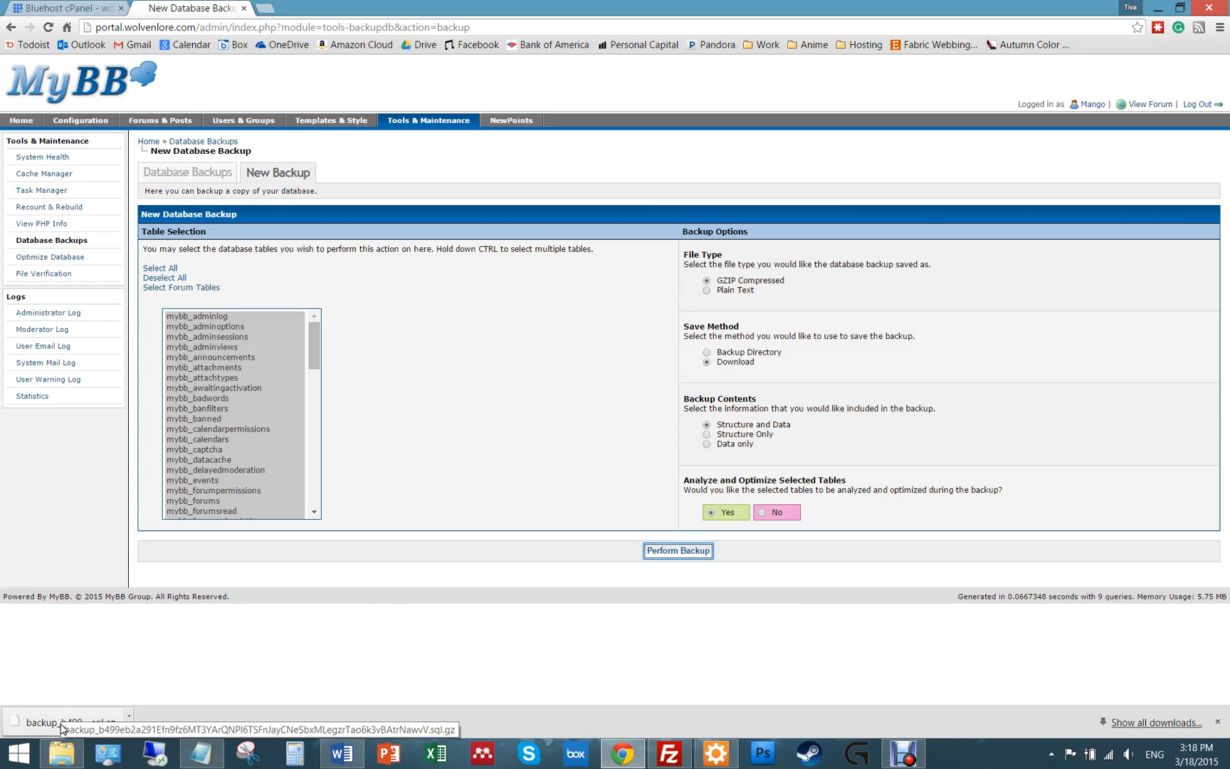
pyautogui.moveTo(21, 658)
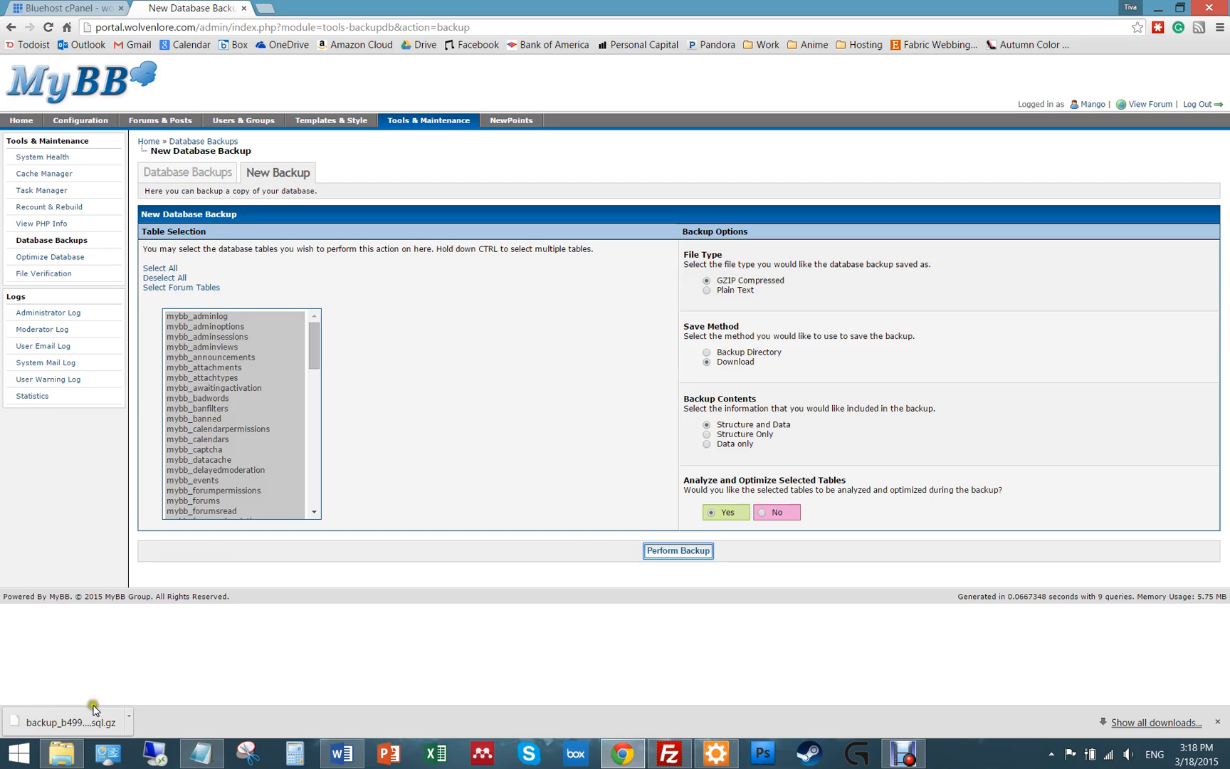
pyautogui.moveTo(107, 642)
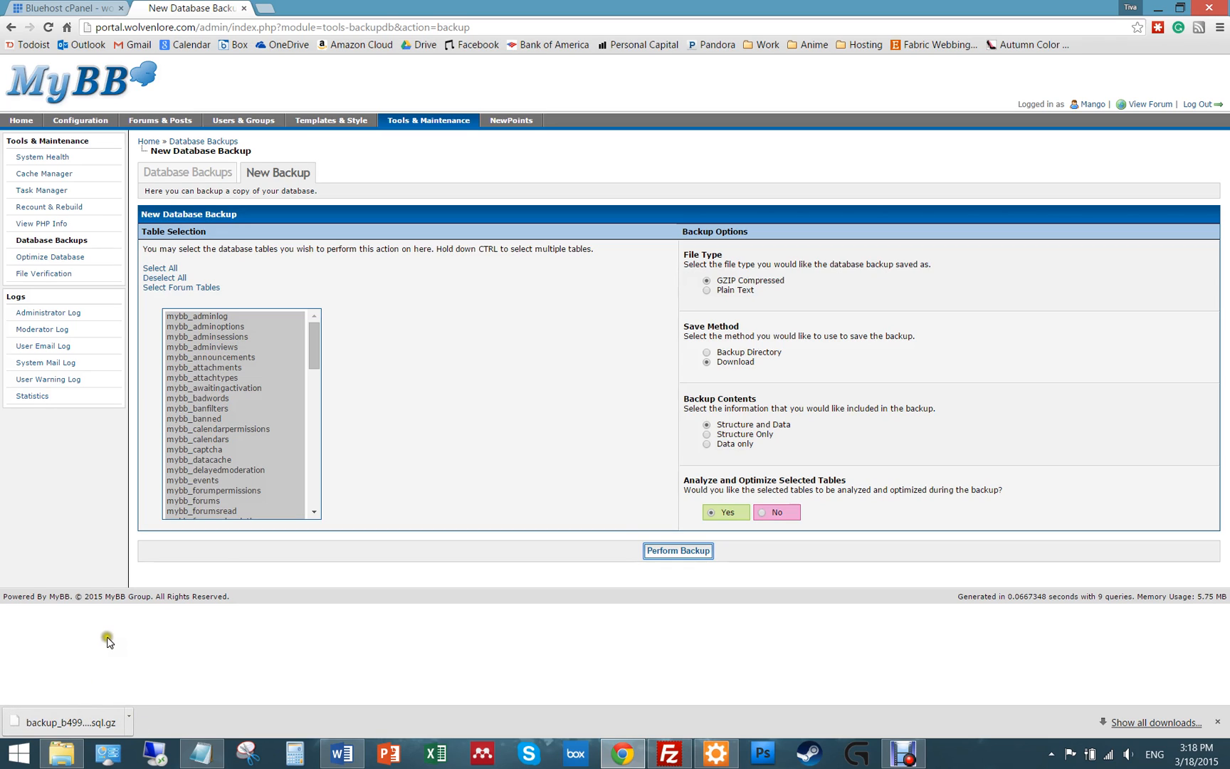
pyautogui.moveTo(213, 627)
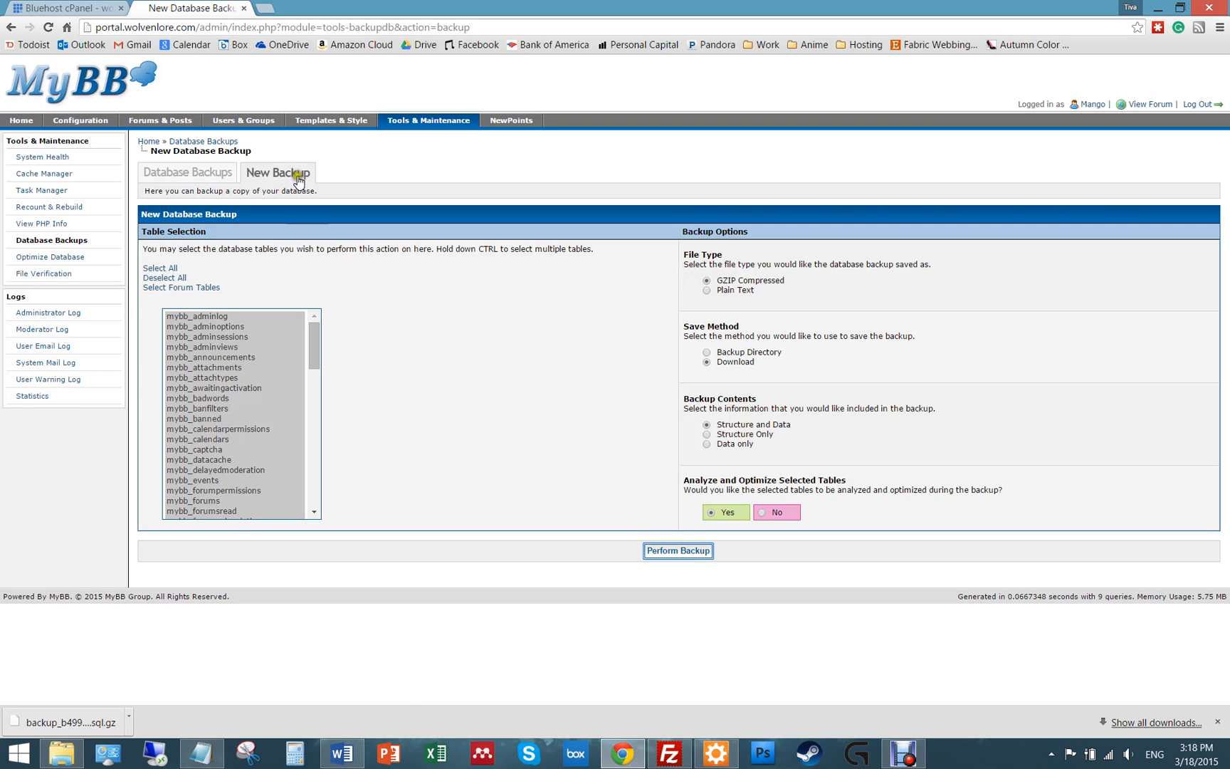
pyautogui.moveTo(275, 296)
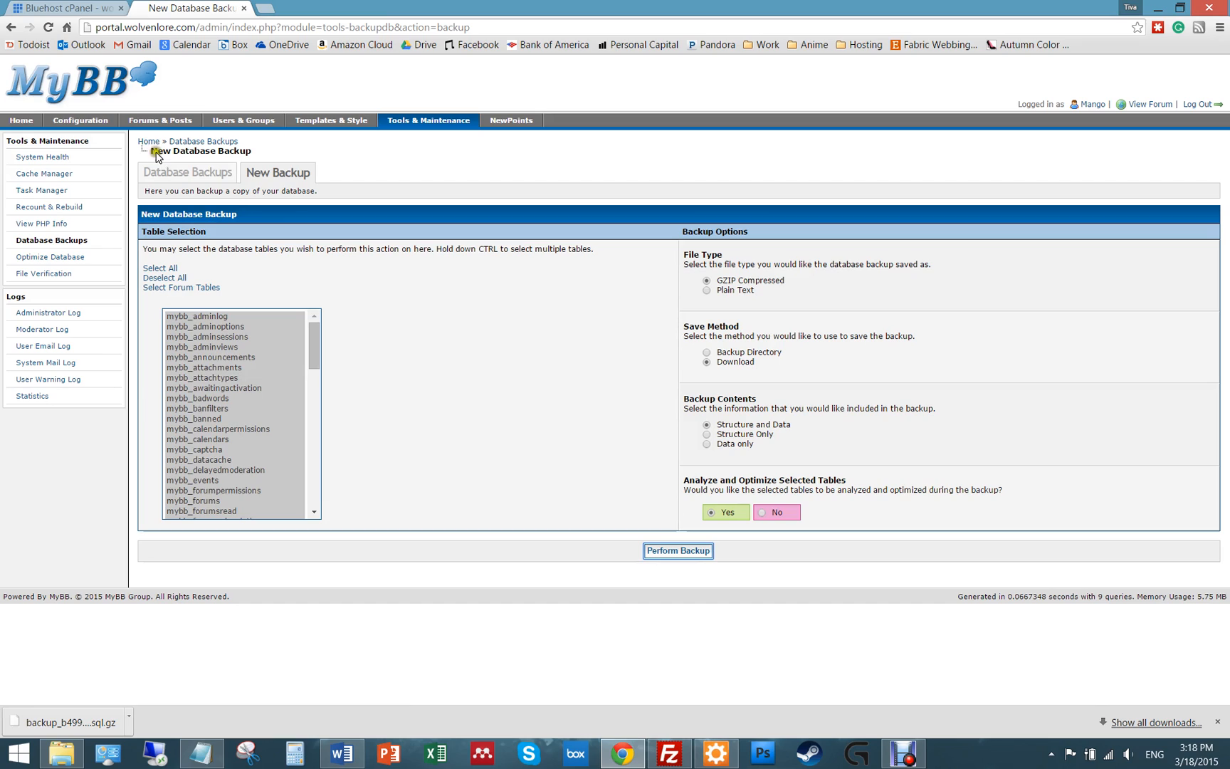
pyautogui.moveTo(80, 120)
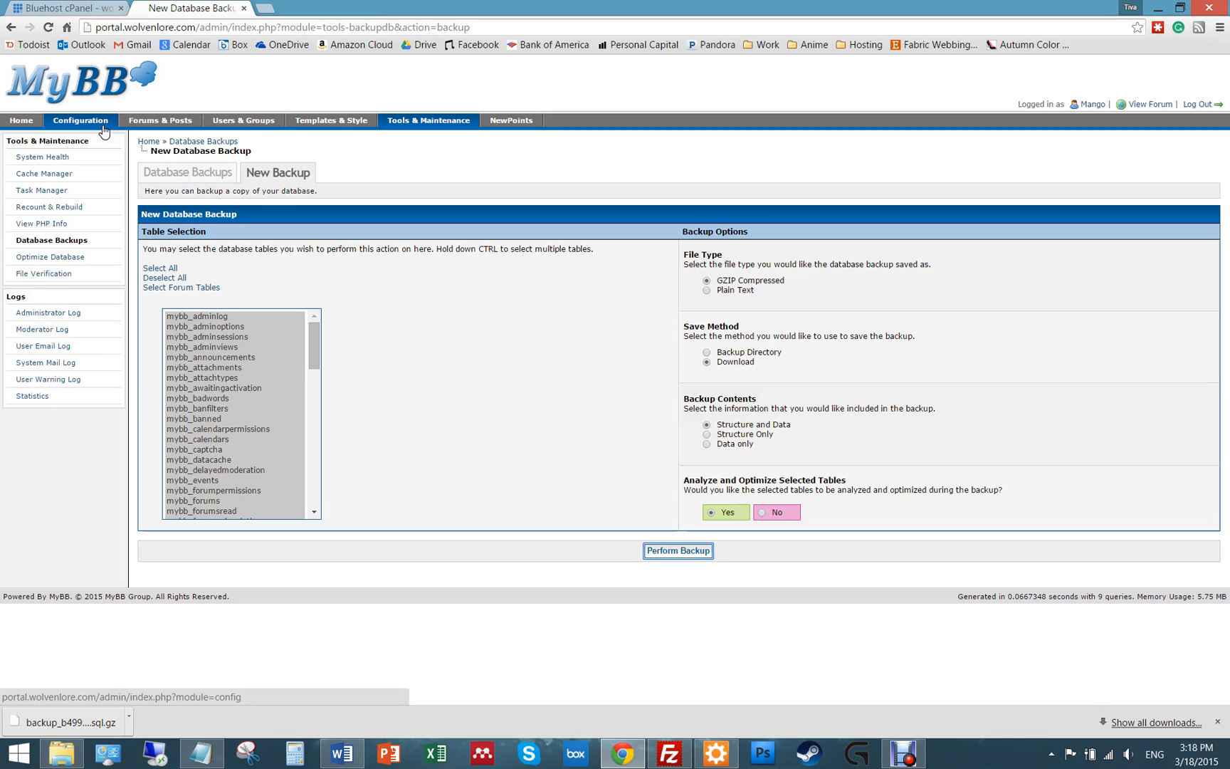
pyautogui.moveTo(250, 473)
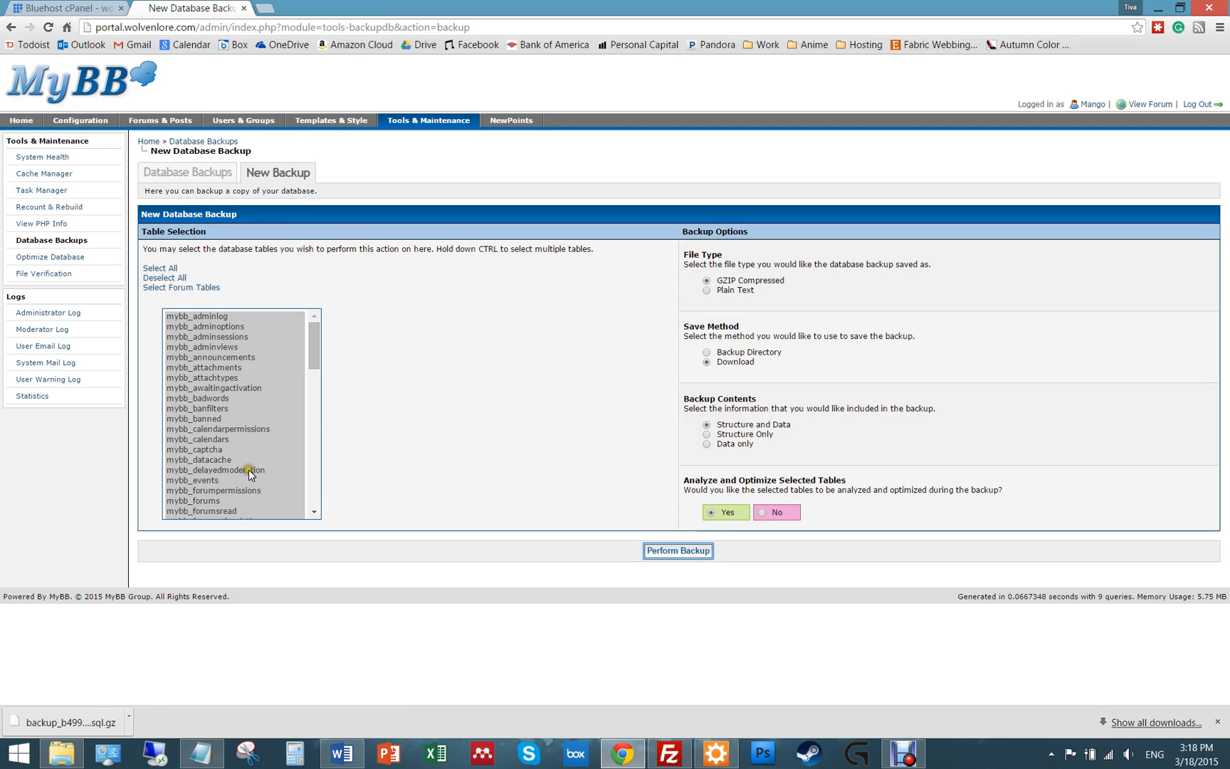
pyautogui.moveTo(278, 173)
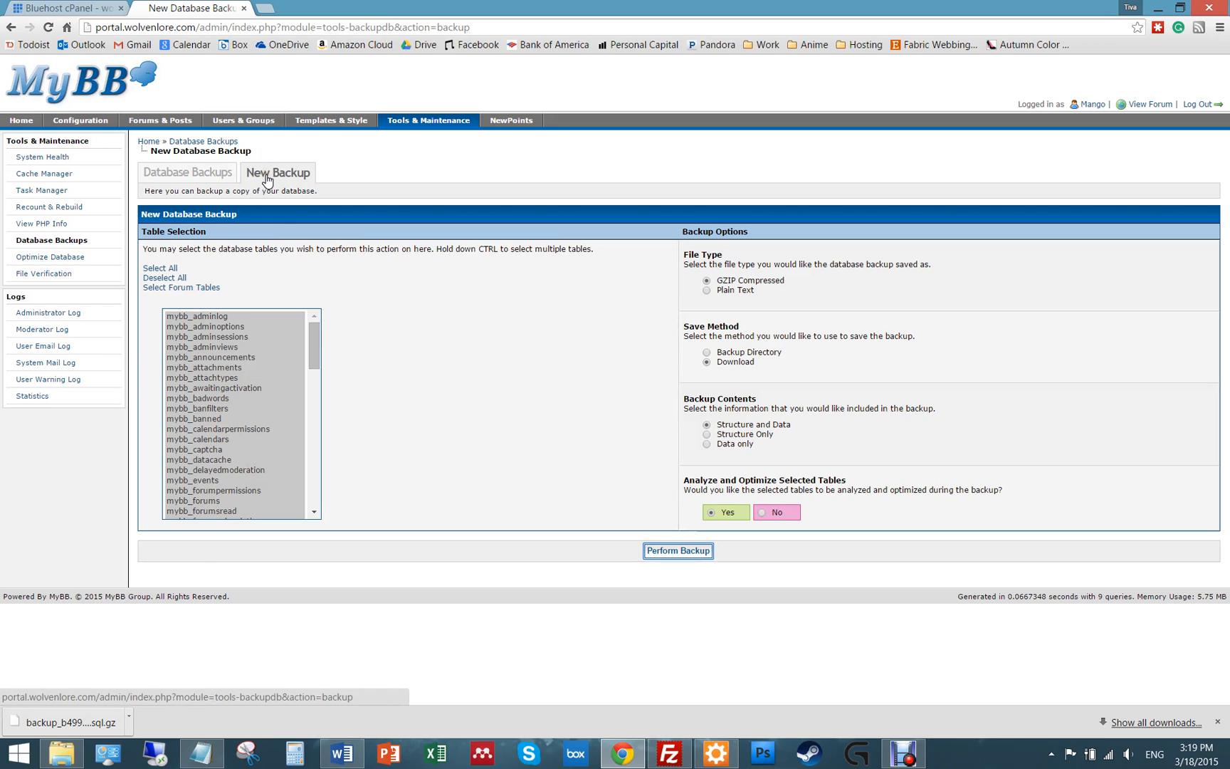
pyautogui.moveTo(287, 152)
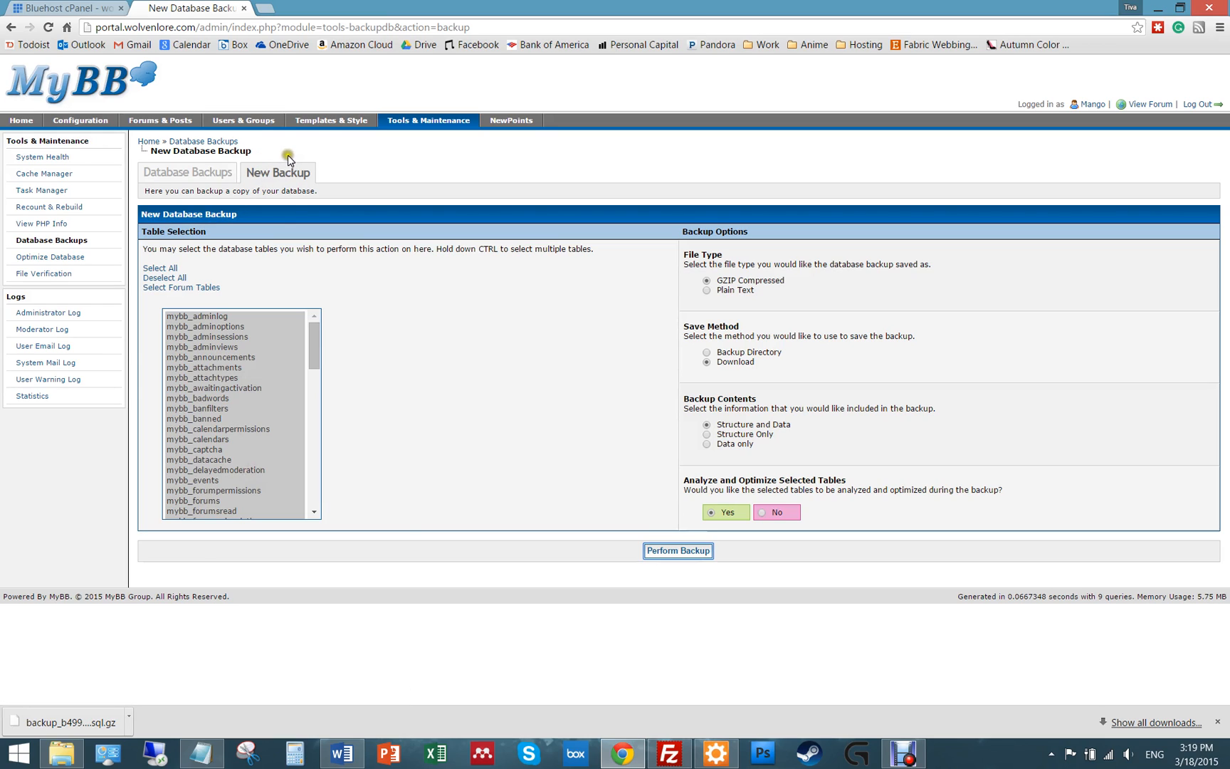
pyautogui.moveTo(309, 164)
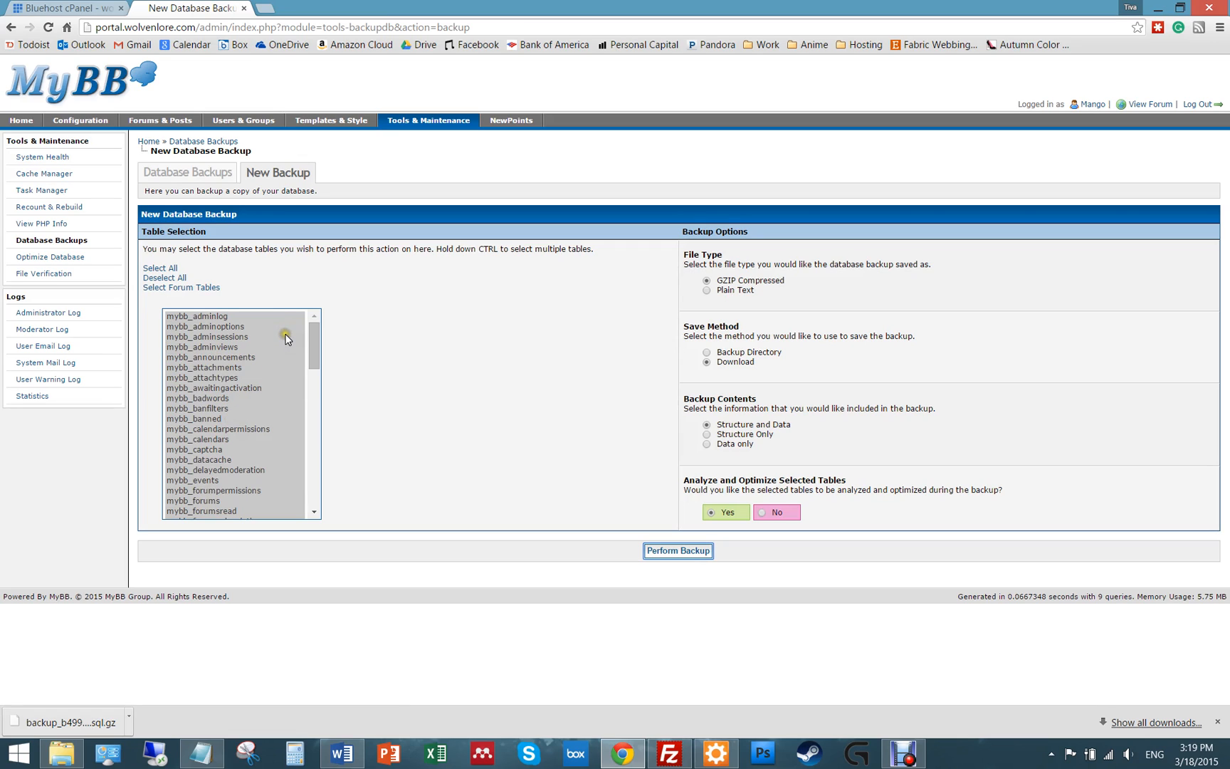
pyautogui.moveTo(671, 240)
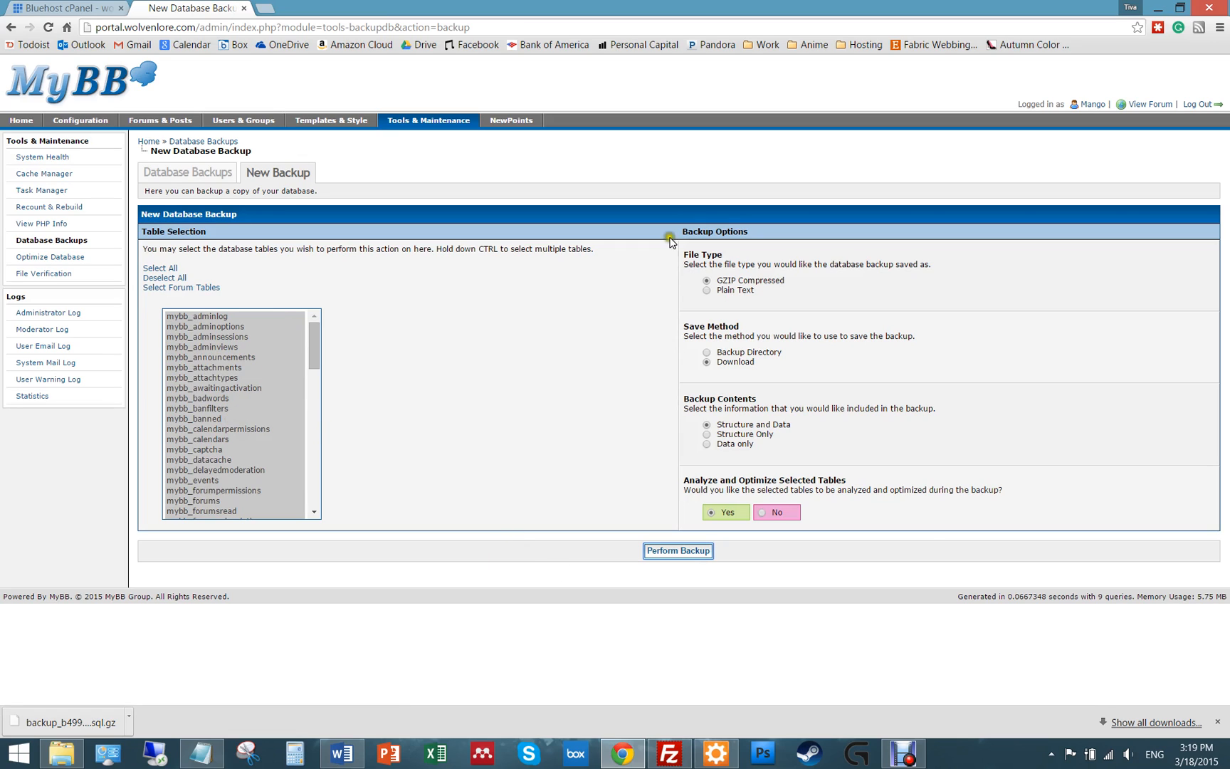
pyautogui.moveTo(522, 452)
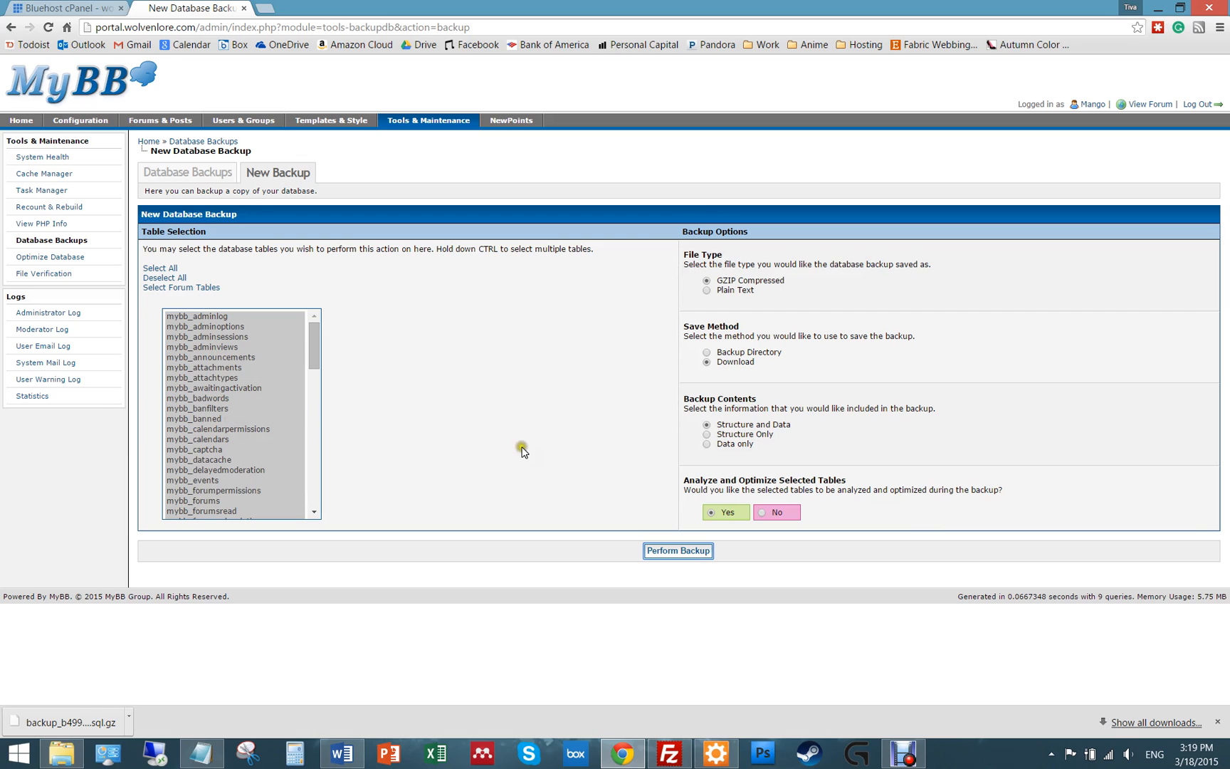
# - Connect to the saved WL Secure site from FileZilla's Site Manager
pyautogui.click(668, 754)
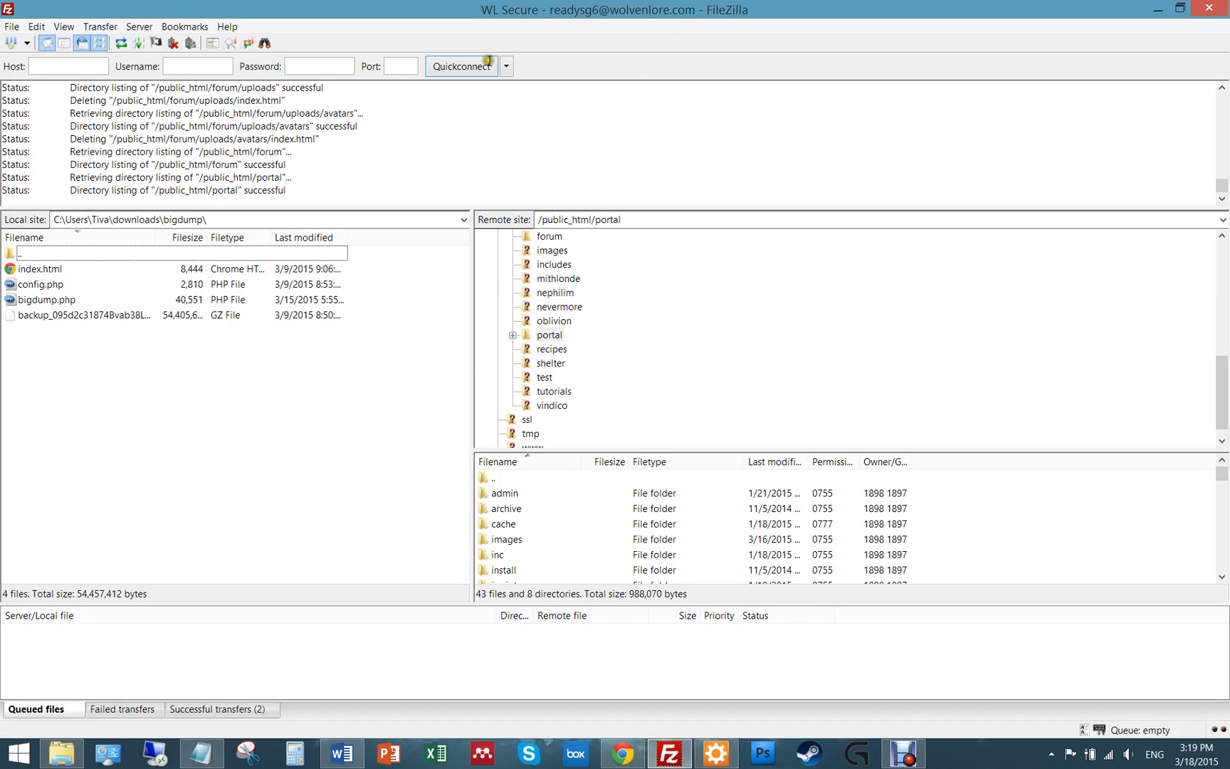
pyautogui.click(35, 26)
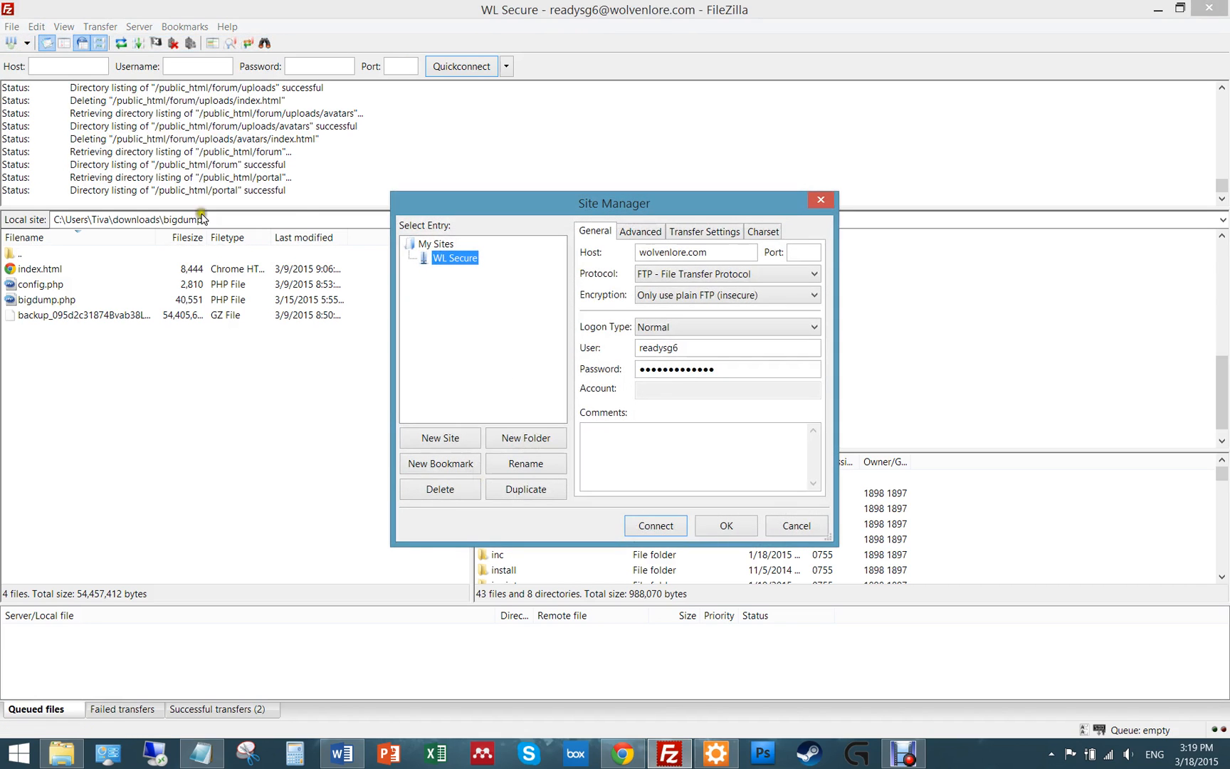
pyautogui.moveTo(694, 413)
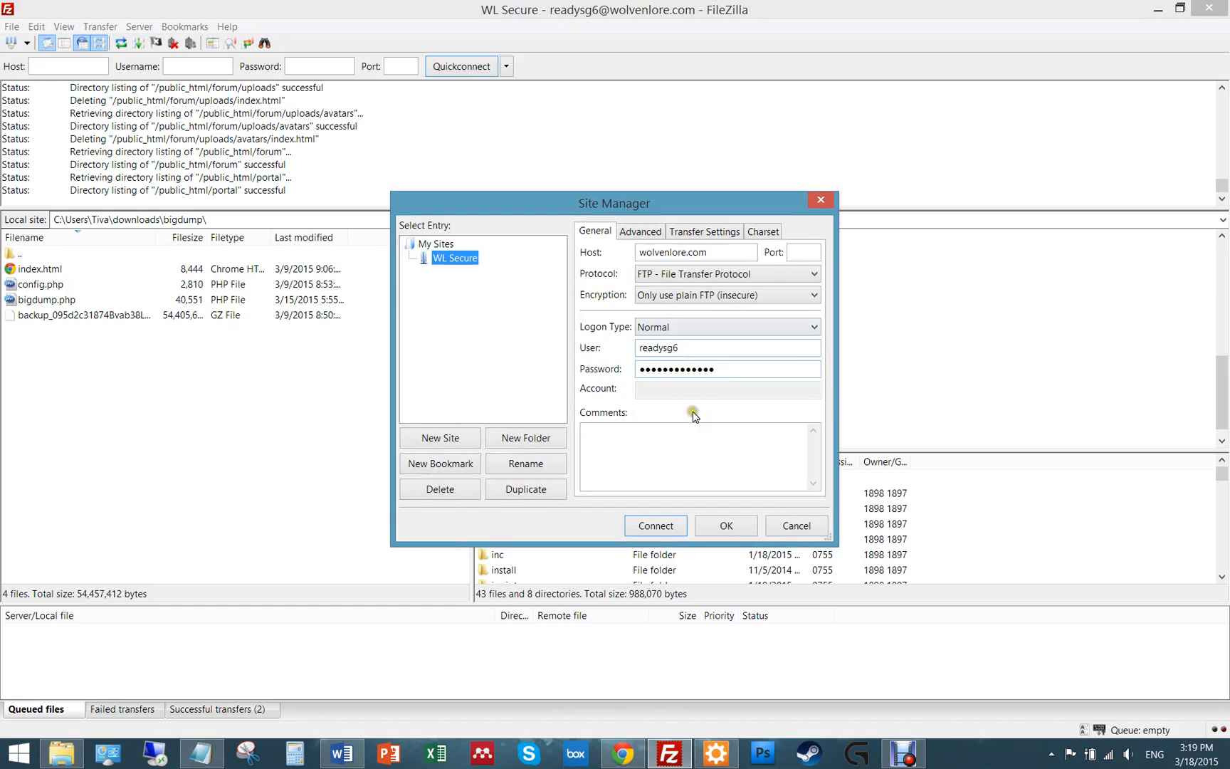
pyautogui.click(655, 525)
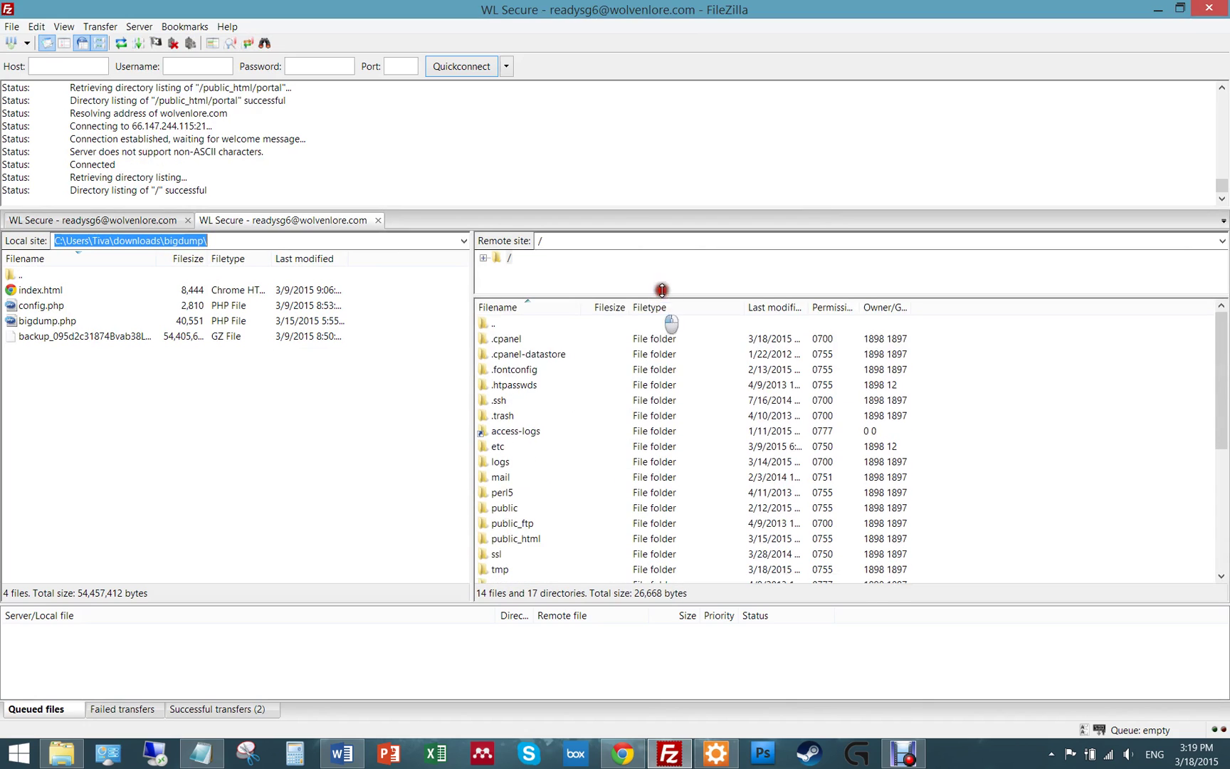
# - Browse the remote pane into /public_html/portal
pyautogui.click(514, 538)
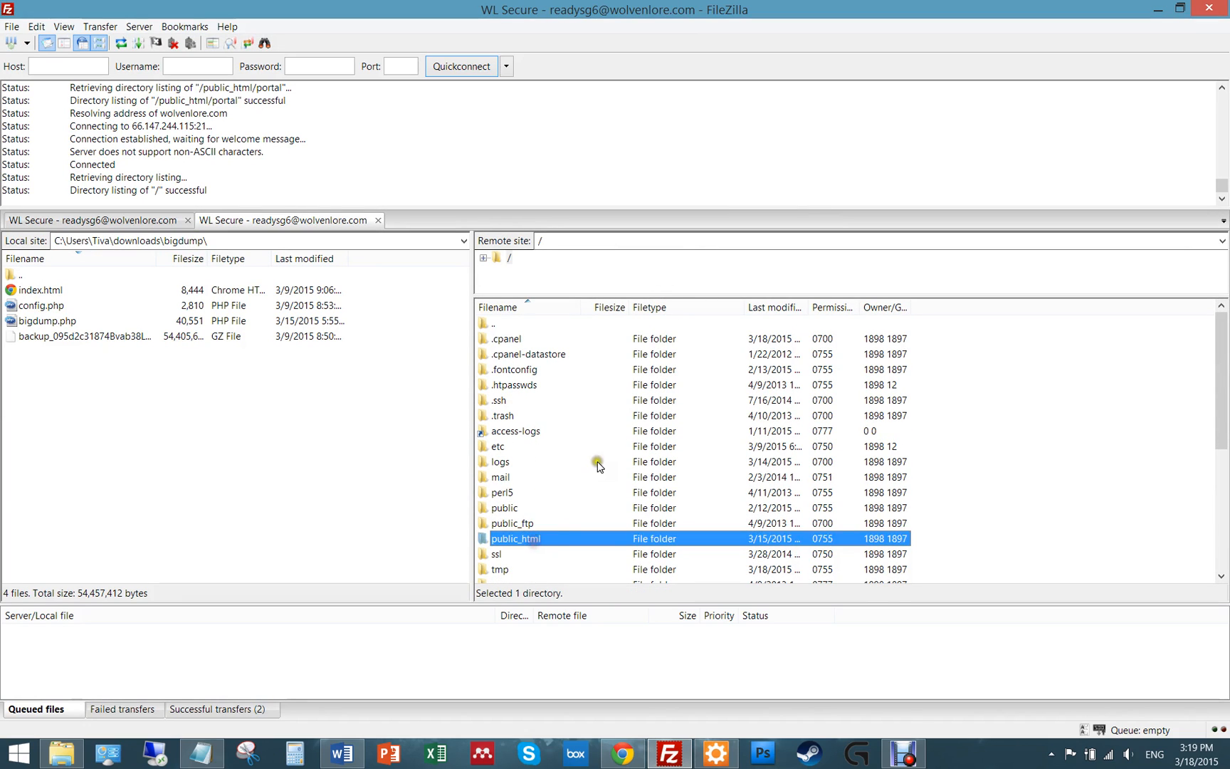
pyautogui.doubleClick(515, 538)
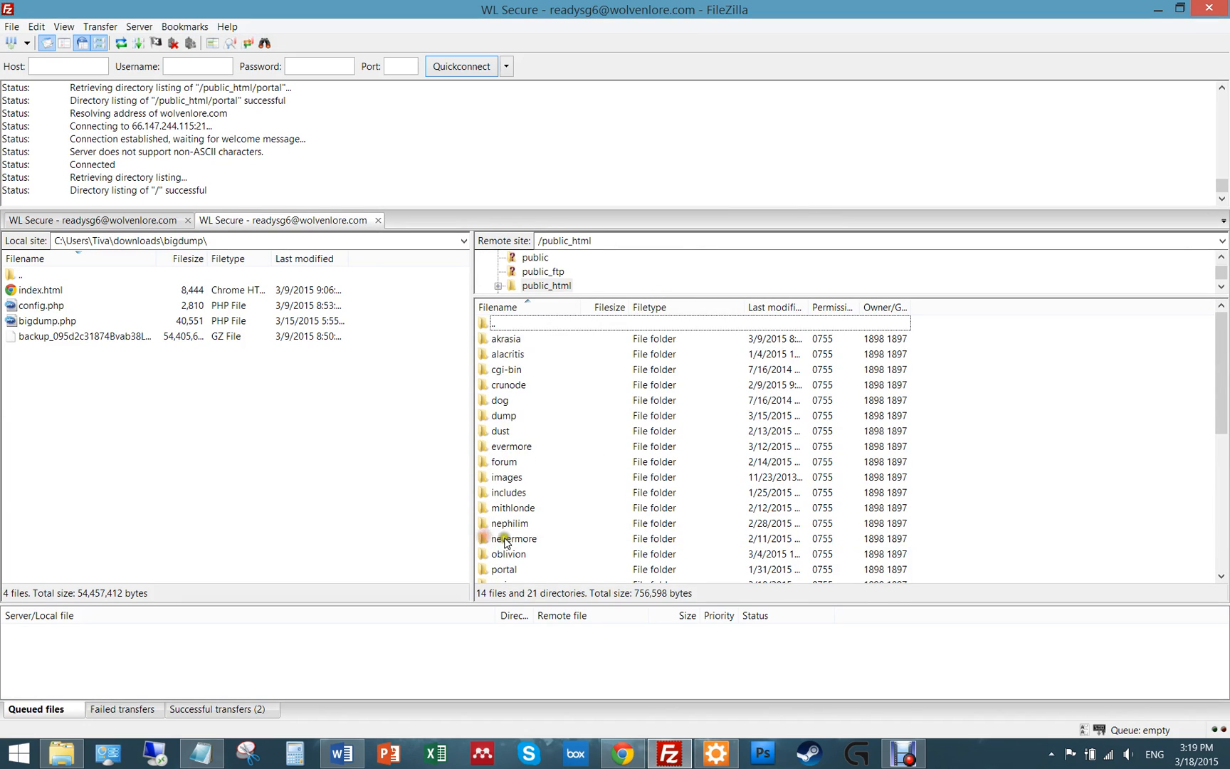
pyautogui.doubleClick(504, 569)
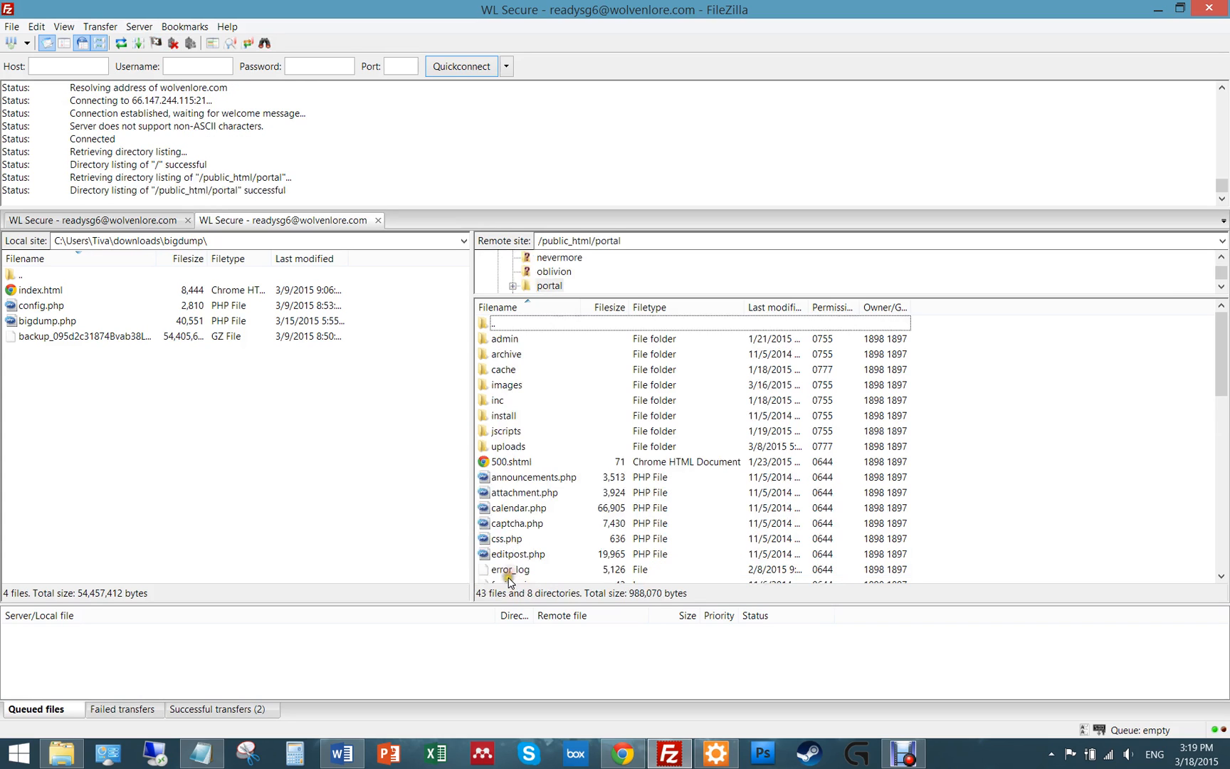
pyautogui.moveTo(767, 467)
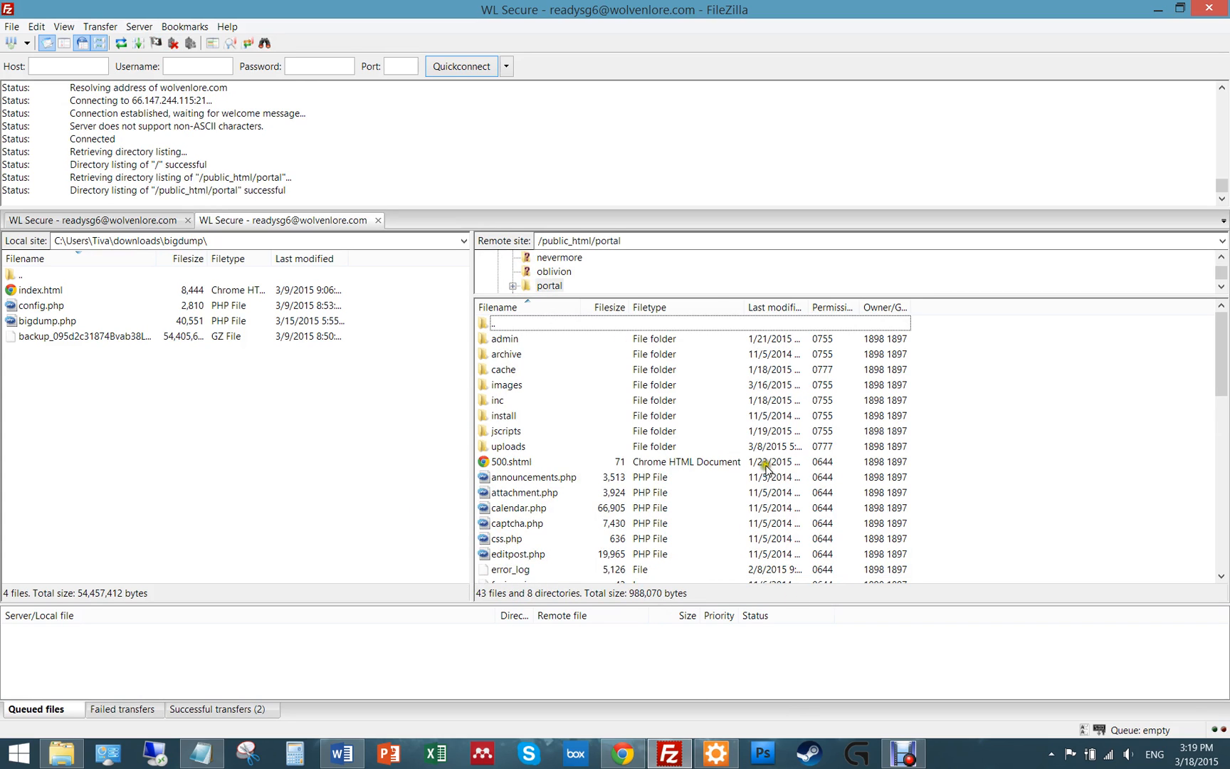
# - Select all portal files and create a local PORTAL BACKUP folder to download them into
pyautogui.press('ctrl+a')
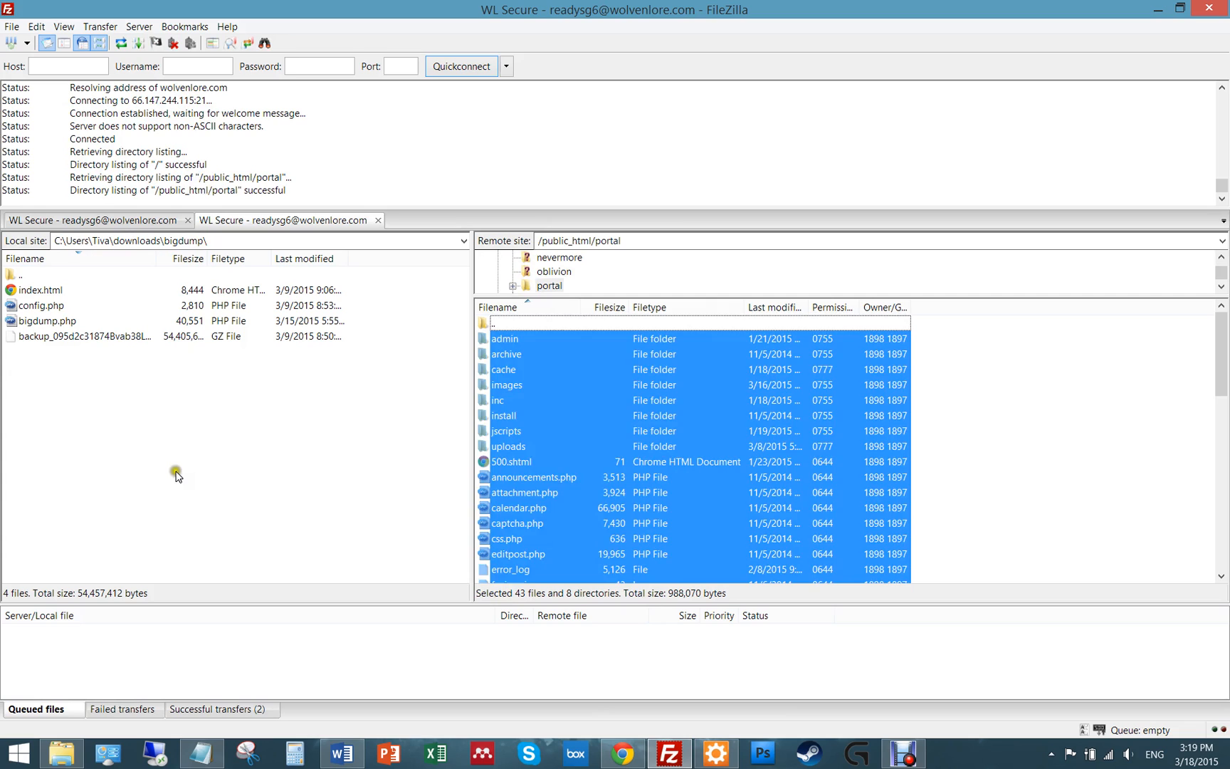
pyautogui.rightClick(176, 476)
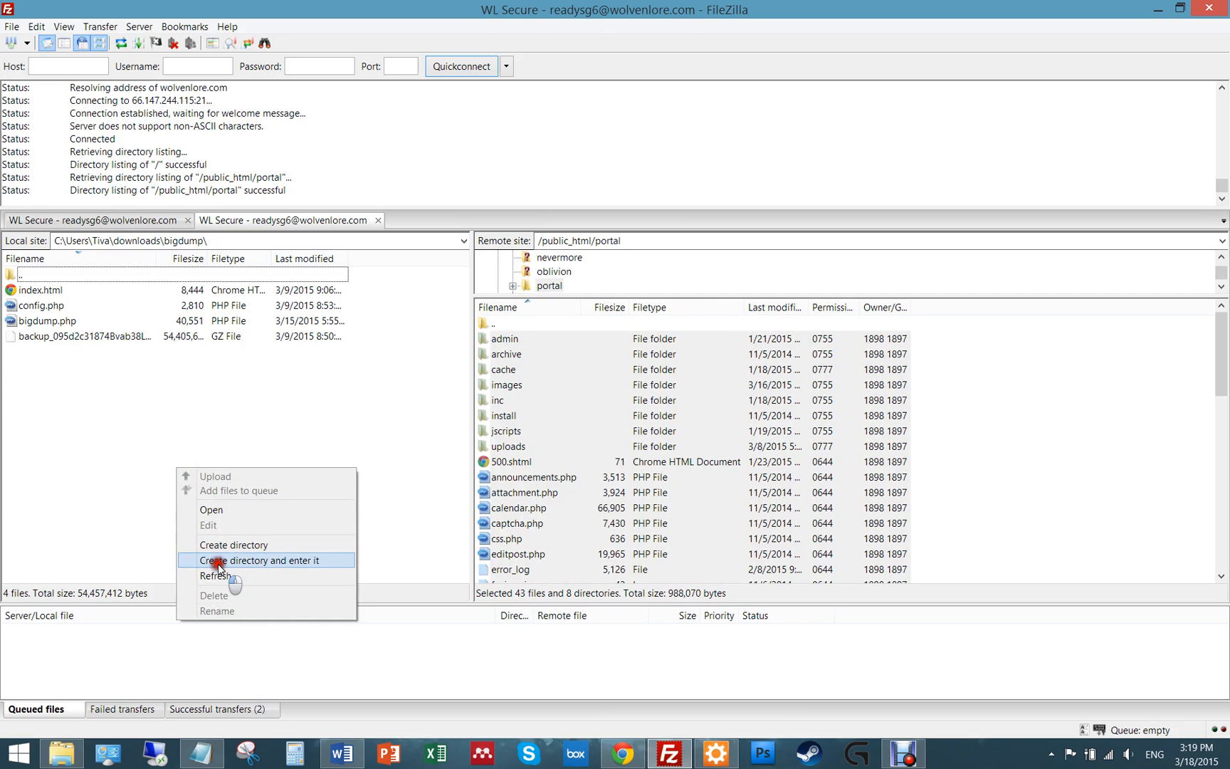
pyautogui.click(259, 559)
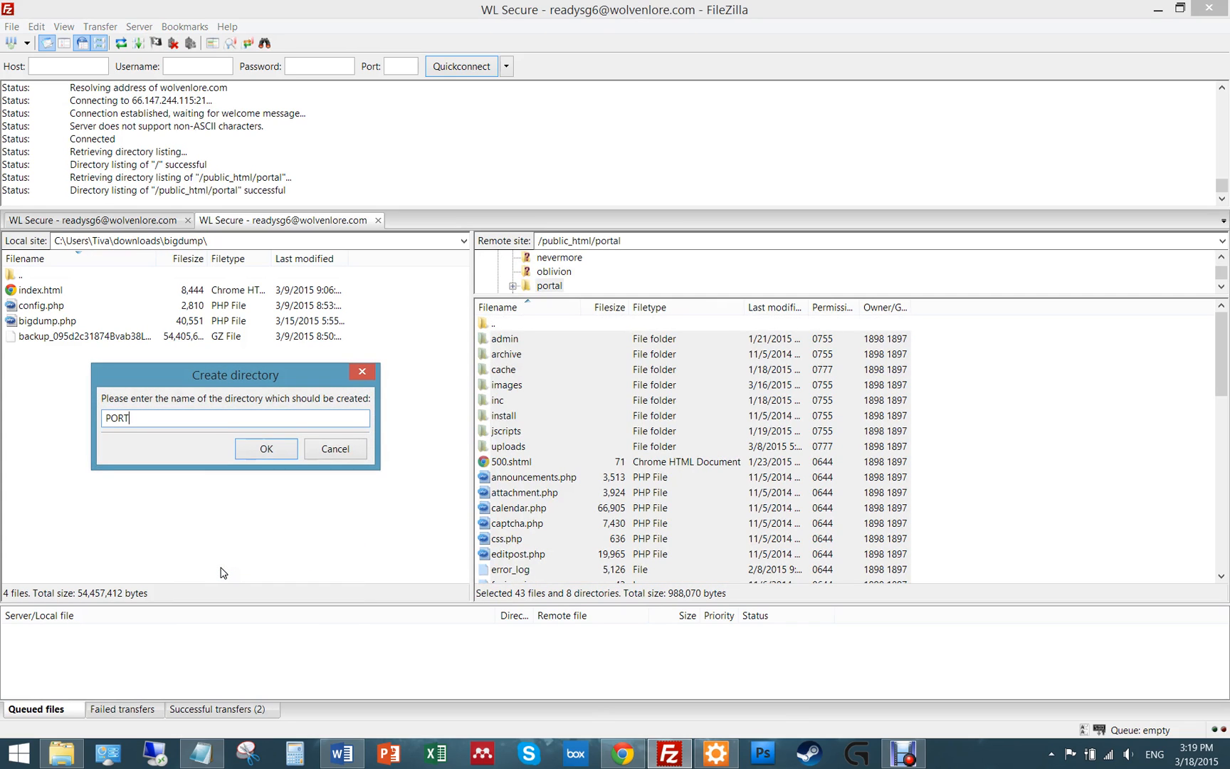
pyautogui.write('AL BACK')
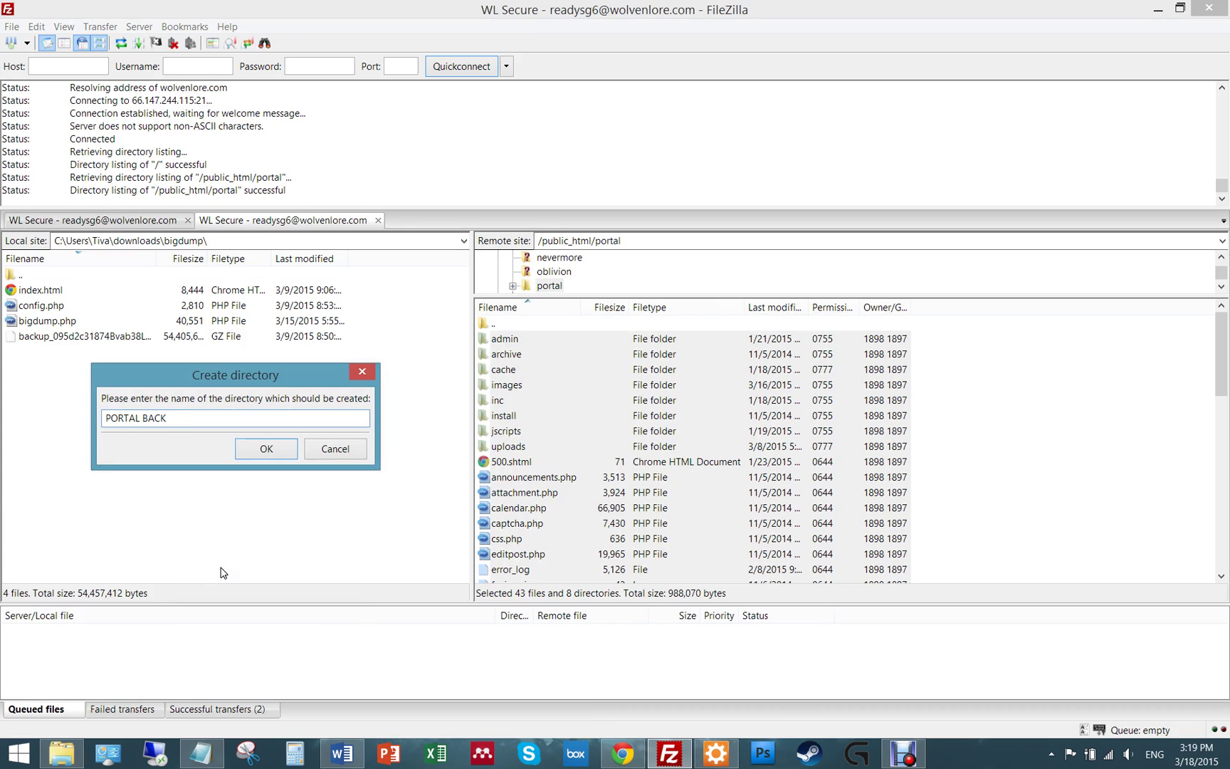
pyautogui.click(265, 448)
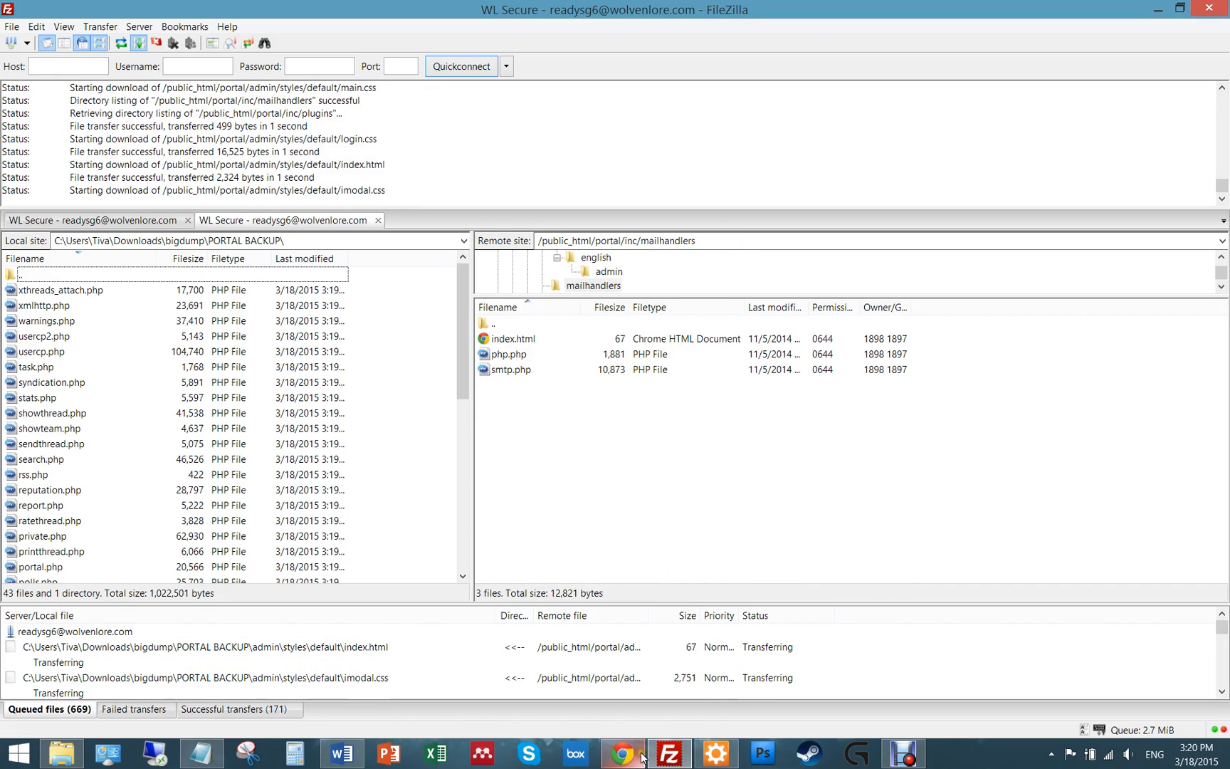
# - Show the Themes list under Templates & Style, glancing at the Import a Theme page
pyautogui.click(620, 752)
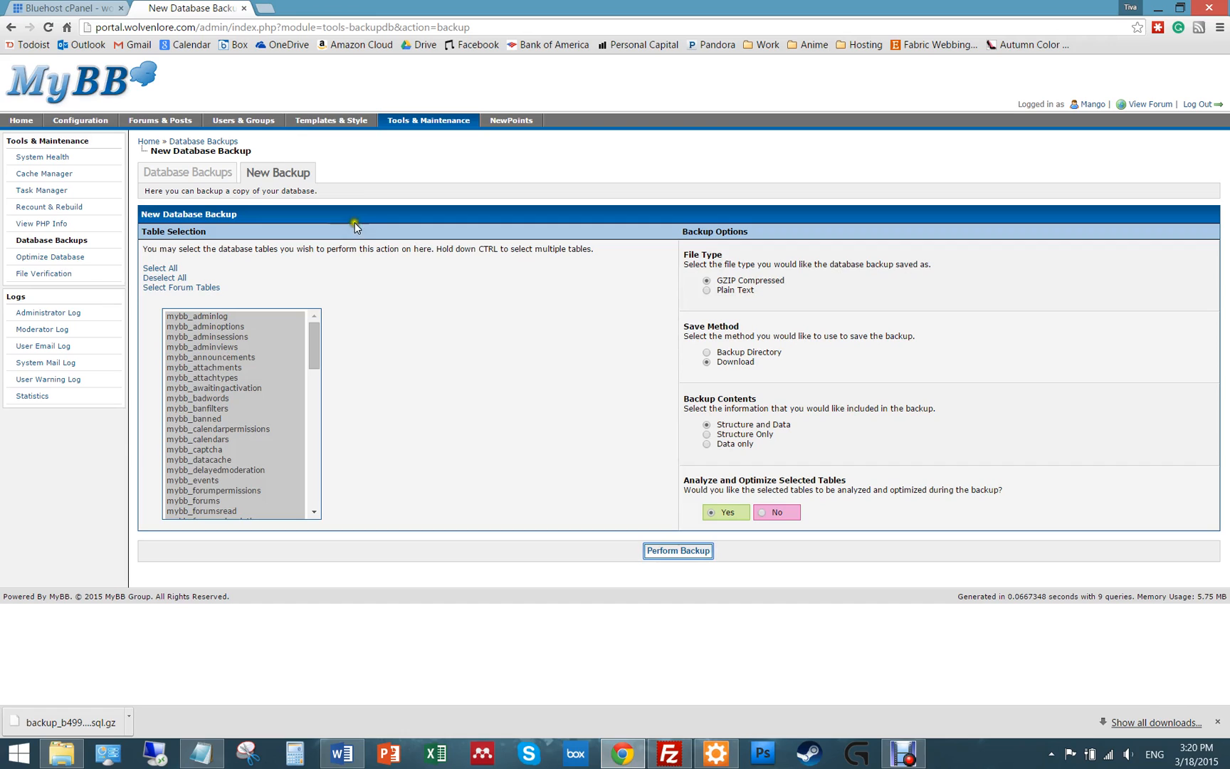
pyautogui.click(330, 120)
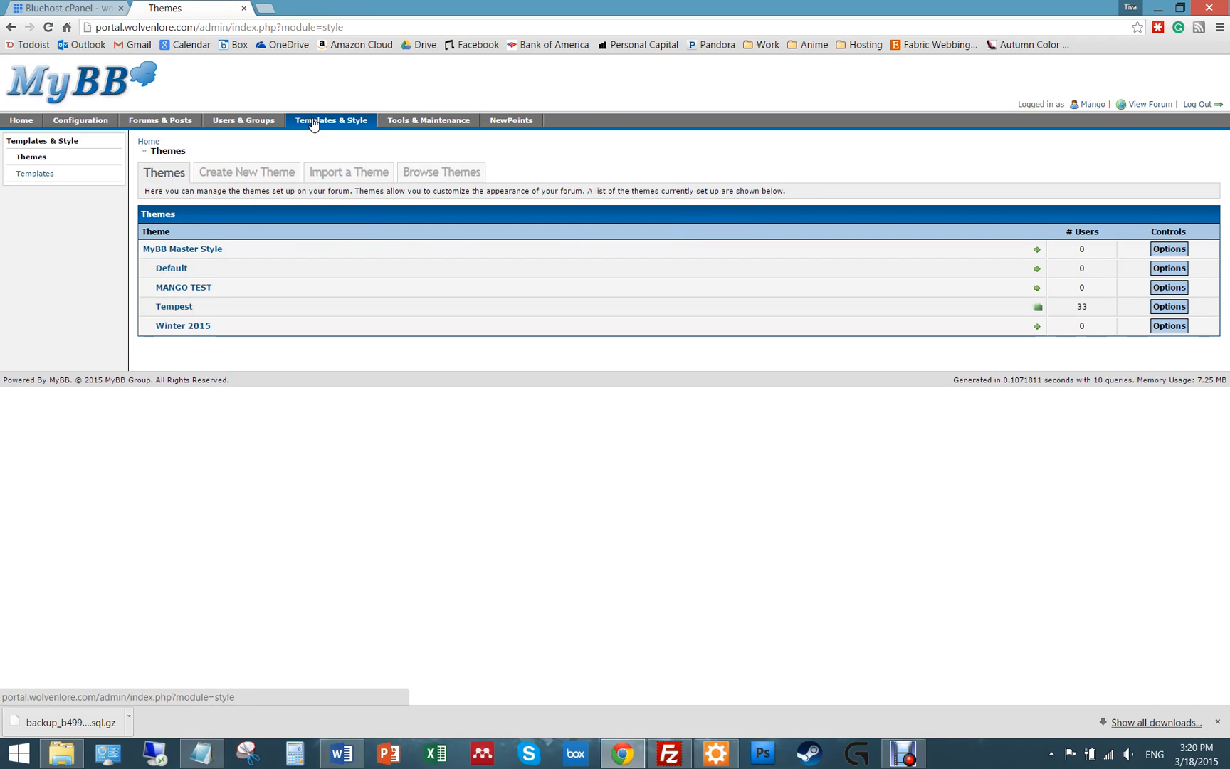
pyautogui.moveTo(349, 173)
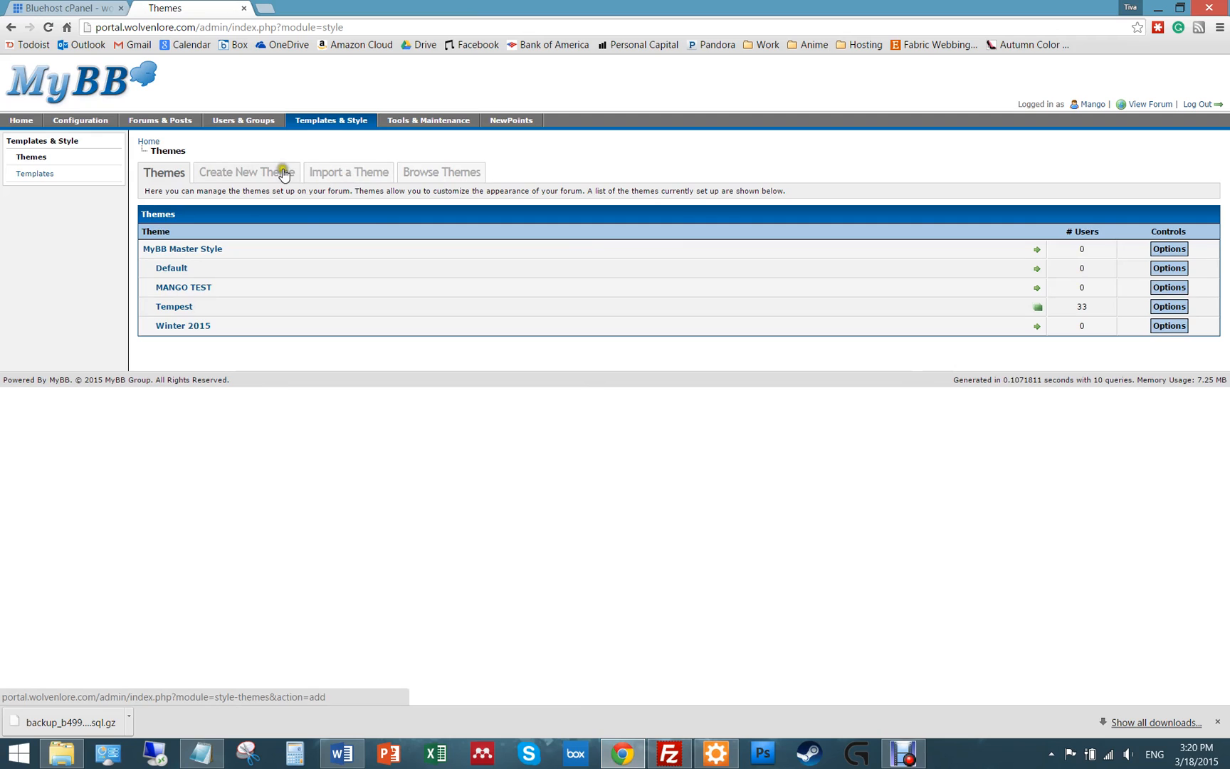
pyautogui.click(347, 173)
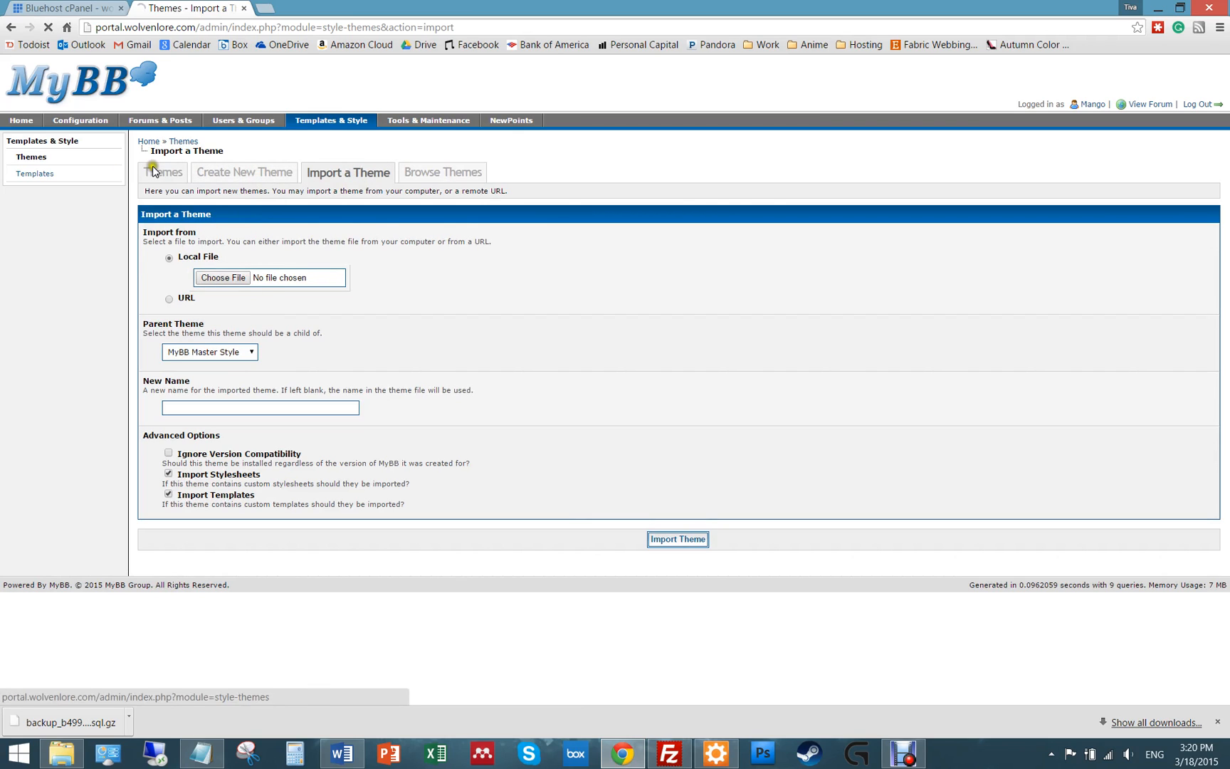
pyautogui.click(162, 172)
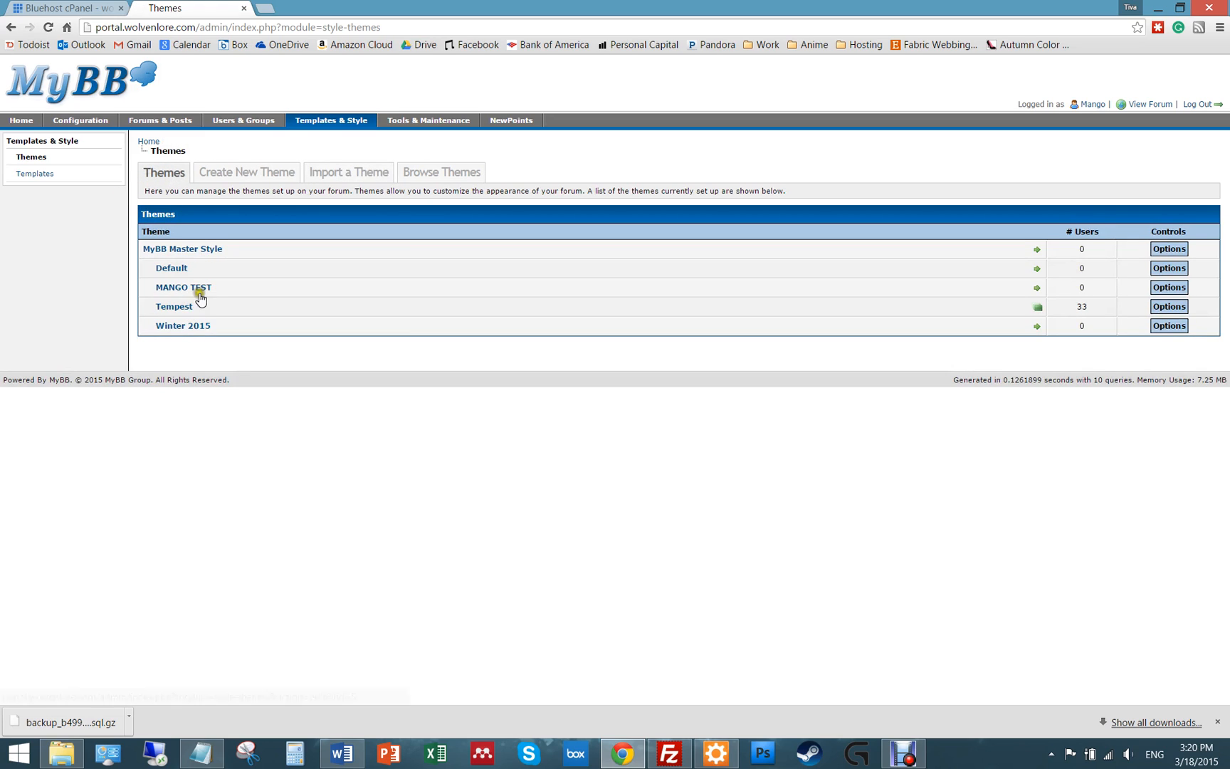
# - Export the MANGO TEST theme with both options Yes, downloading its theme file
pyautogui.click(1168, 287)
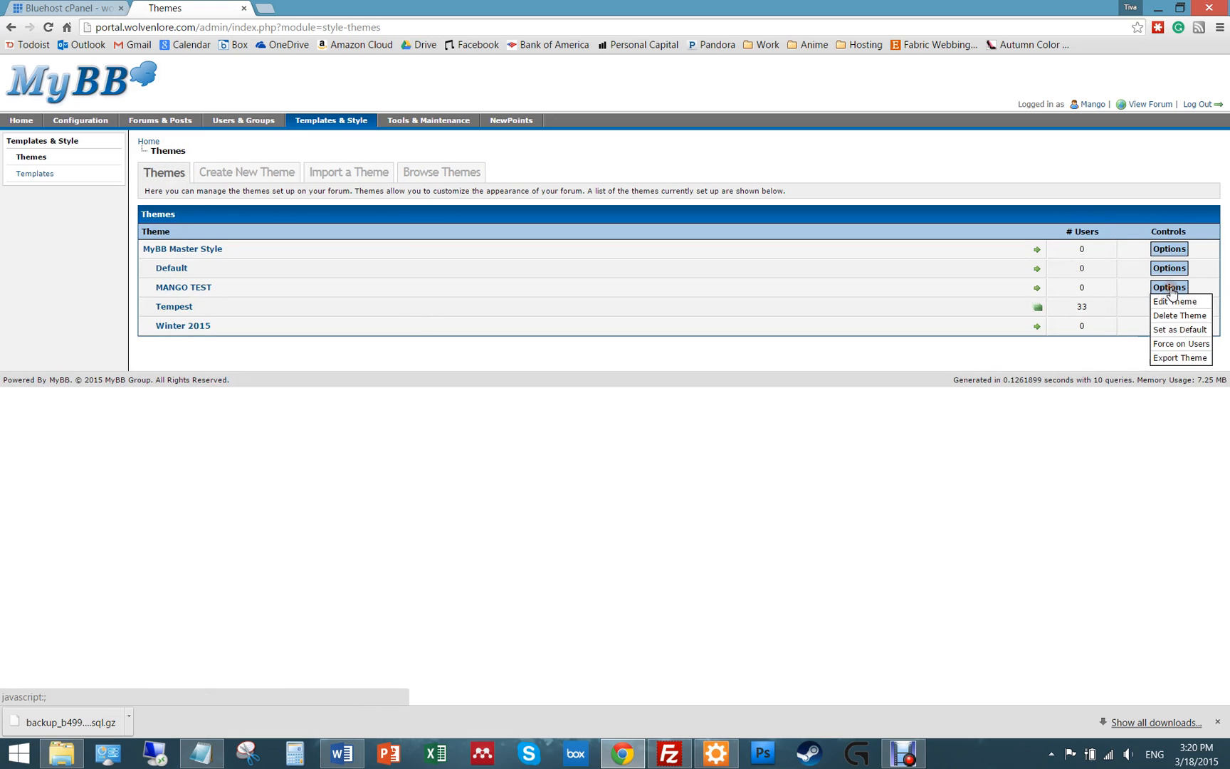
pyautogui.click(1179, 357)
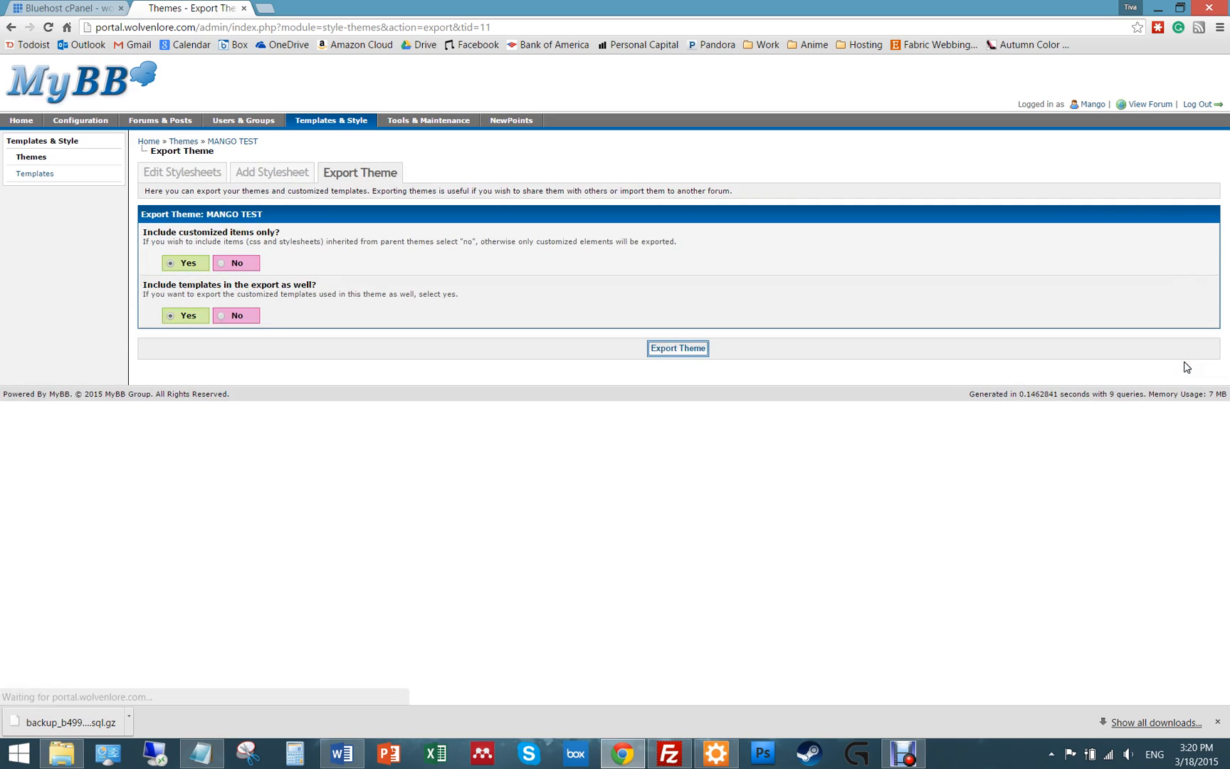
pyautogui.click(678, 349)
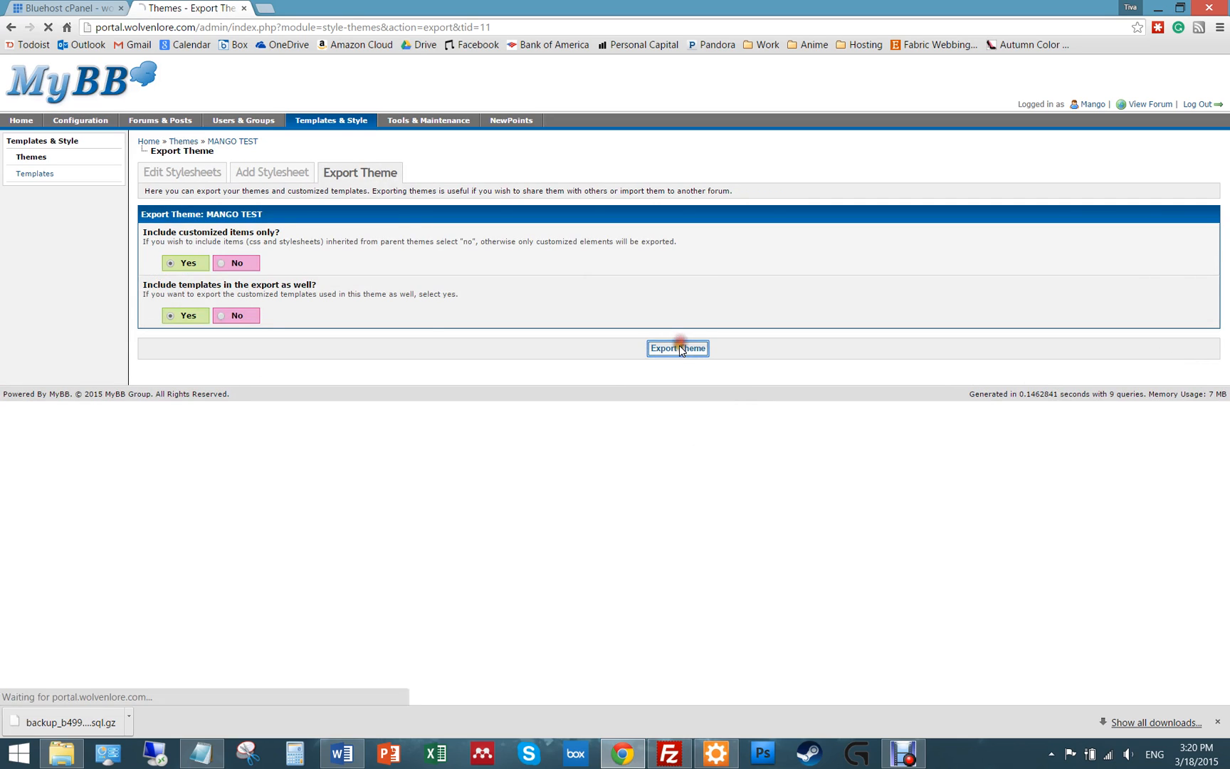
pyautogui.click(677, 348)
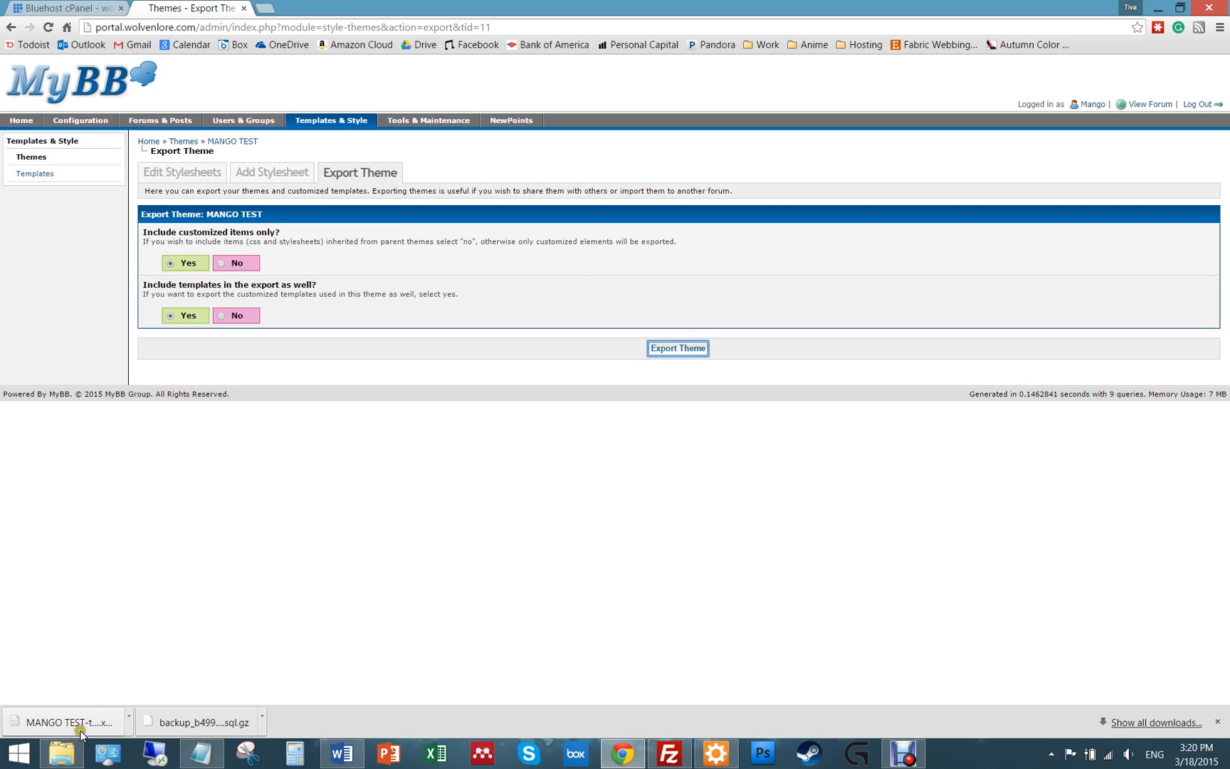
pyautogui.moveTo(143, 680)
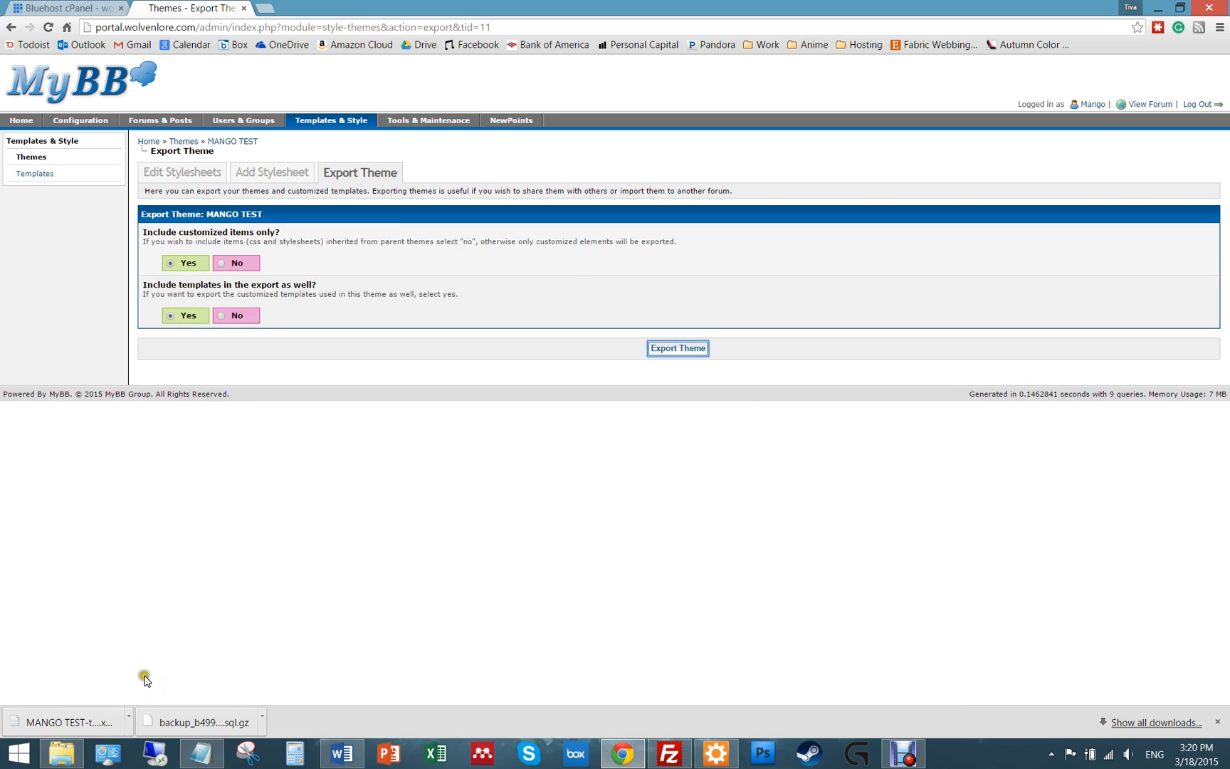
pyautogui.moveTo(500, 415)
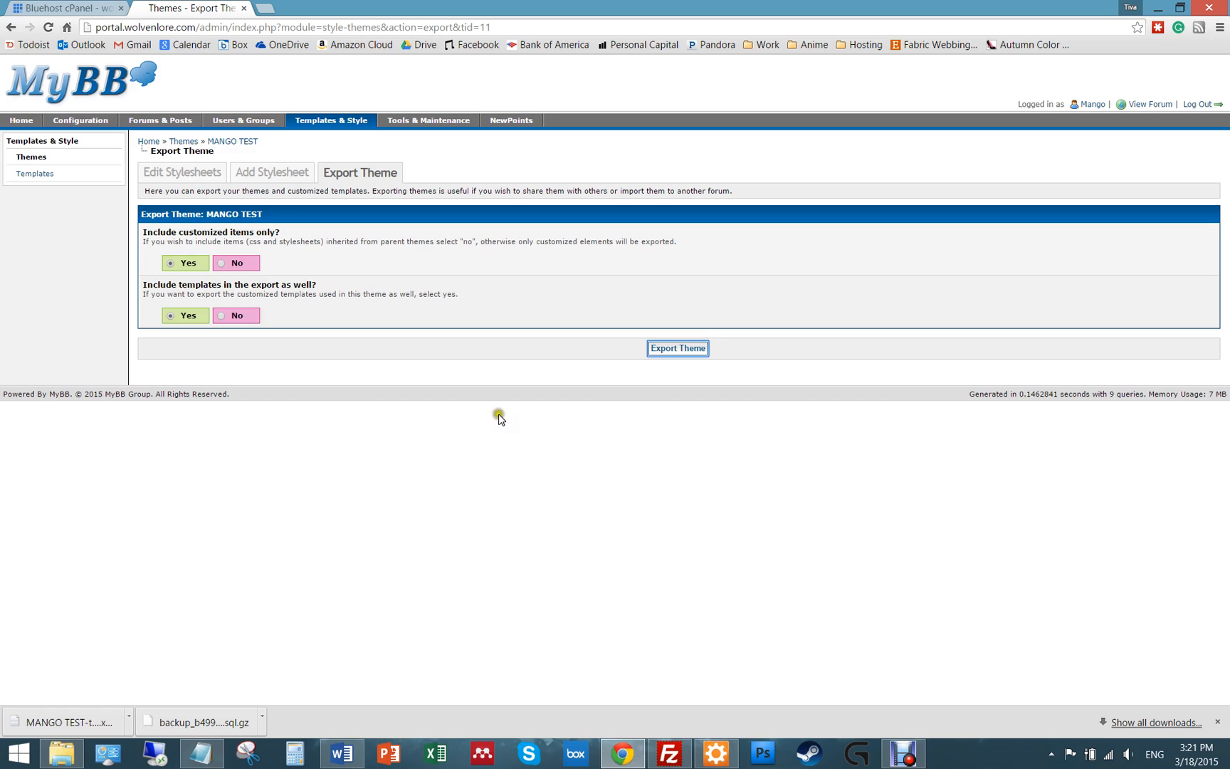
pyautogui.moveTo(164, 165)
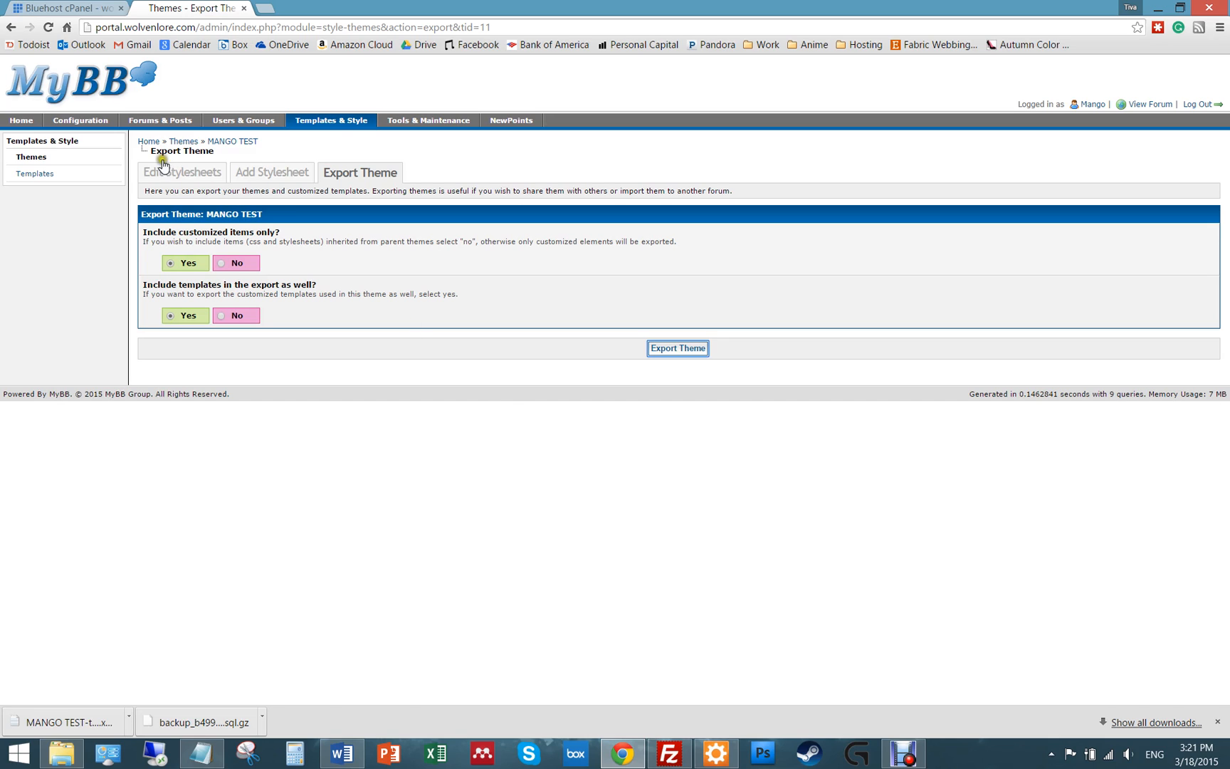
pyautogui.moveTo(181, 172)
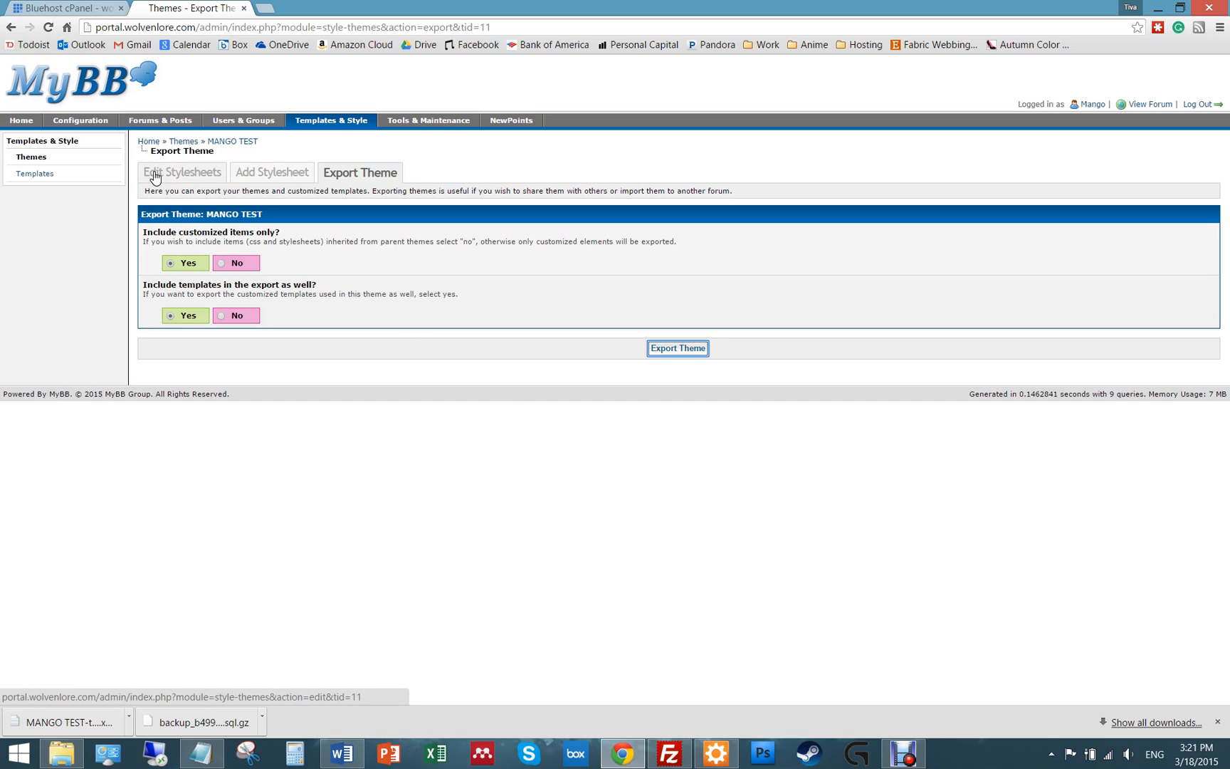
pyautogui.moveTo(207, 180)
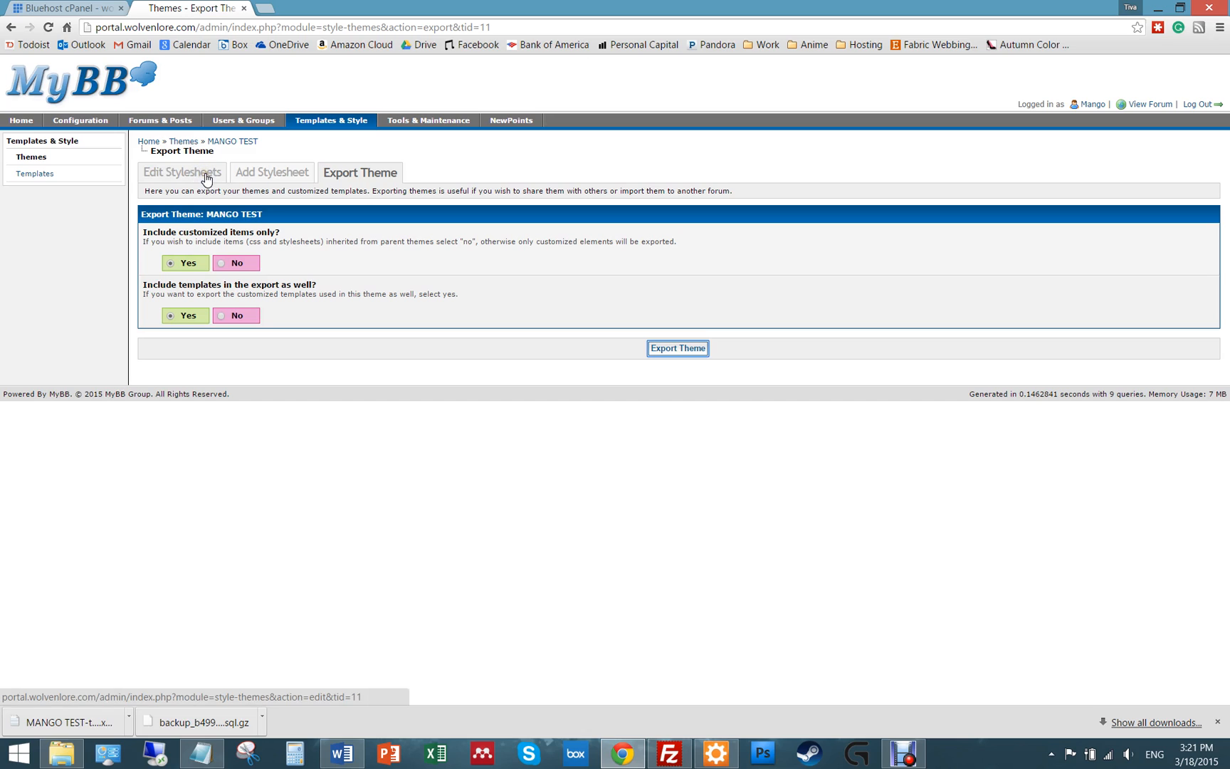
pyautogui.moveTo(223, 184)
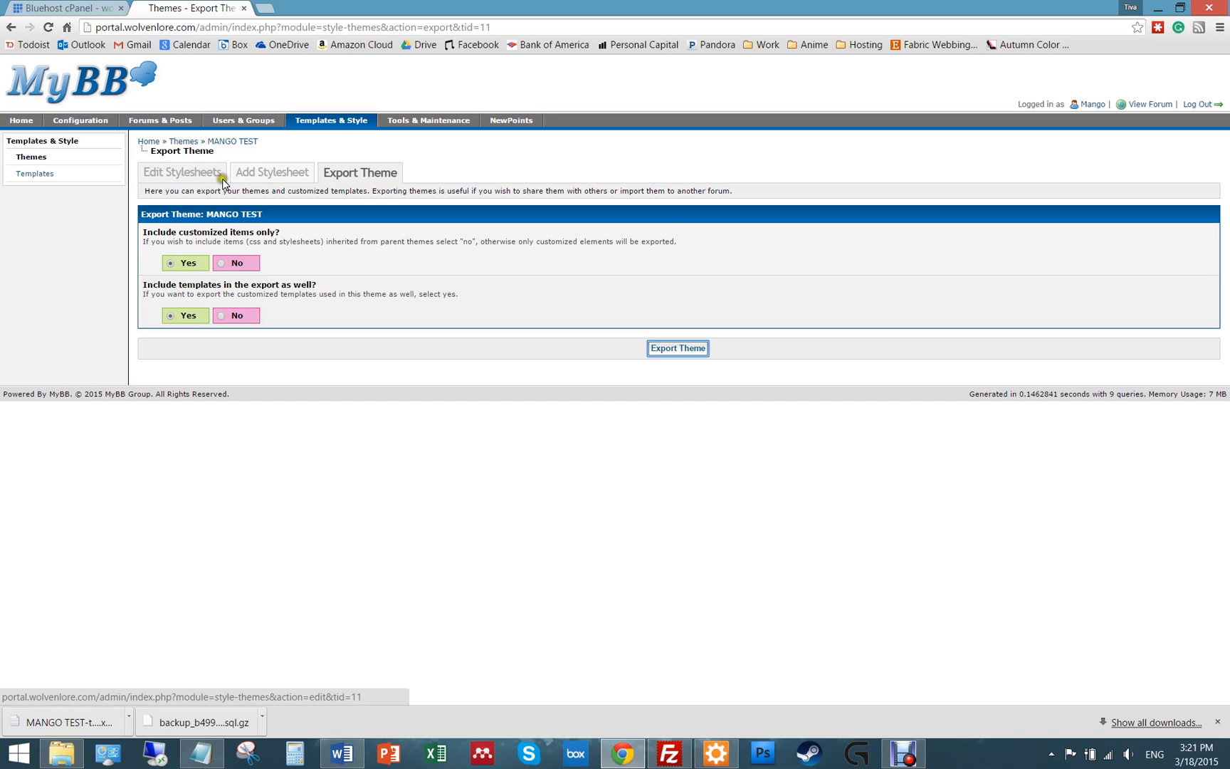
pyautogui.moveTo(64, 720)
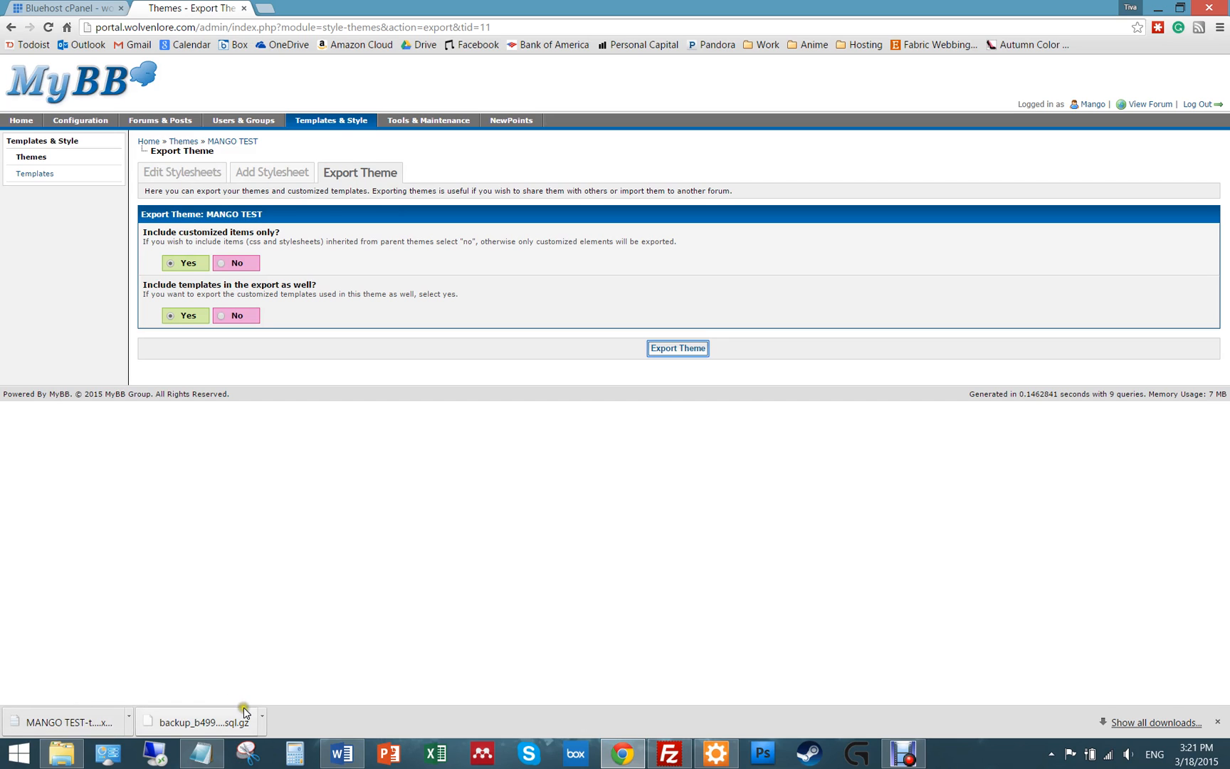
pyautogui.moveTo(427, 403)
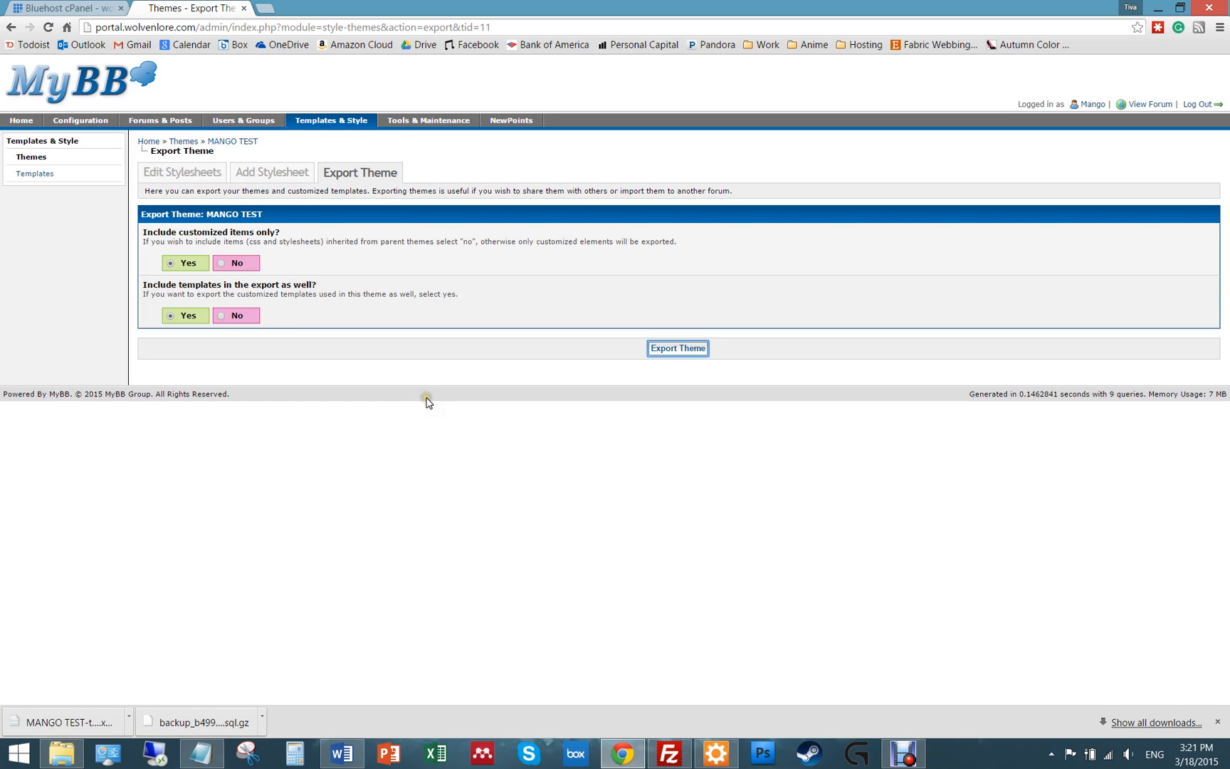
pyautogui.moveTo(375, 422)
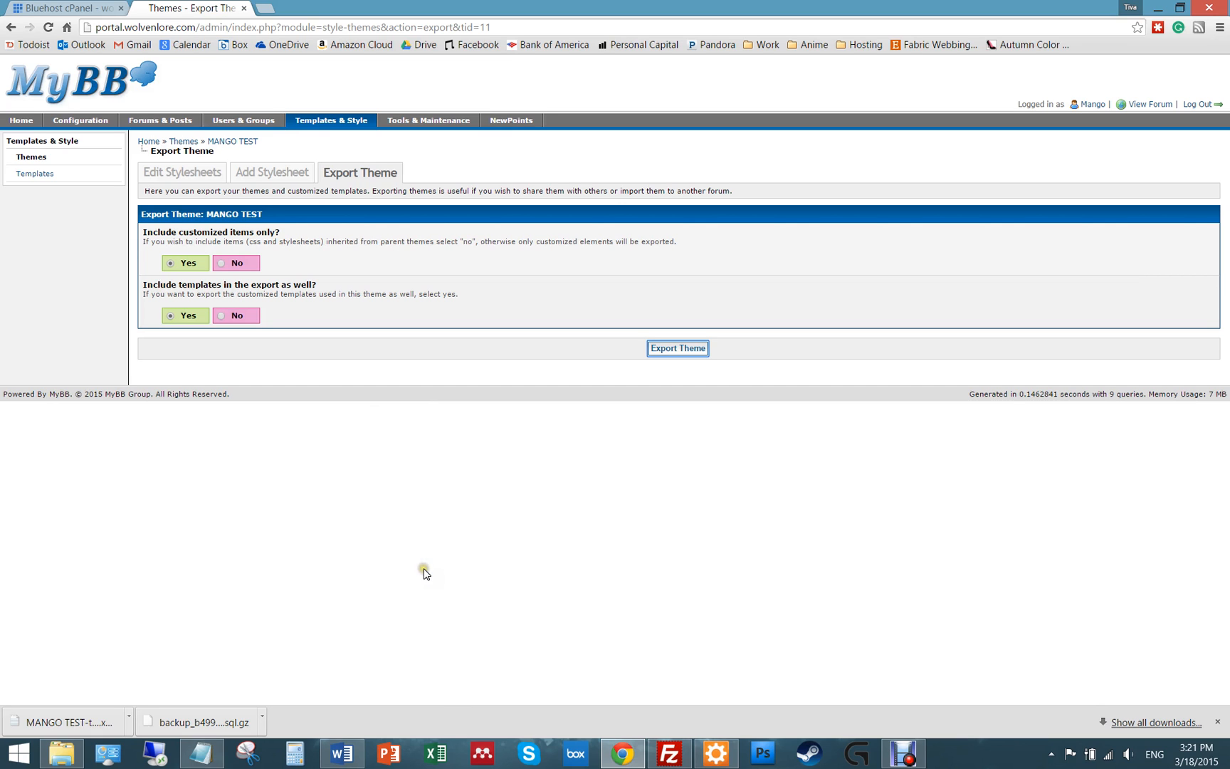
pyautogui.click(668, 753)
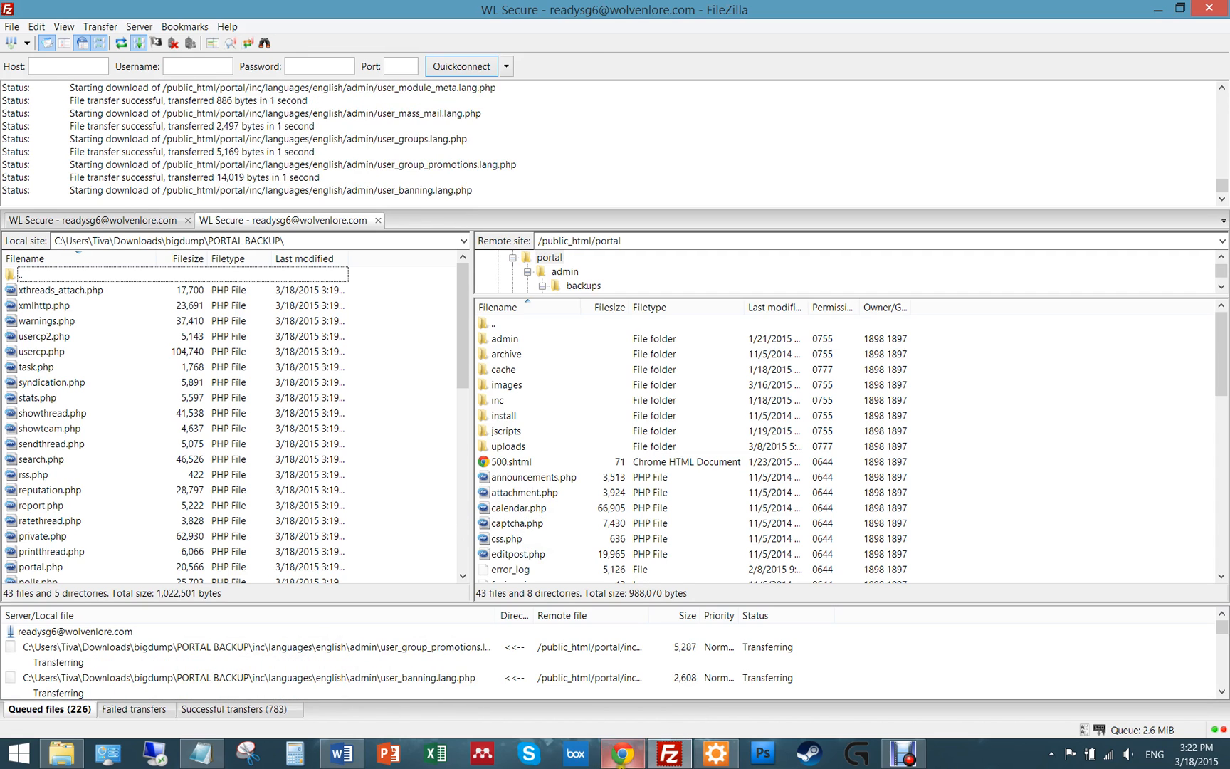
# - Return to the New Database Backup form set for GZIP download of structure and data
pyautogui.click(623, 751)
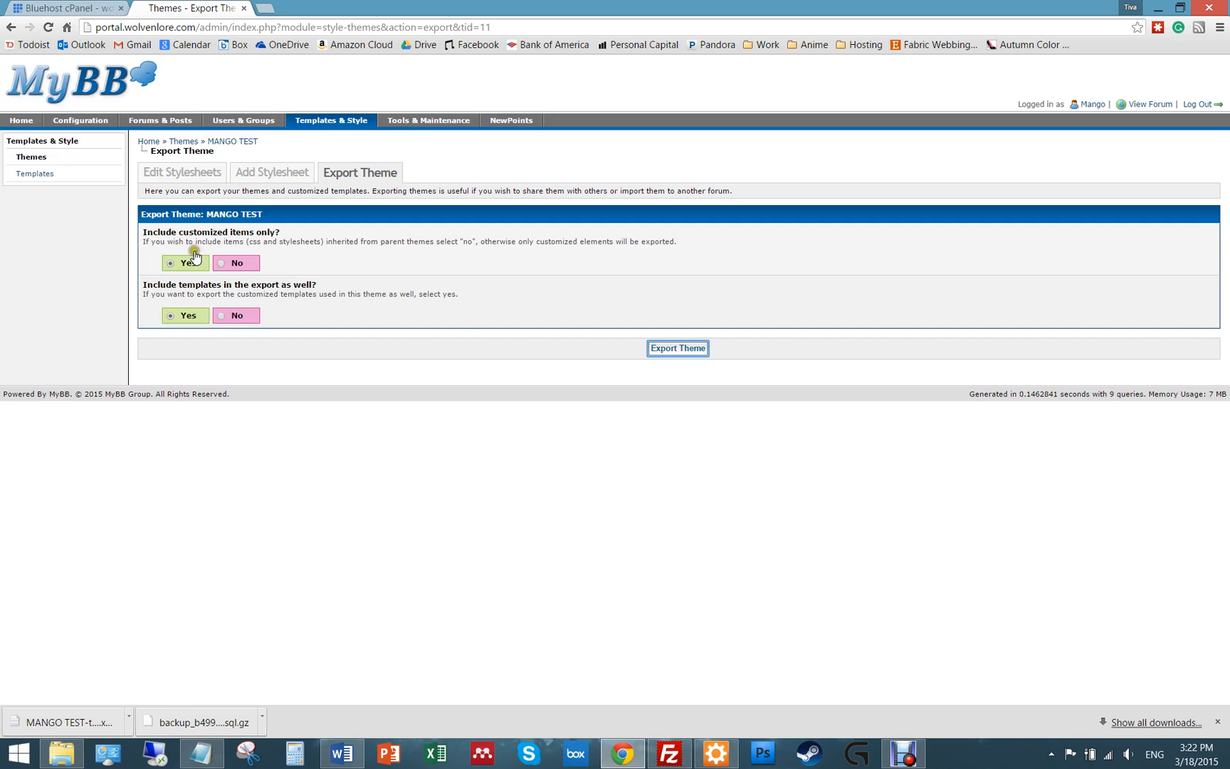
pyautogui.click(429, 119)
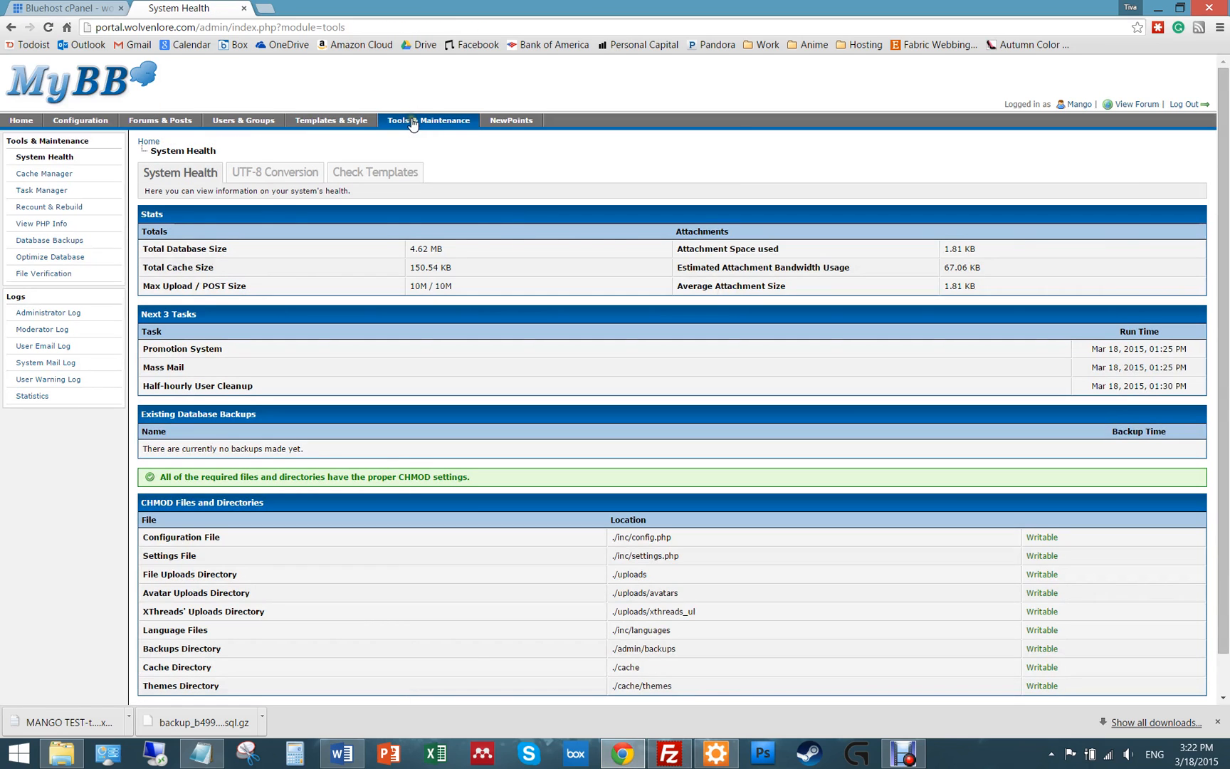
pyautogui.moveTo(49, 241)
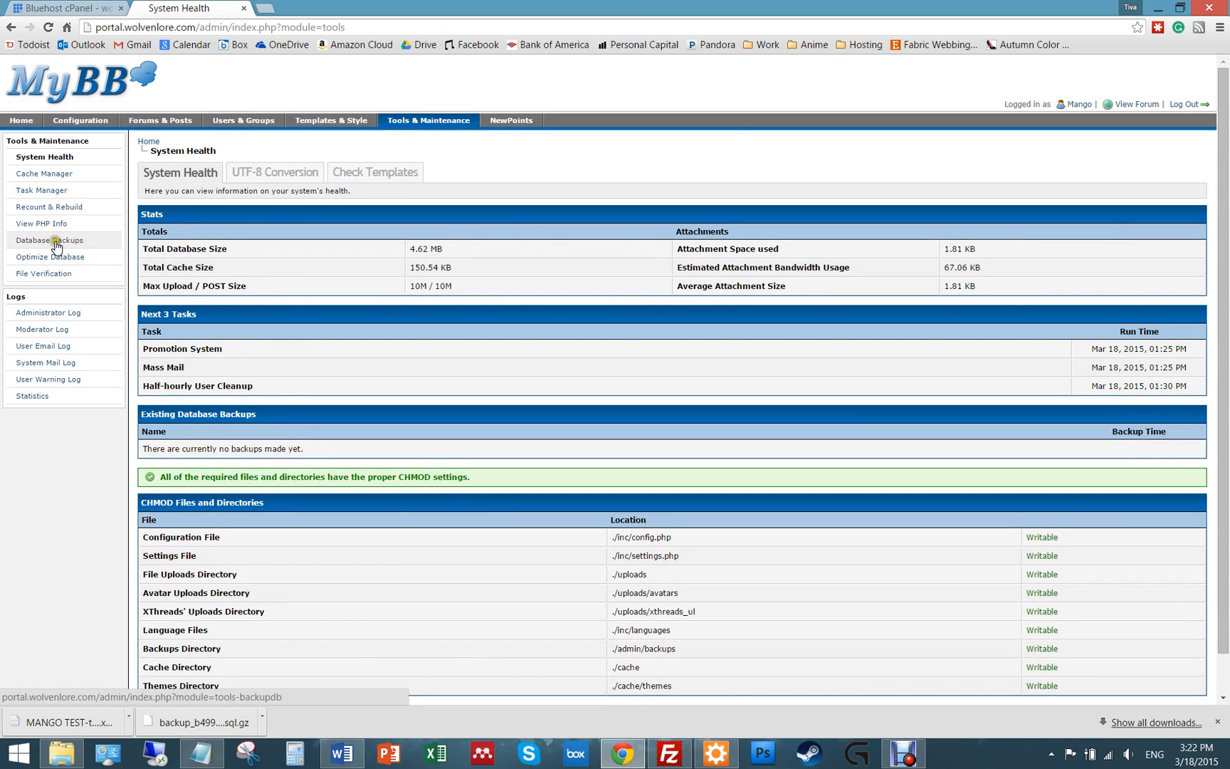
pyautogui.click(50, 240)
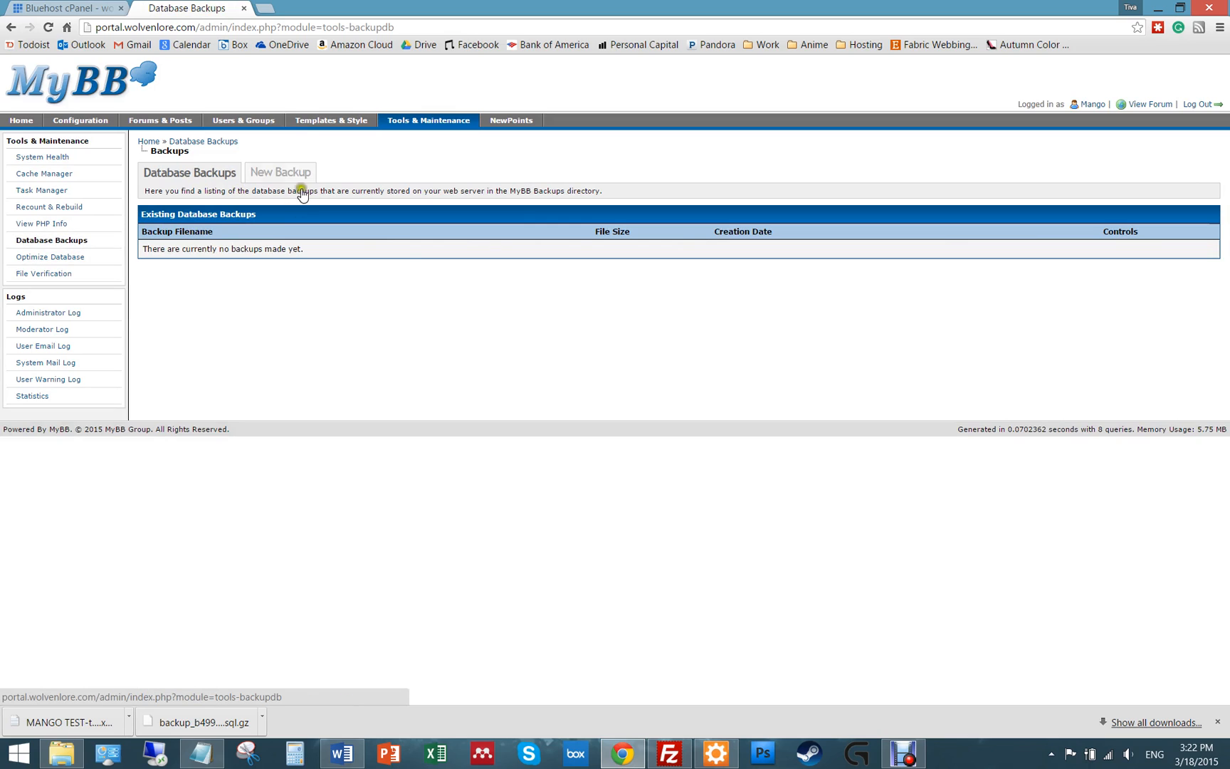
pyautogui.click(279, 172)
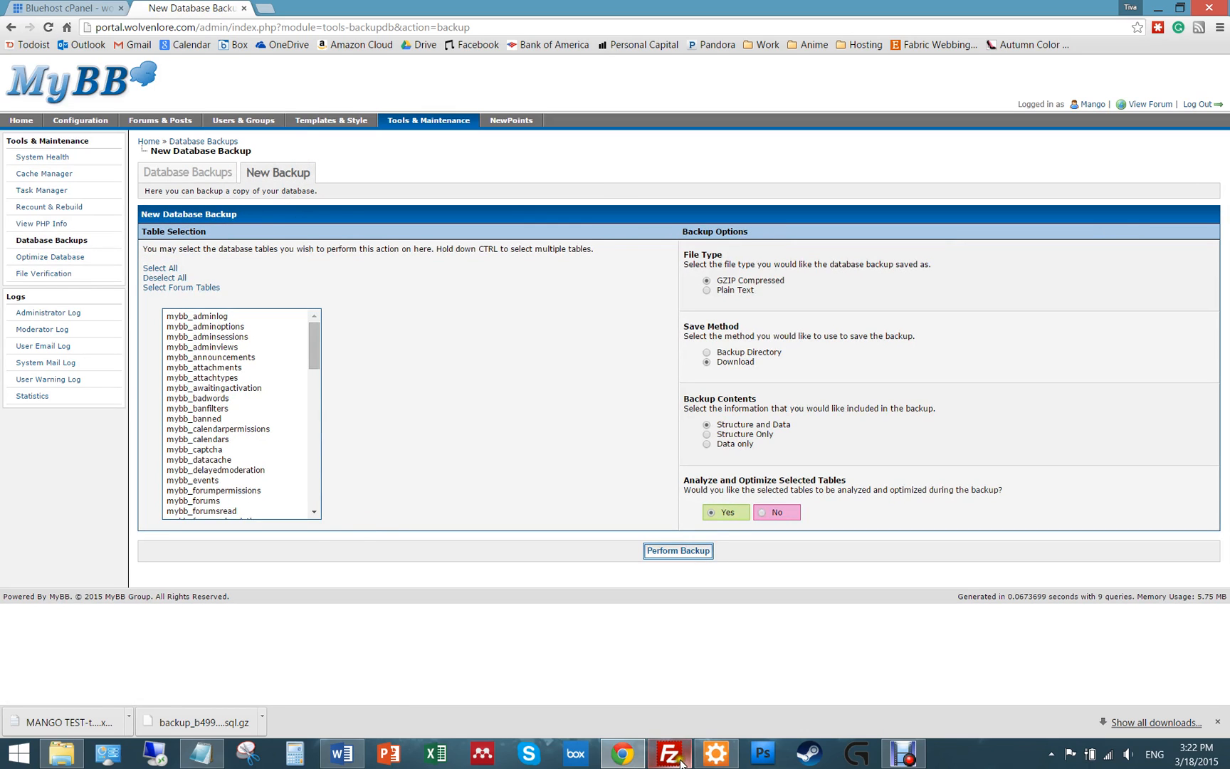